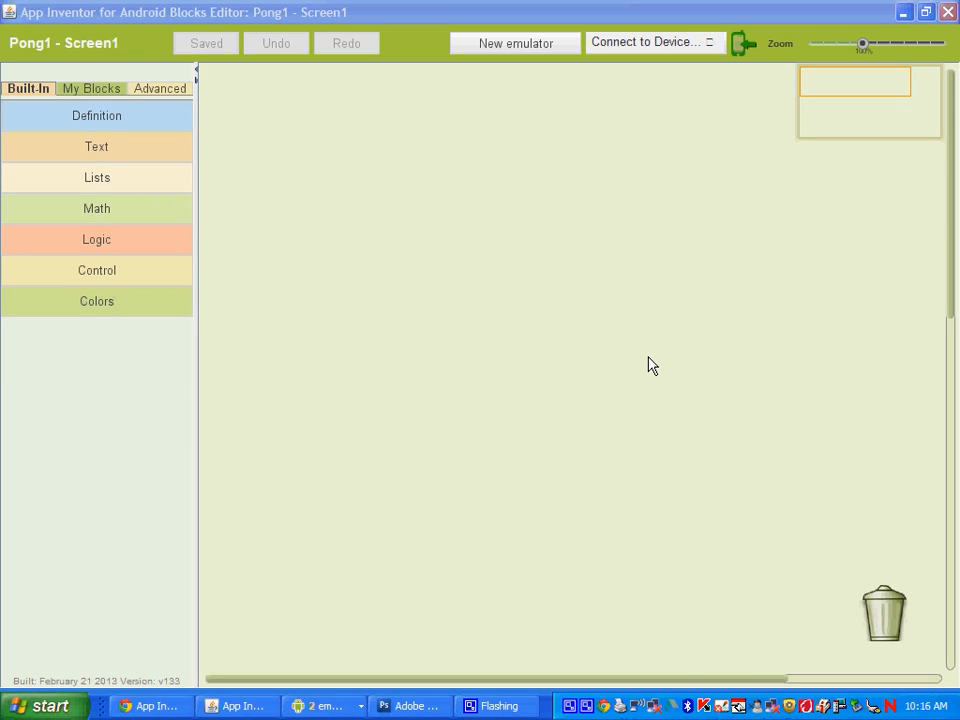
{"action": "mouse_move", "coordinate": [612, 316]}
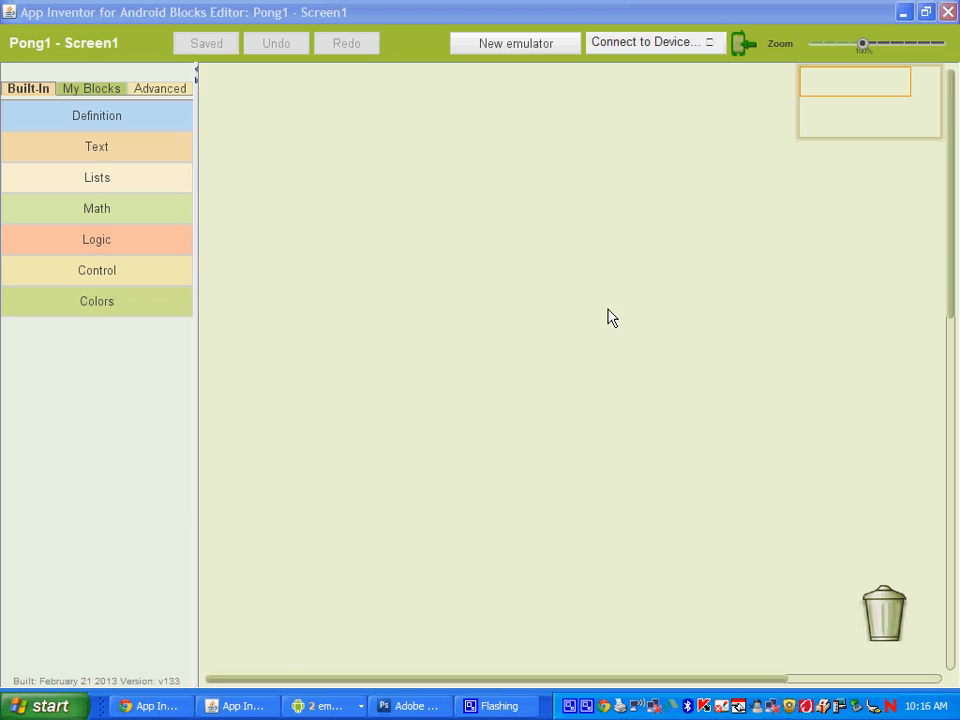
{"action": "mouse_move", "coordinate": [472, 356]}
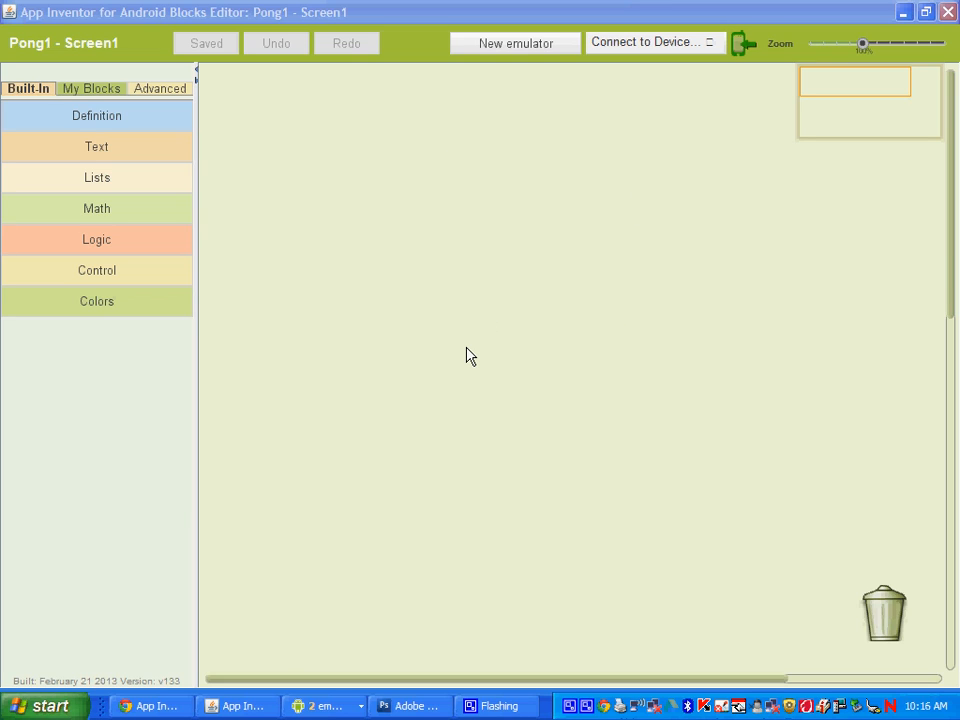
{"action": "mouse_move", "coordinate": [96, 148]}
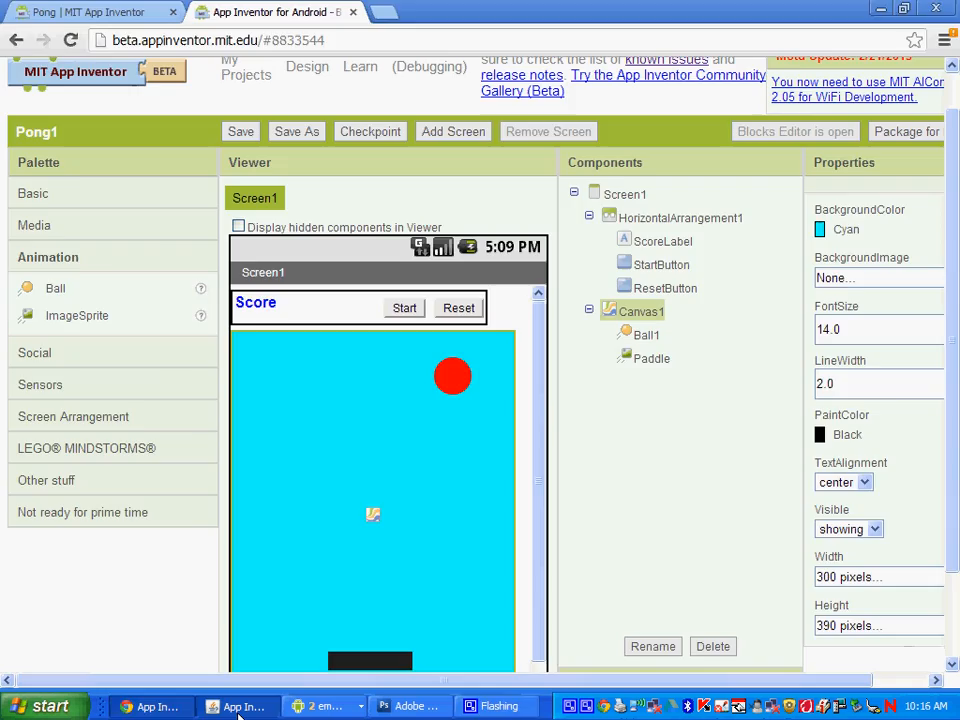
Step: Drag a Canvas1.Touched event block (x, y, touchedSprite) from the Canvas1 drawer onto the workspace
{"action": "left_click", "coordinate": [240, 706]}
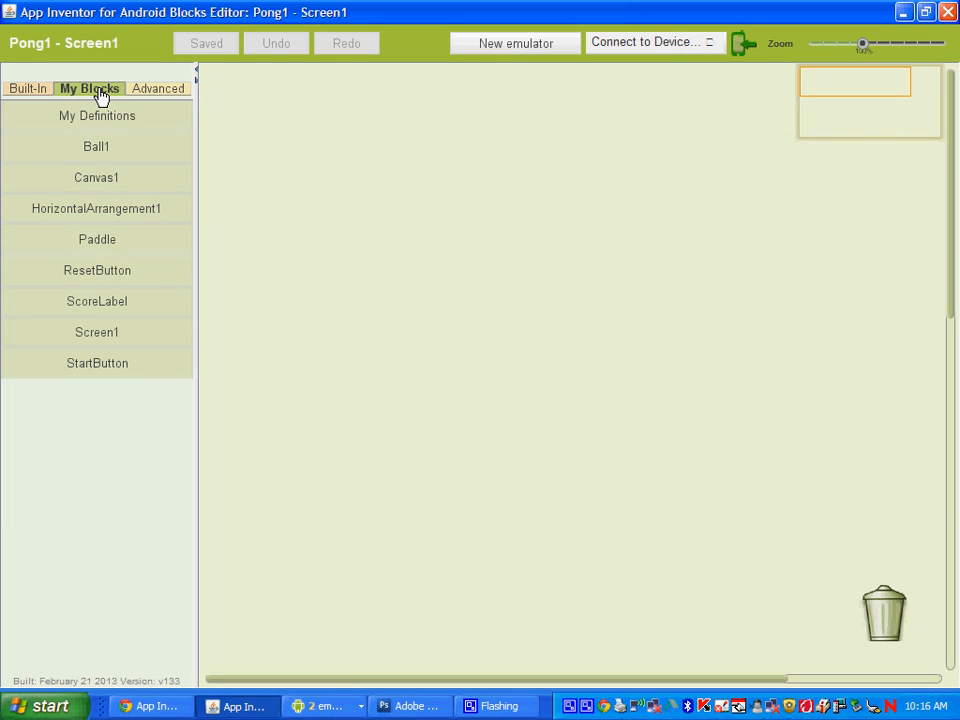
{"action": "left_click", "coordinate": [96, 176]}
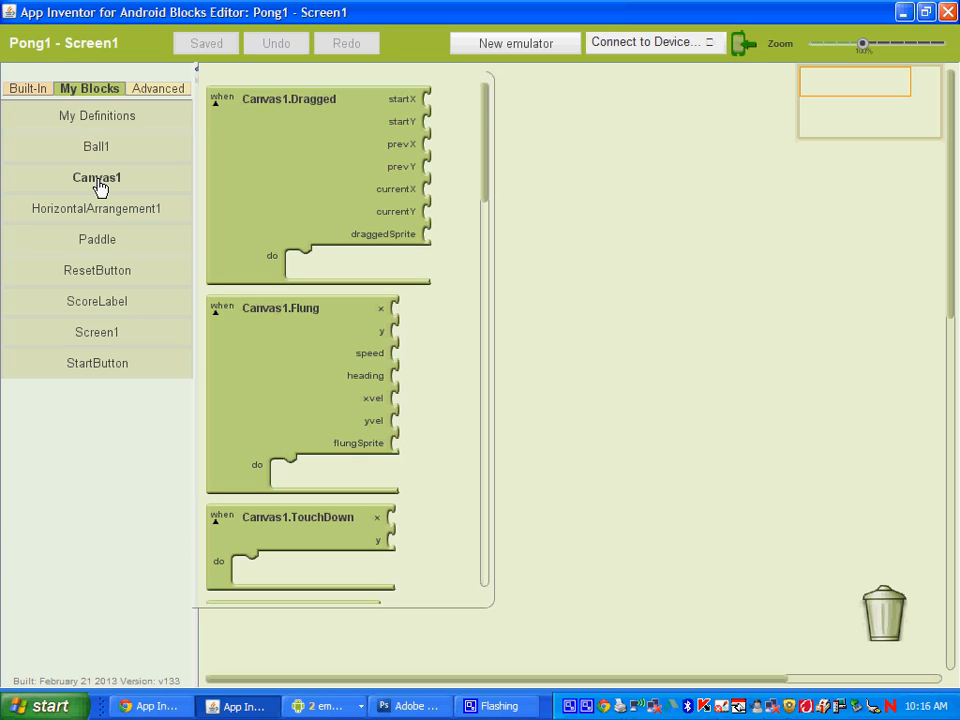
{"action": "scroll", "scroll_direction": "down", "scroll_amount": 3}
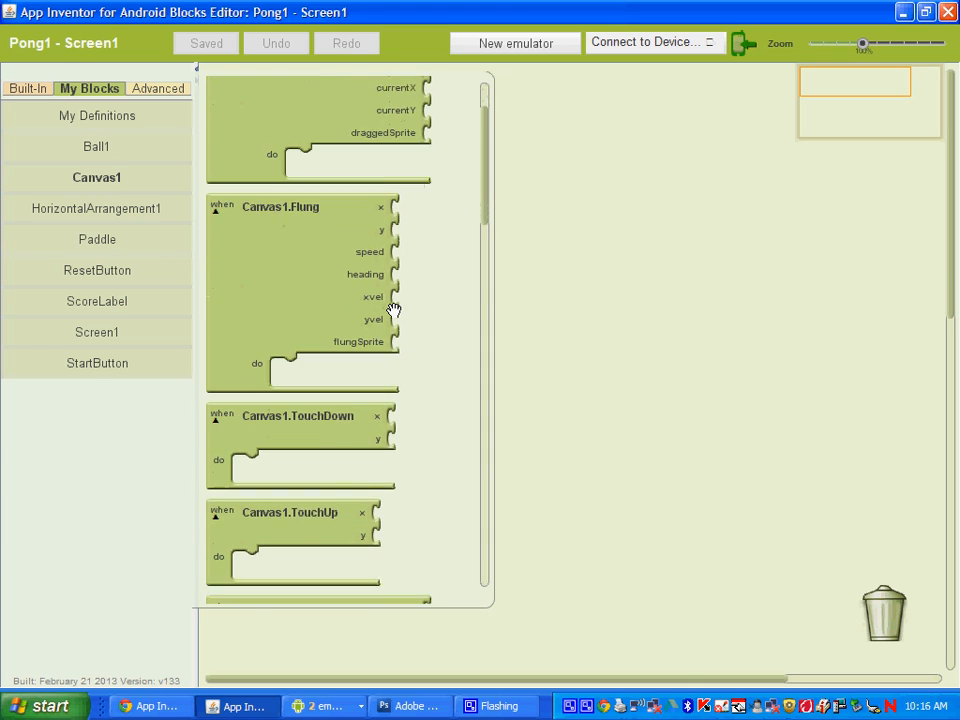
{"action": "scroll", "scroll_direction": "down", "scroll_amount": 3}
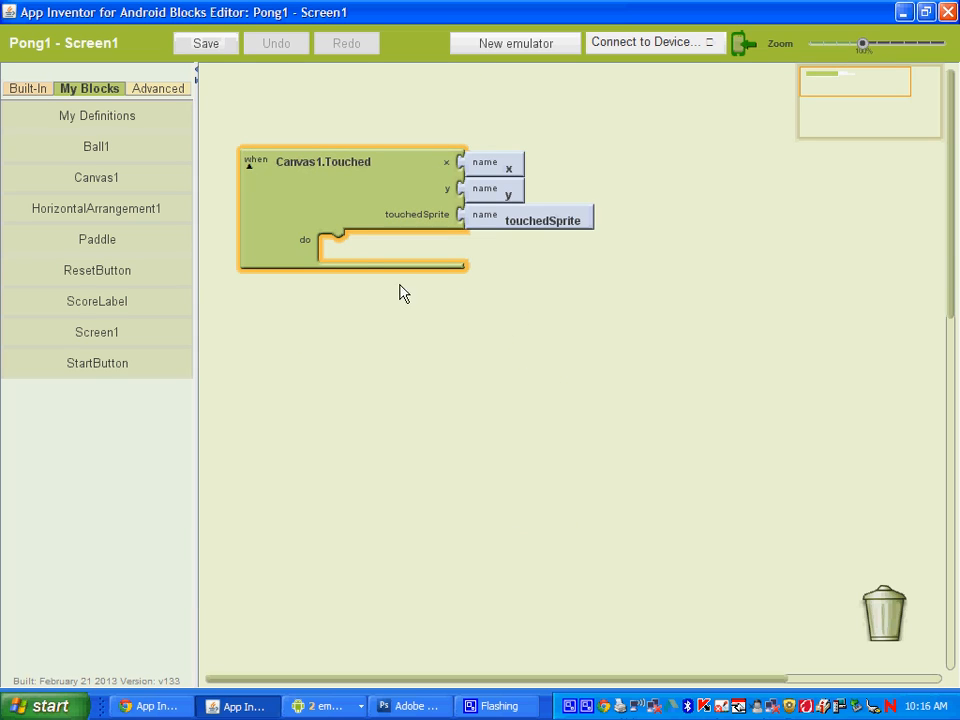
{"action": "mouse_move", "coordinate": [512, 212]}
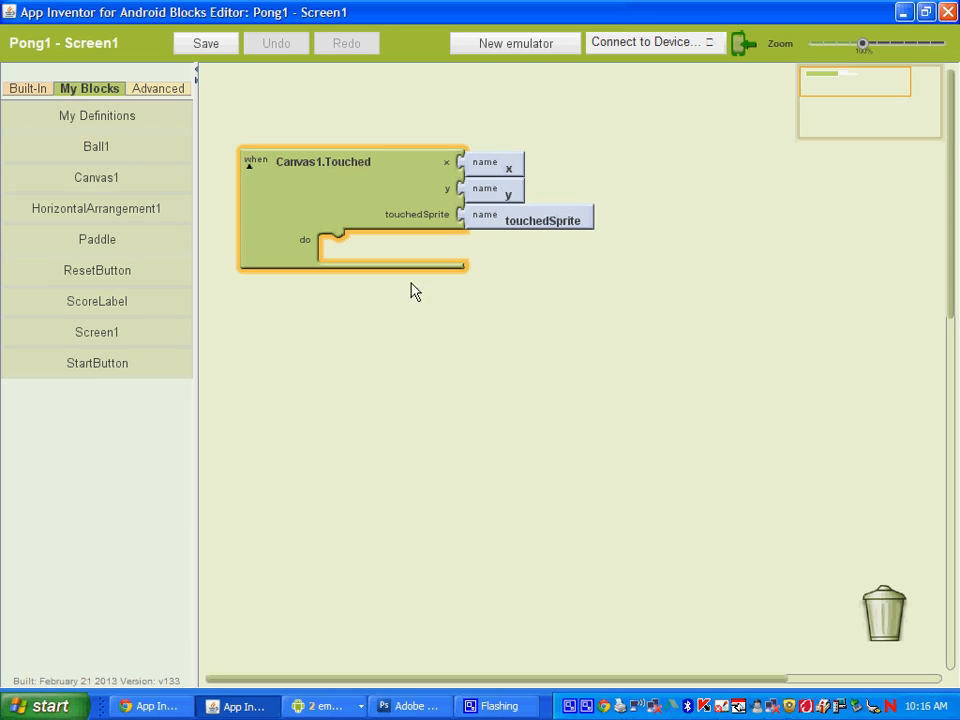
{"action": "mouse_move", "coordinate": [404, 384]}
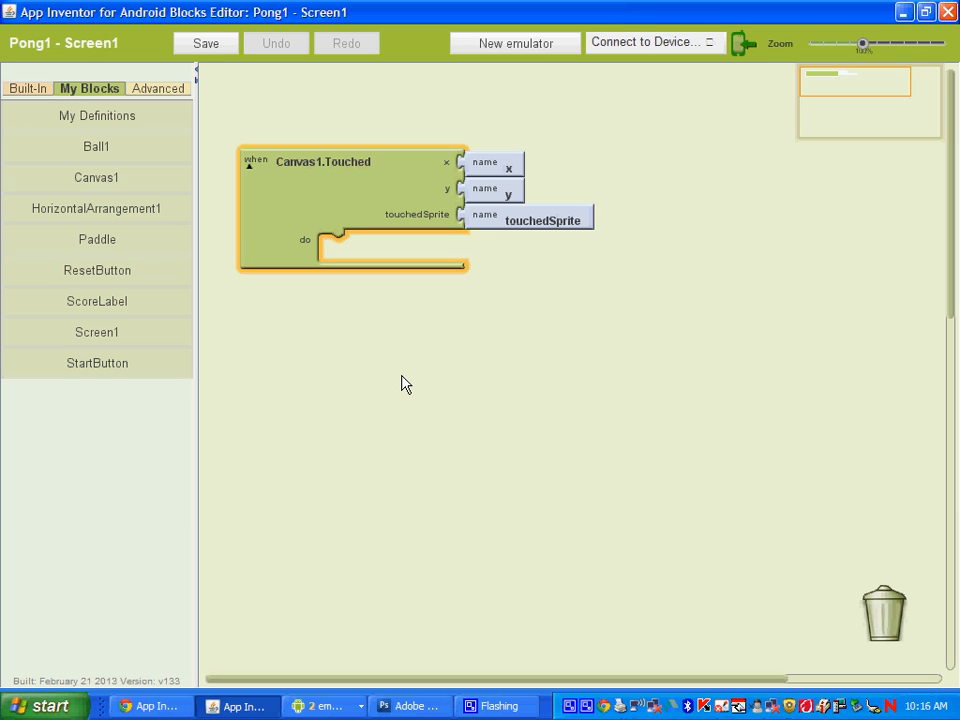
{"action": "left_click", "coordinate": [206, 44]}
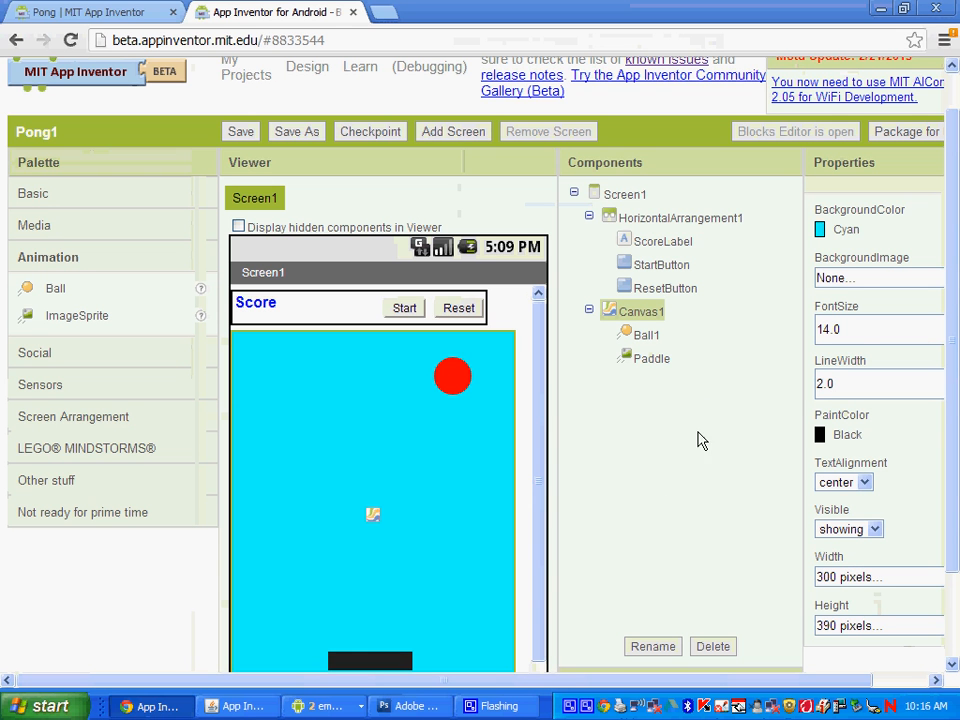
{"action": "left_click", "coordinate": [652, 358]}
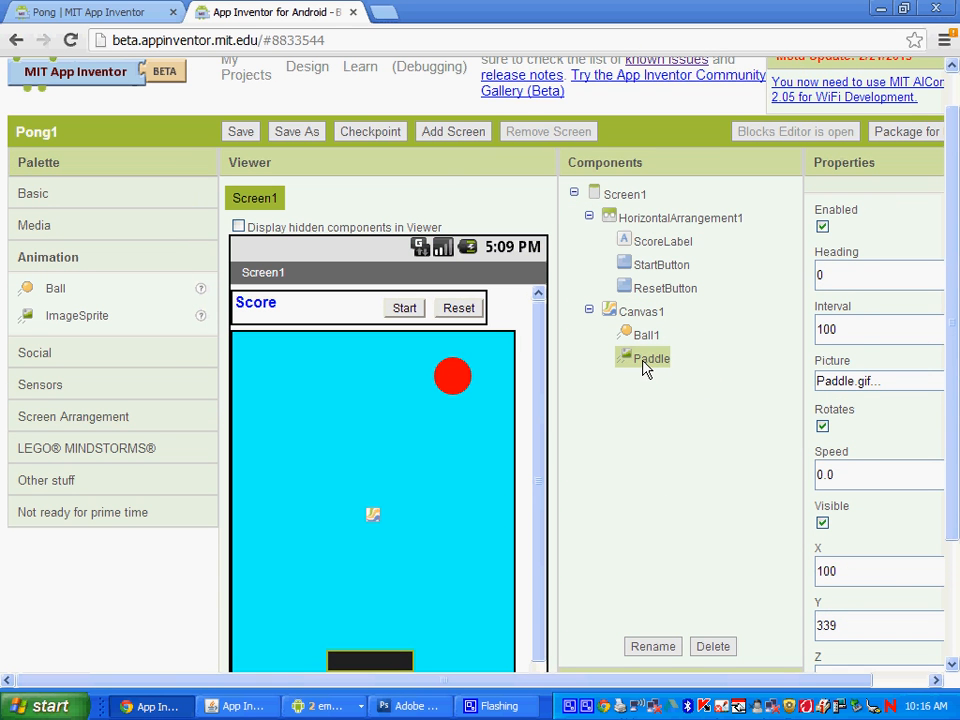
{"action": "mouse_move", "coordinate": [652, 370]}
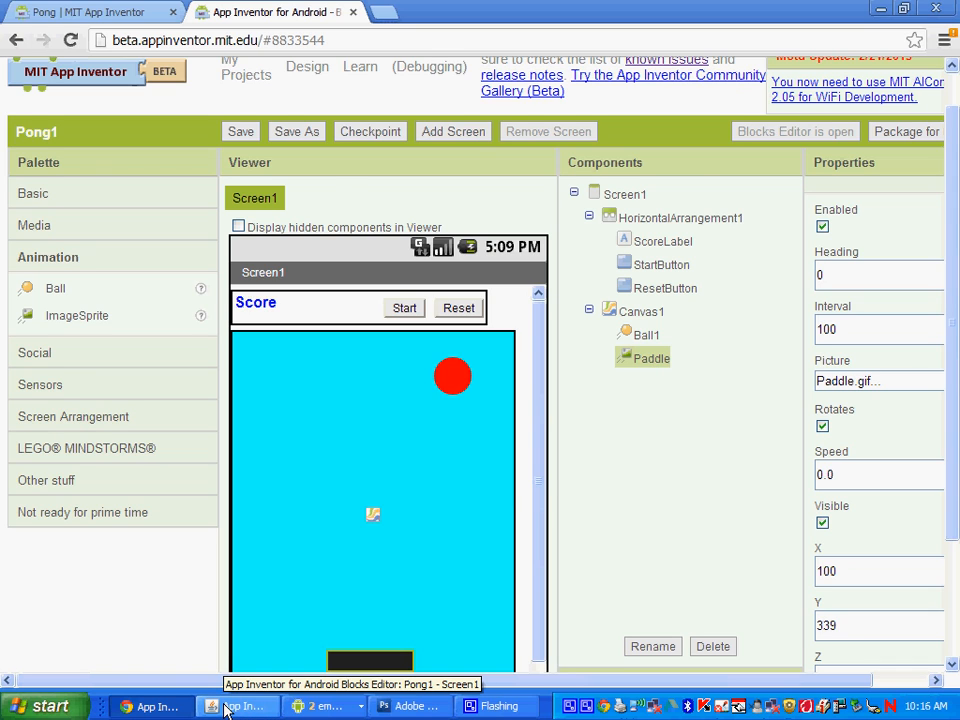
{"action": "left_click", "coordinate": [240, 706]}
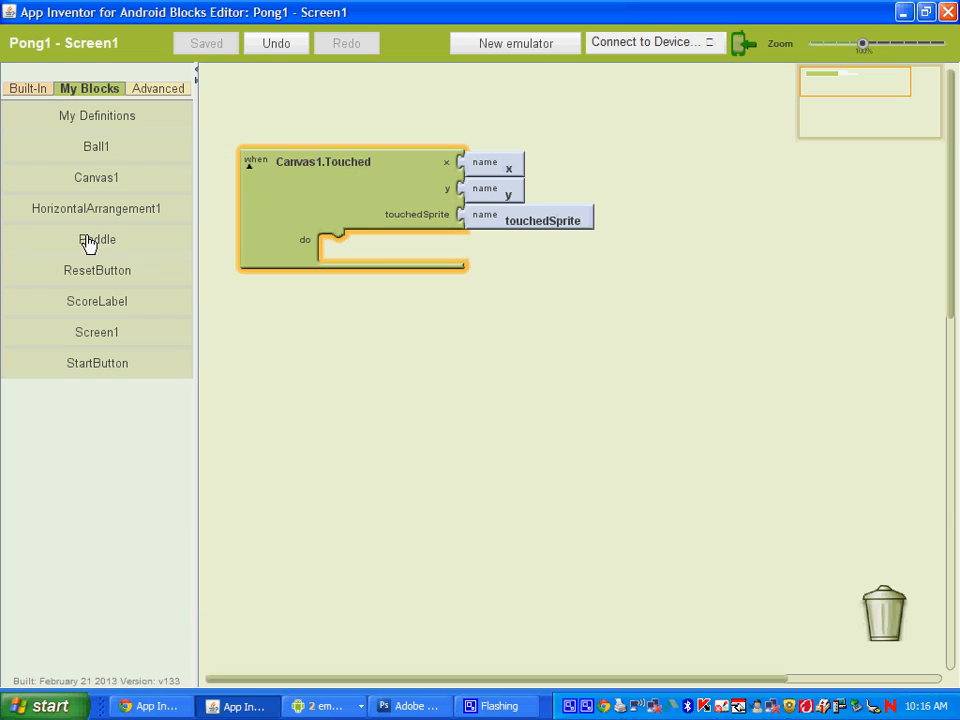
Step: Place a set Paddle.X block from the Paddle drawer into Canvas1.Touched's do slot
{"action": "left_click", "coordinate": [96, 240]}
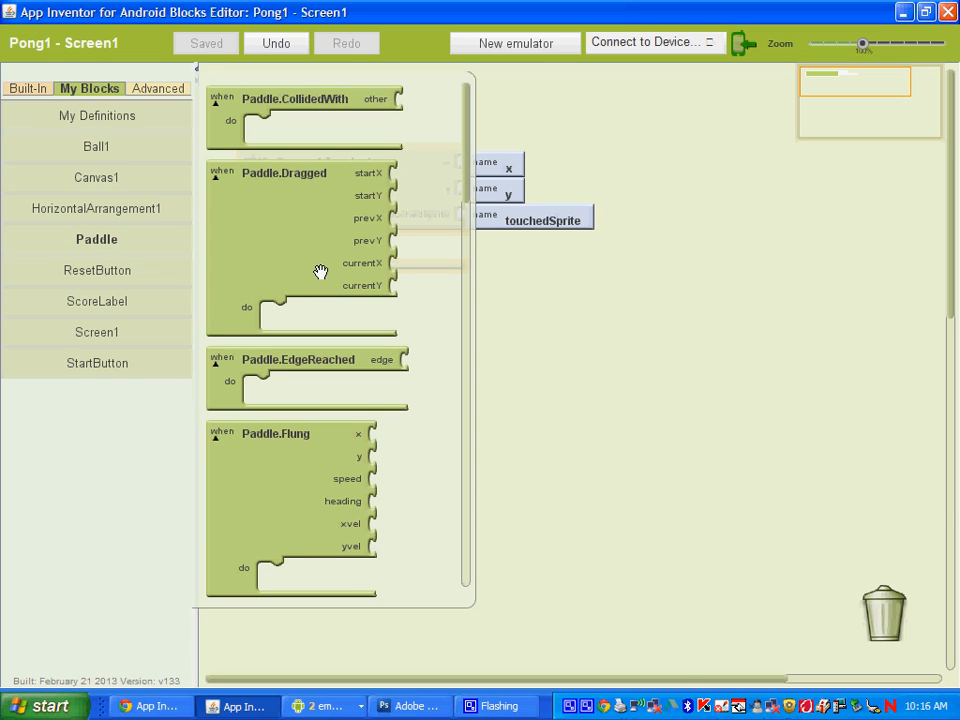
{"action": "mouse_move", "coordinate": [320, 270]}
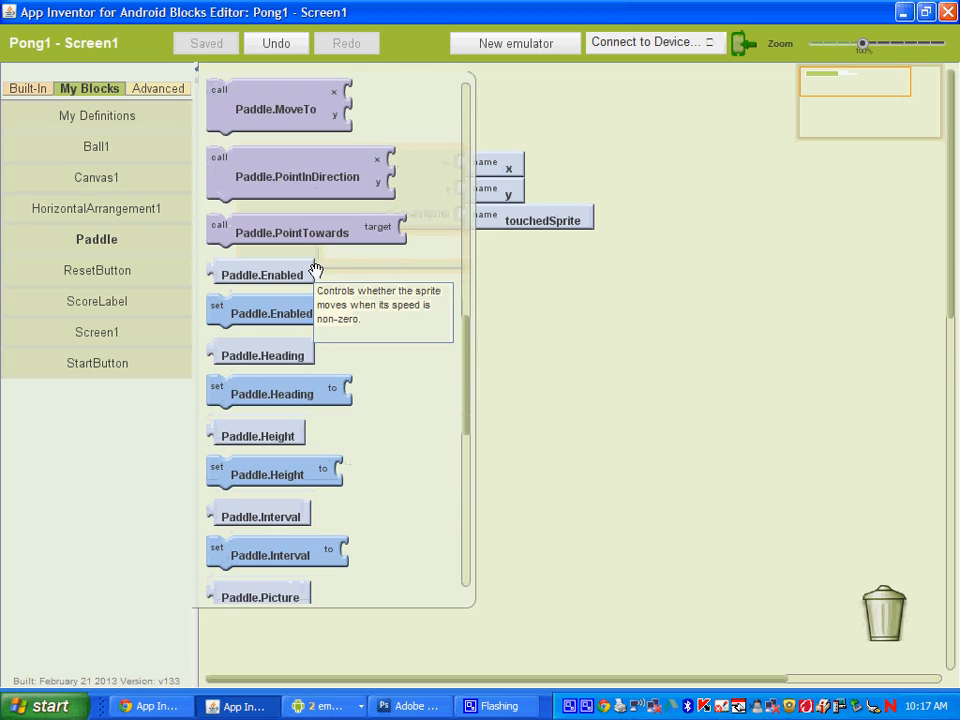
{"action": "scroll", "scroll_direction": "down", "scroll_amount": 3}
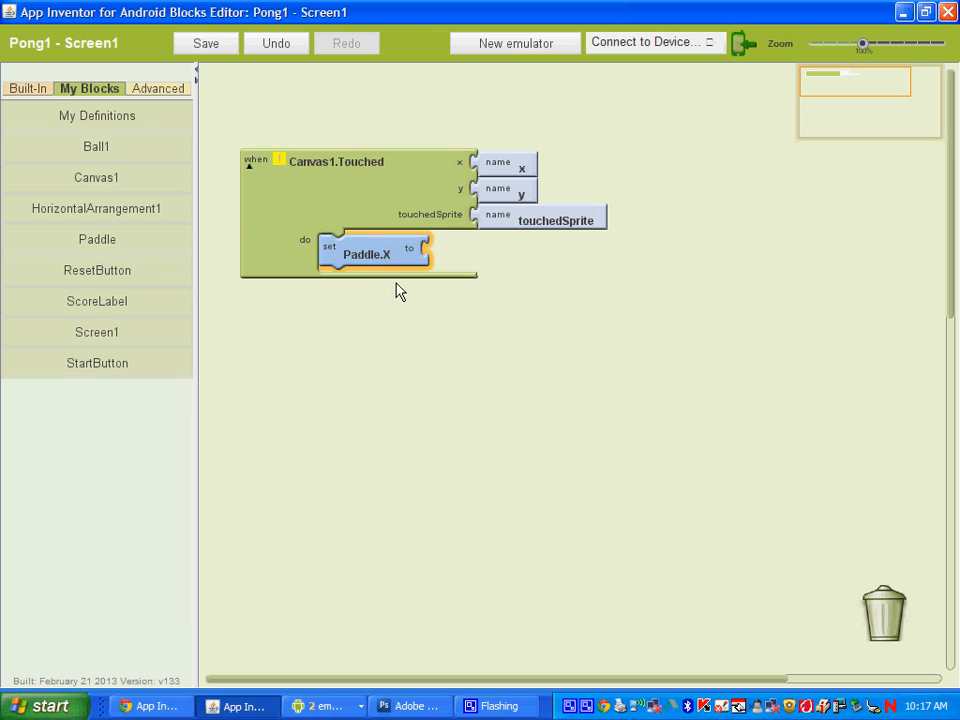
{"action": "mouse_move", "coordinate": [158, 312]}
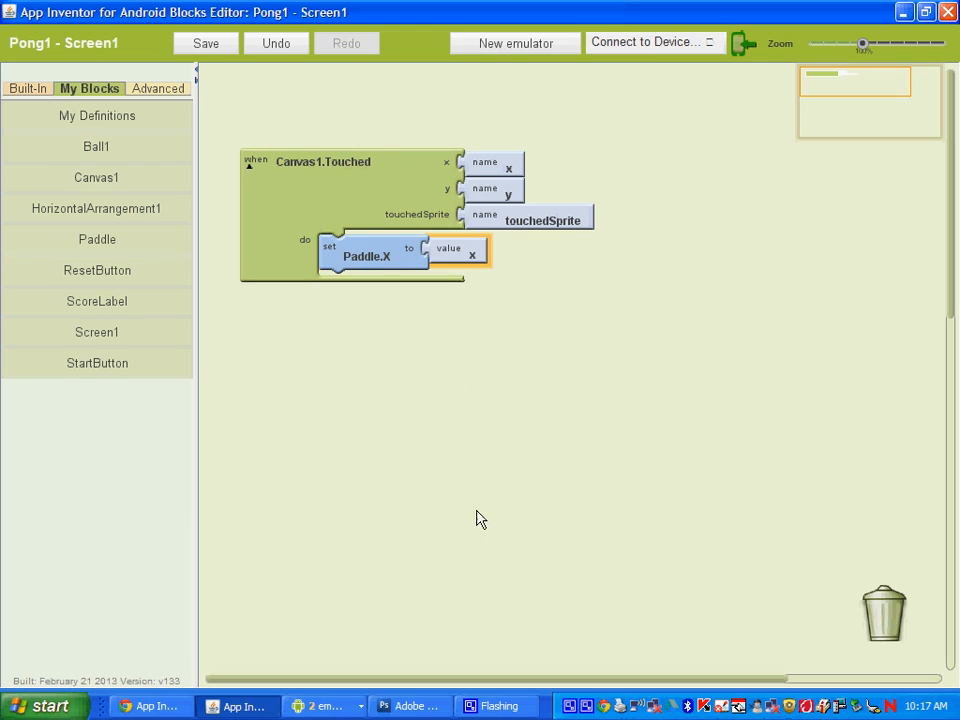
{"action": "mouse_move", "coordinate": [414, 618]}
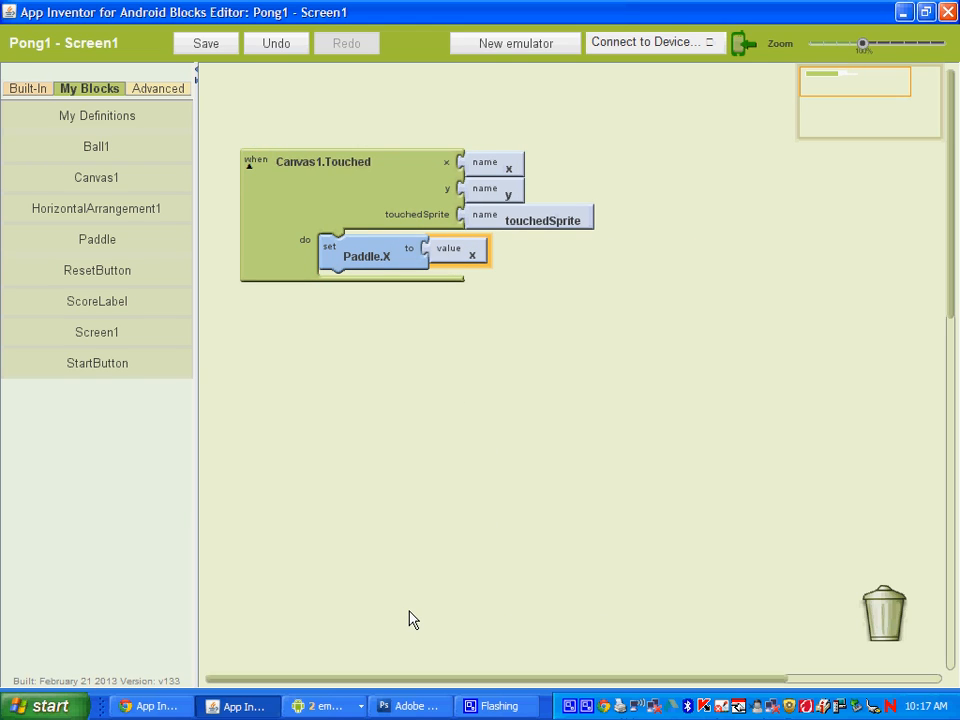
{"action": "mouse_move", "coordinate": [490, 556]}
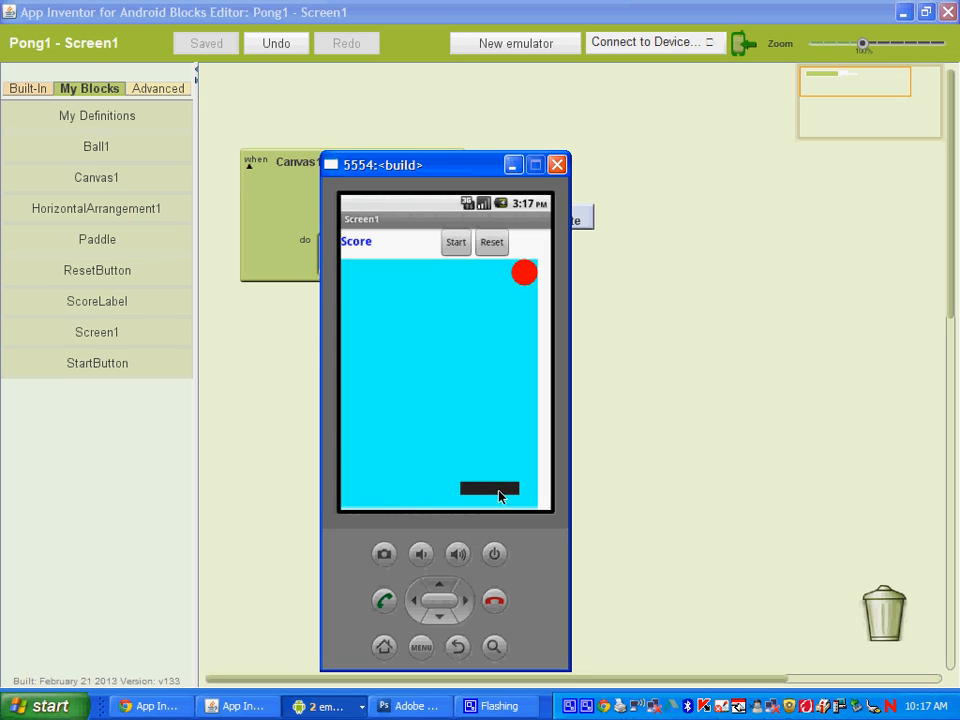
{"action": "left_click", "coordinate": [556, 164]}
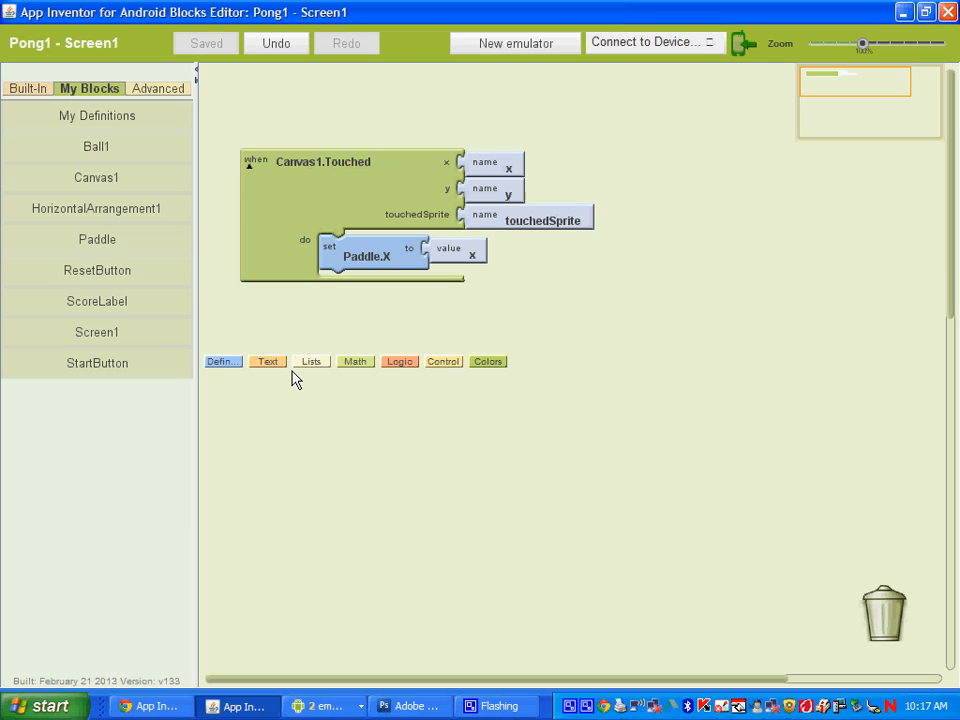
{"action": "mouse_move", "coordinate": [312, 360]}
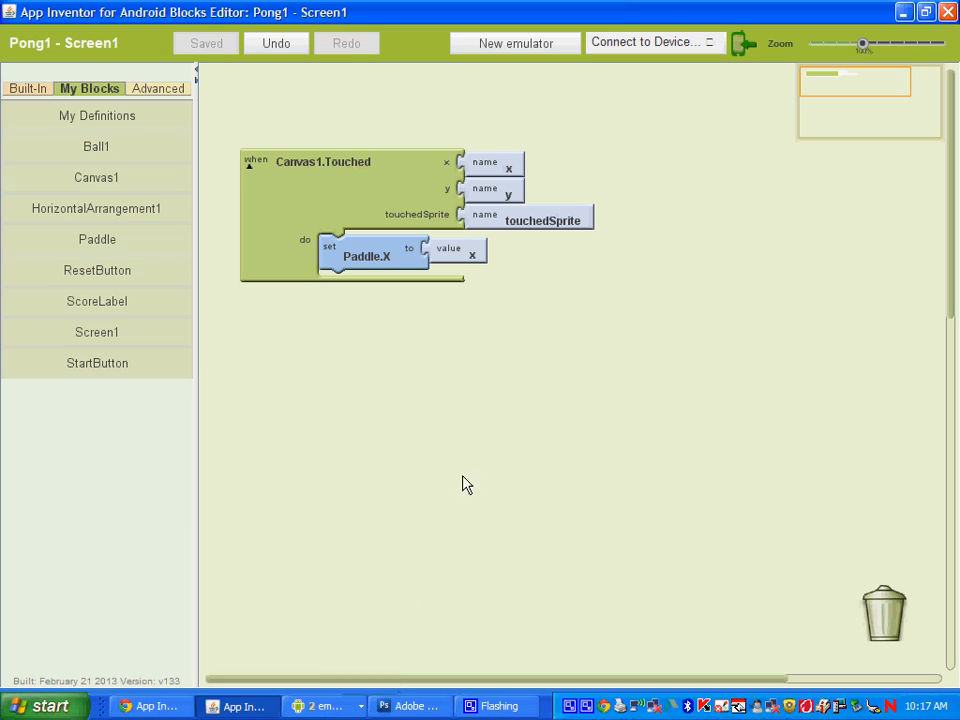
{"action": "mouse_move", "coordinate": [436, 520]}
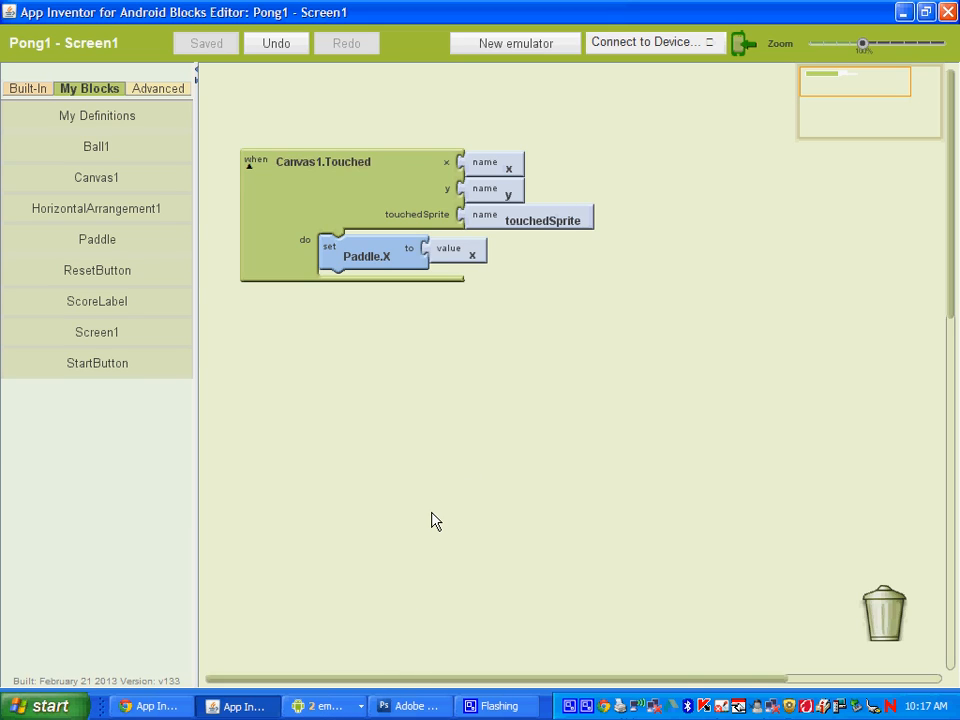
{"action": "mouse_move", "coordinate": [444, 478]}
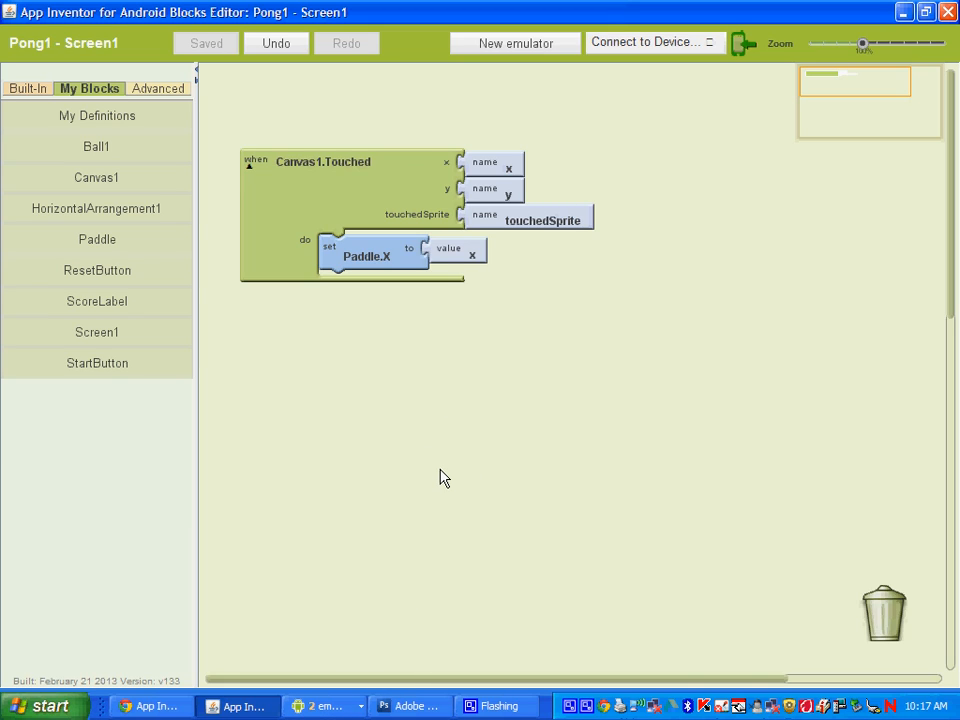
{"action": "mouse_move", "coordinate": [116, 114]}
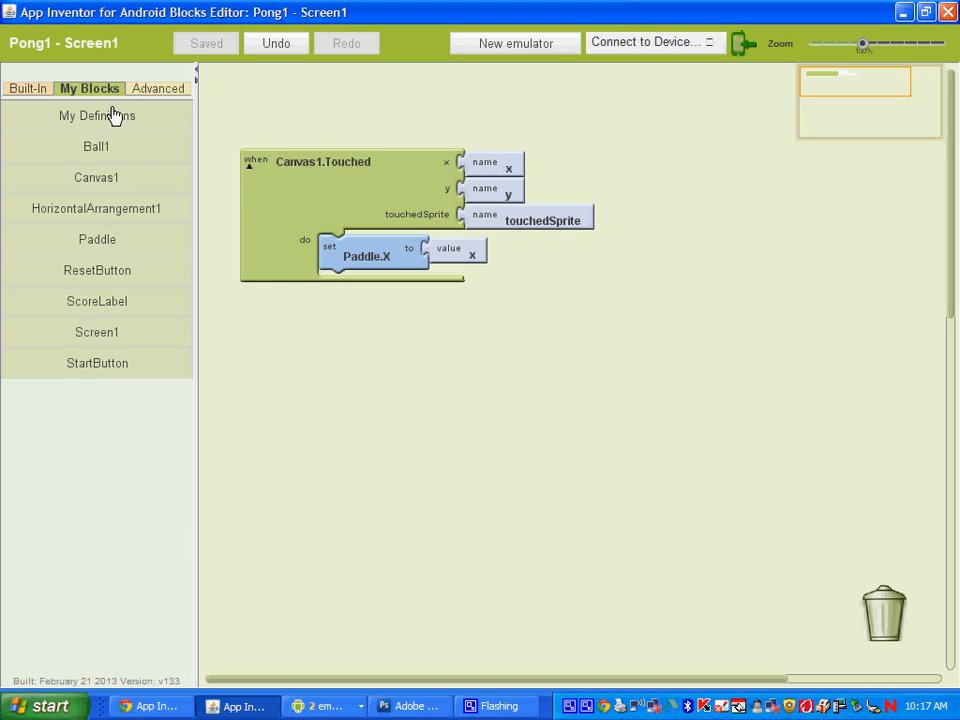
{"action": "mouse_move", "coordinate": [140, 418]}
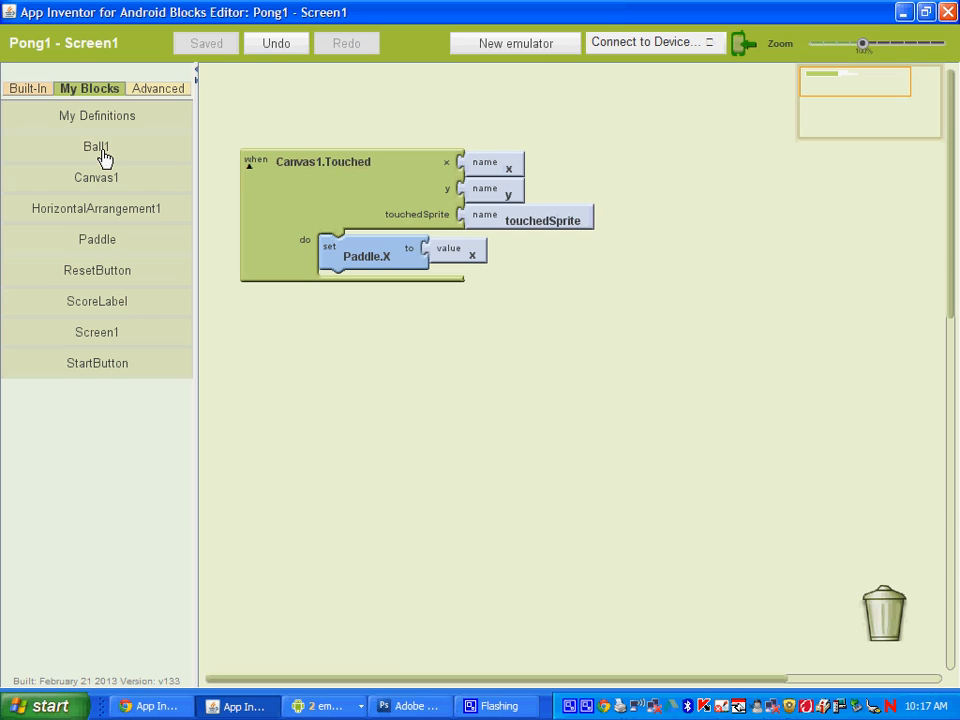
Step: Drop an ifelse block from Built-In Control into Ball1.EdgeReached's do slot
{"action": "left_click", "coordinate": [96, 146]}
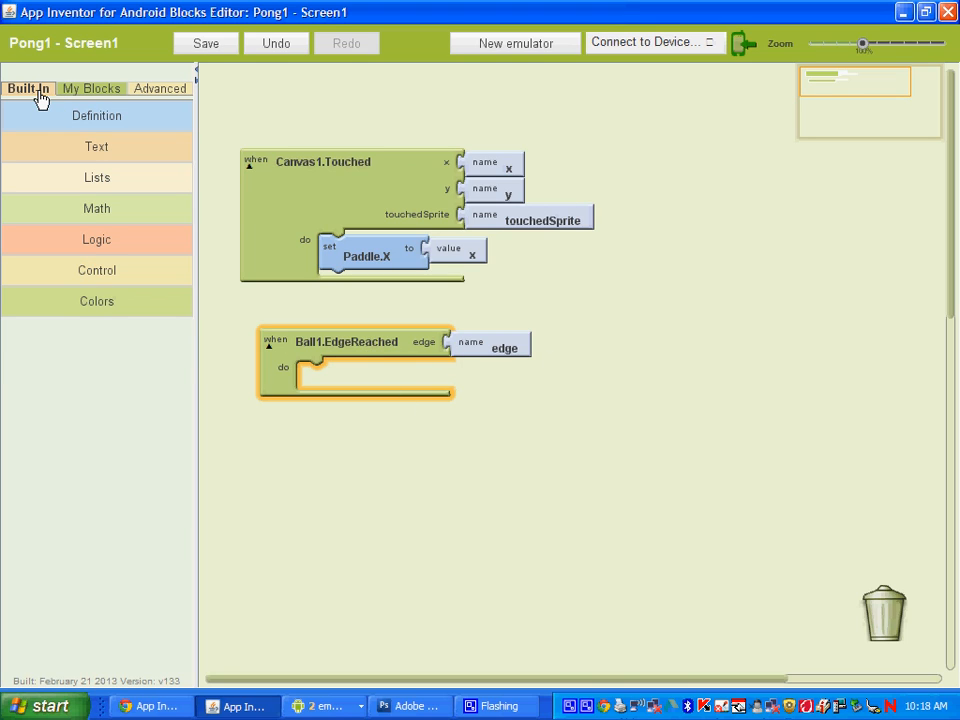
{"action": "left_click", "coordinate": [96, 270]}
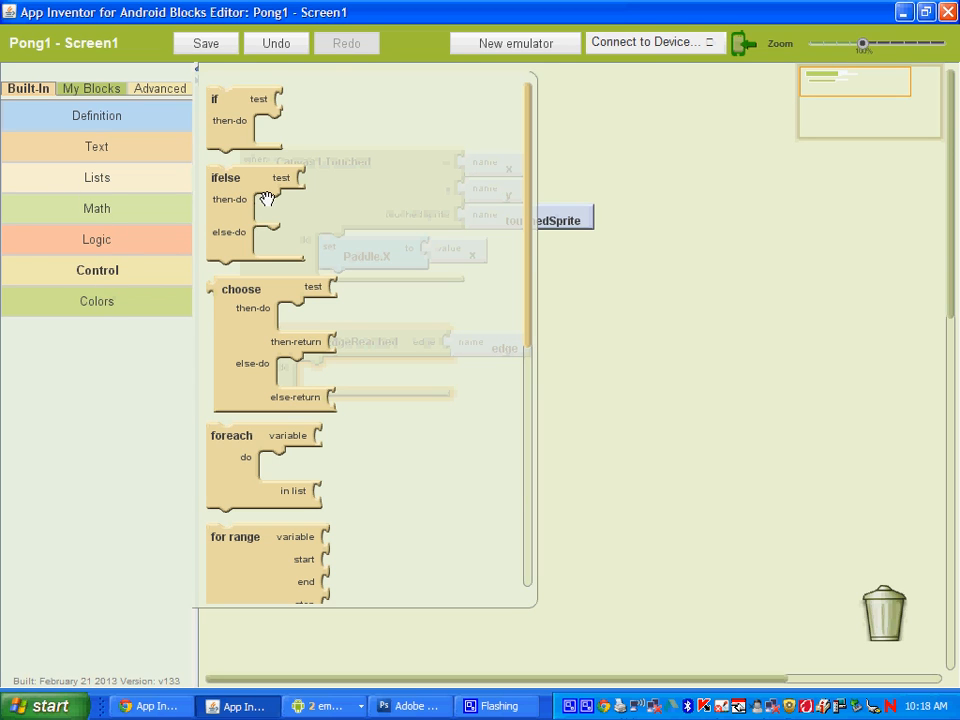
{"action": "left_click", "coordinate": [204, 44]}
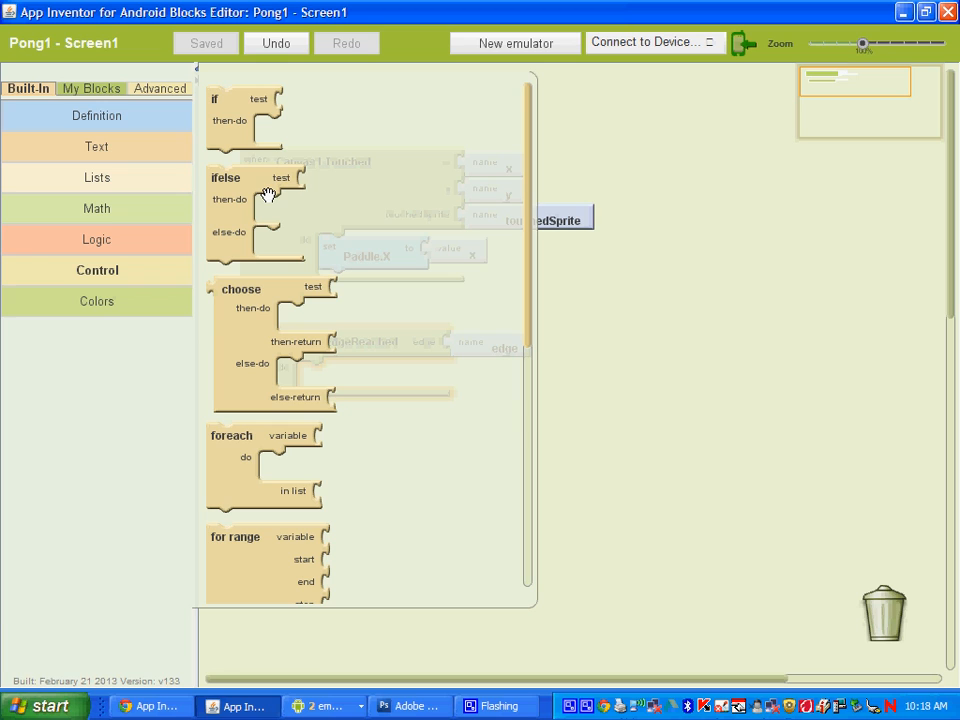
{"action": "mouse_move", "coordinate": [224, 232]}
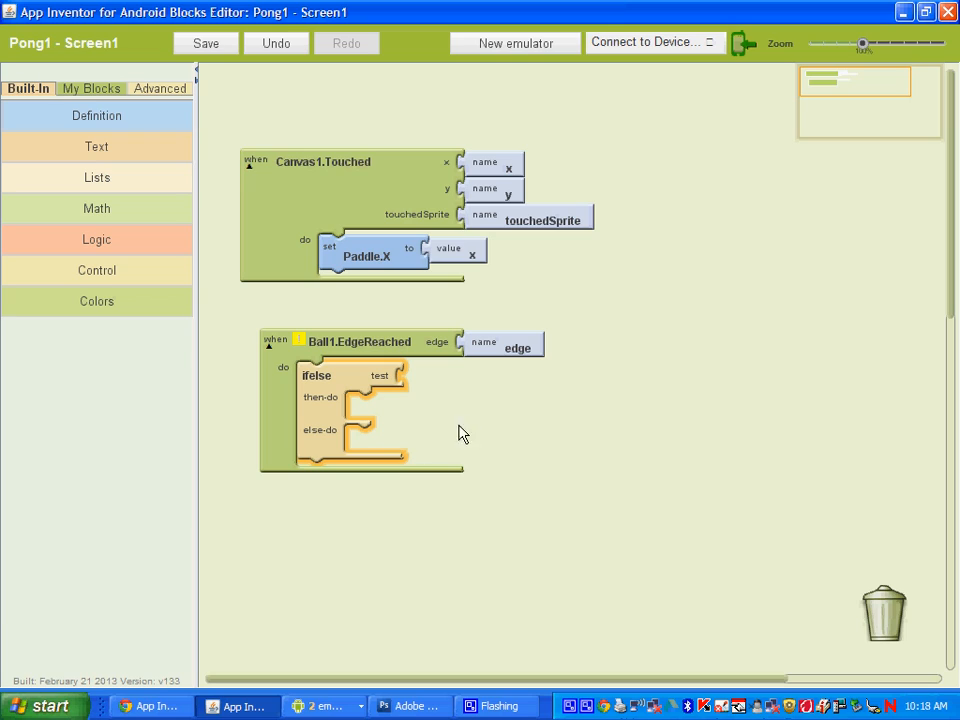
{"action": "mouse_move", "coordinate": [428, 400]}
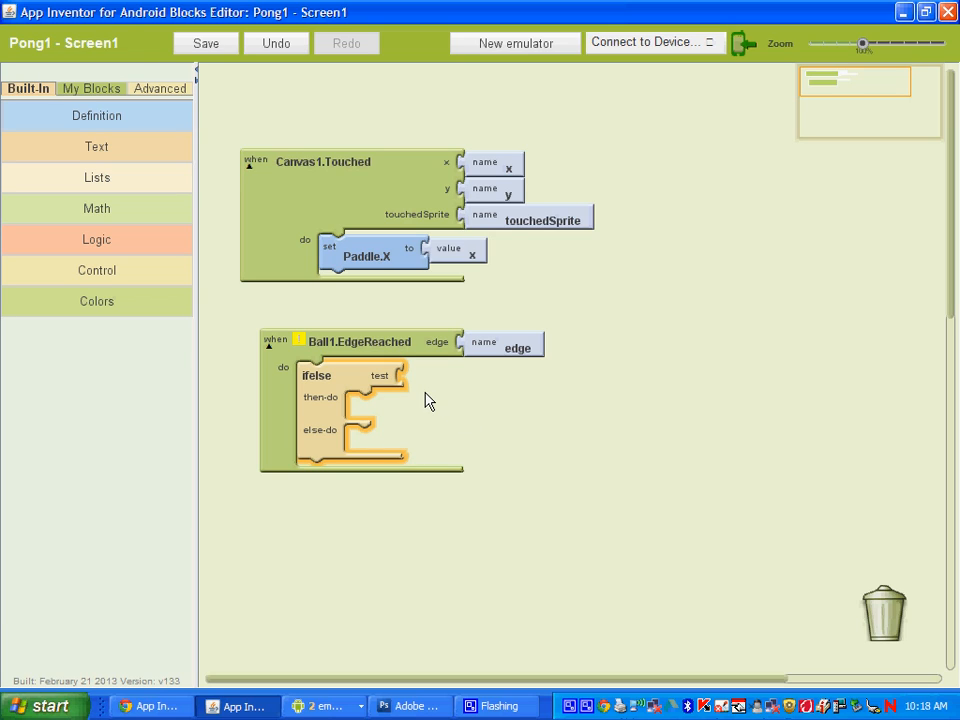
{"action": "mouse_move", "coordinate": [372, 598]}
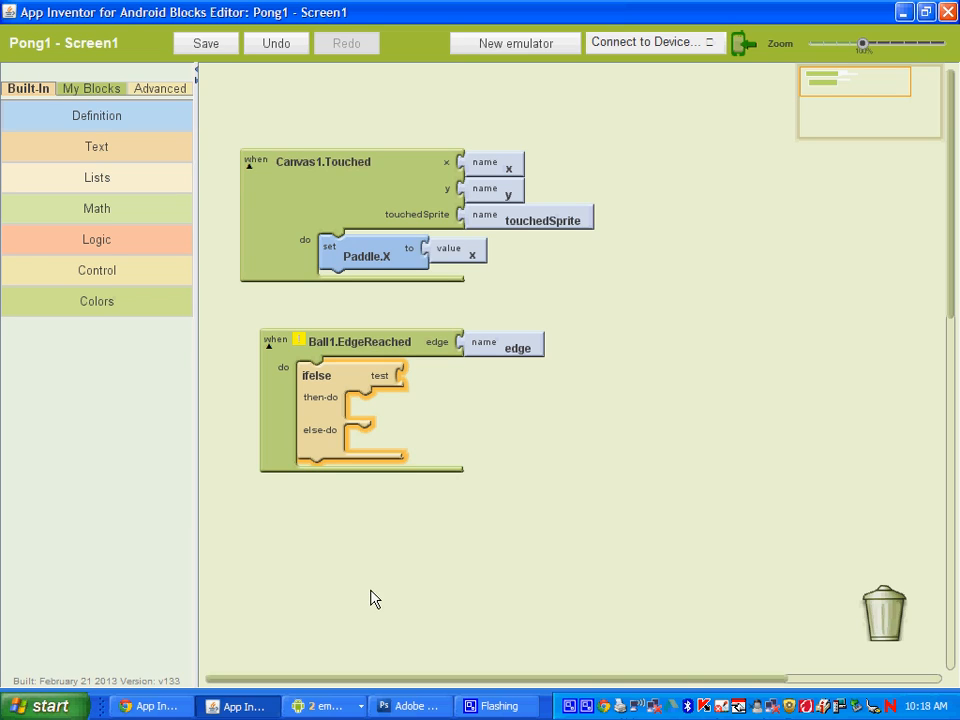
{"action": "mouse_move", "coordinate": [376, 544]}
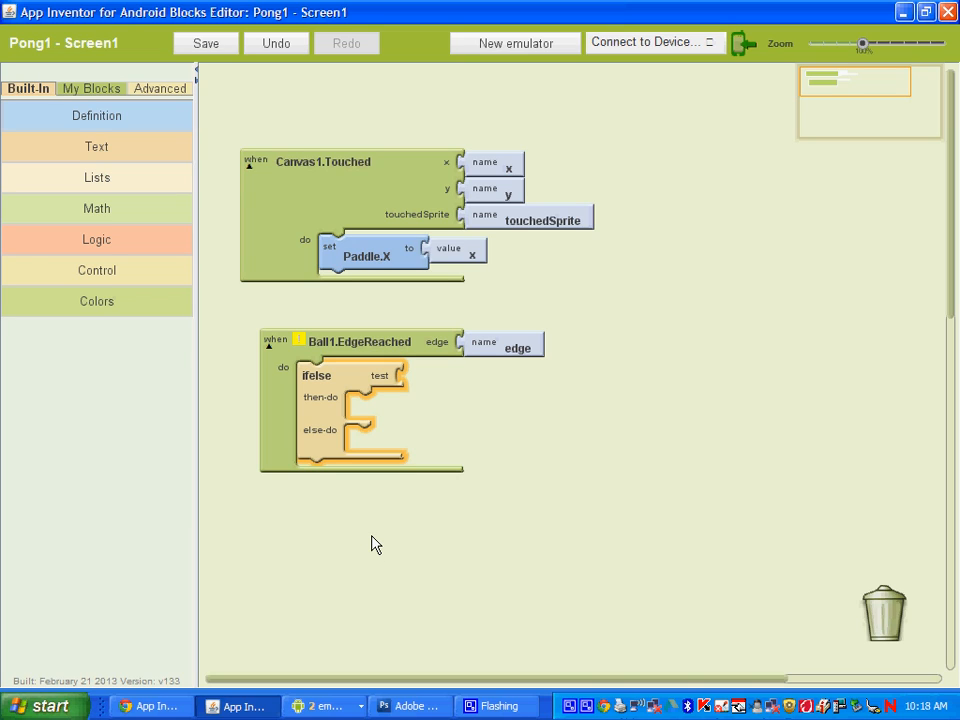
Step: Fill the ifelse test with an = comparison of value edge against the number -1
{"action": "left_click", "coordinate": [204, 44]}
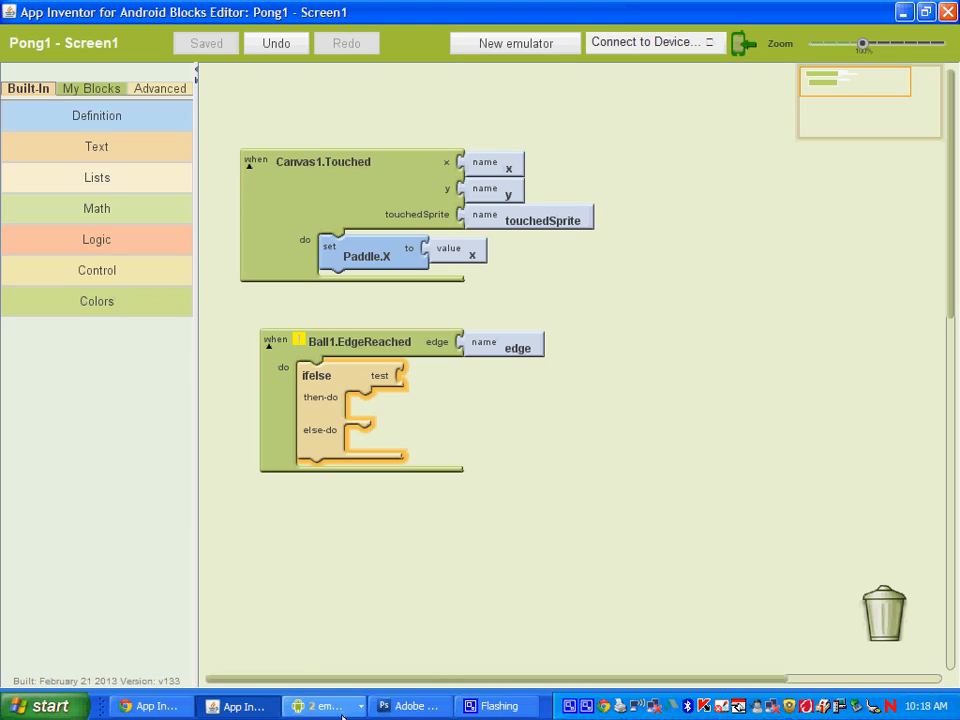
{"action": "mouse_move", "coordinate": [150, 706]}
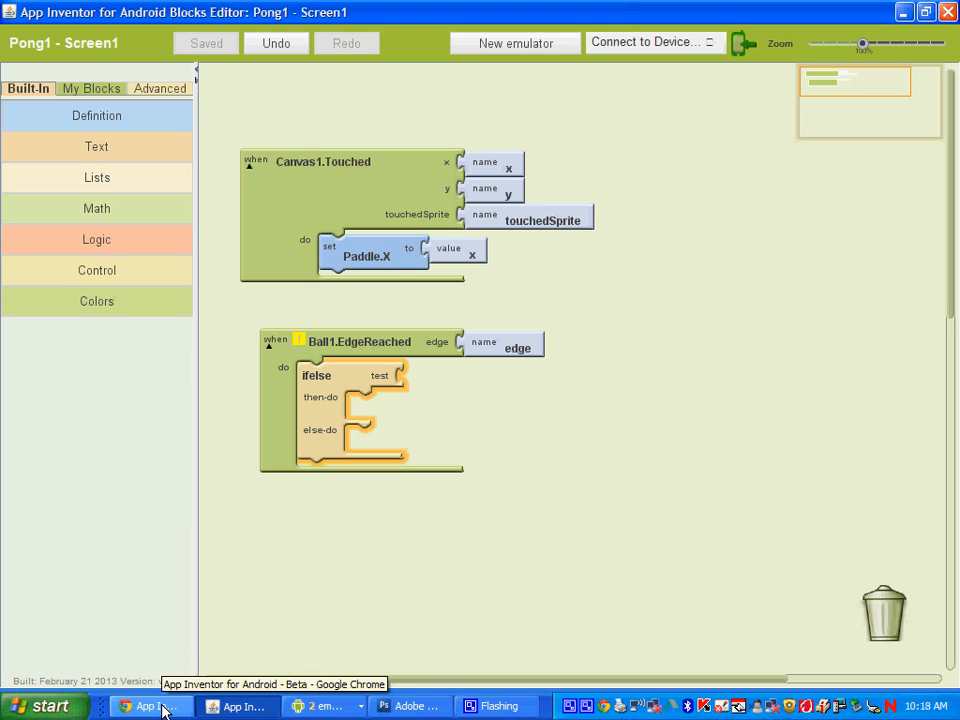
{"action": "mouse_move", "coordinate": [84, 160]}
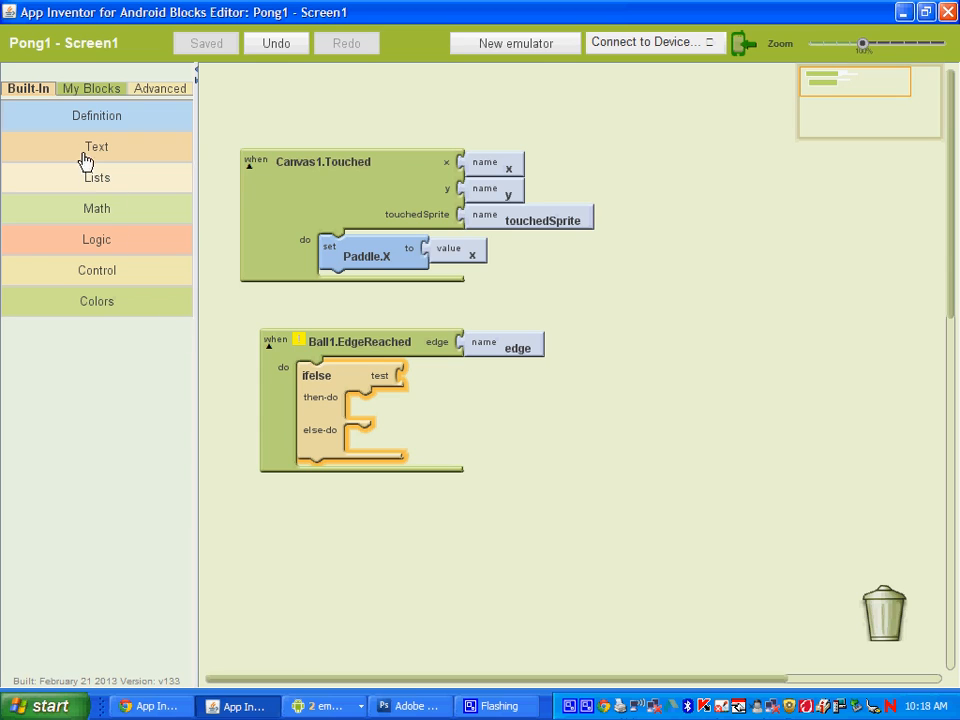
{"action": "mouse_move", "coordinate": [68, 160]}
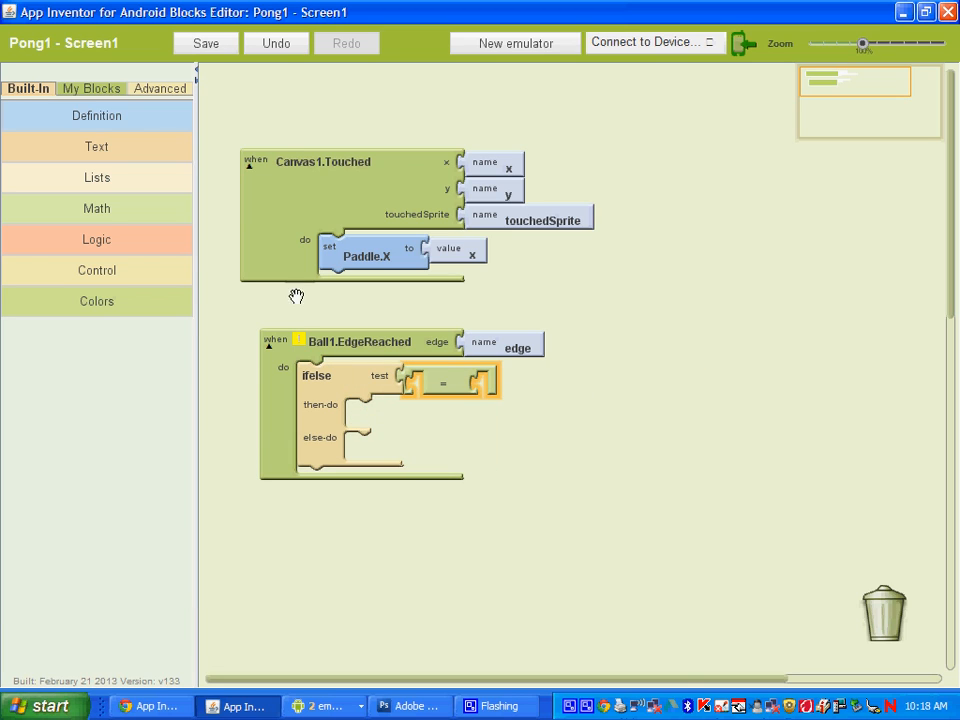
{"action": "left_click", "coordinate": [88, 88]}
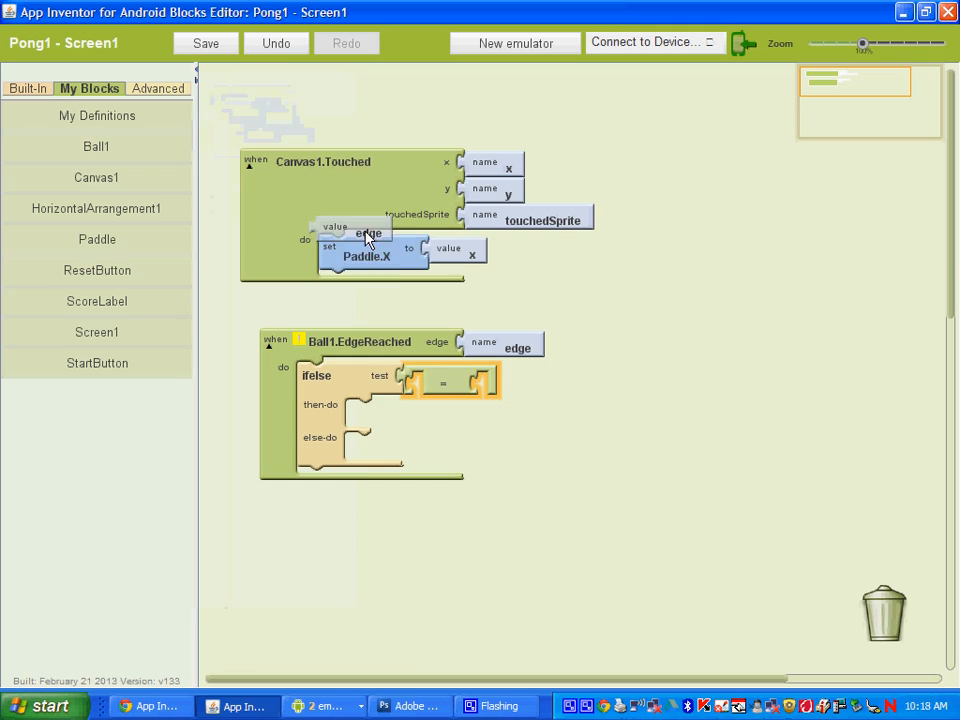
{"action": "left_click_drag", "start_coordinate": [360, 232], "coordinate": [450, 388]}
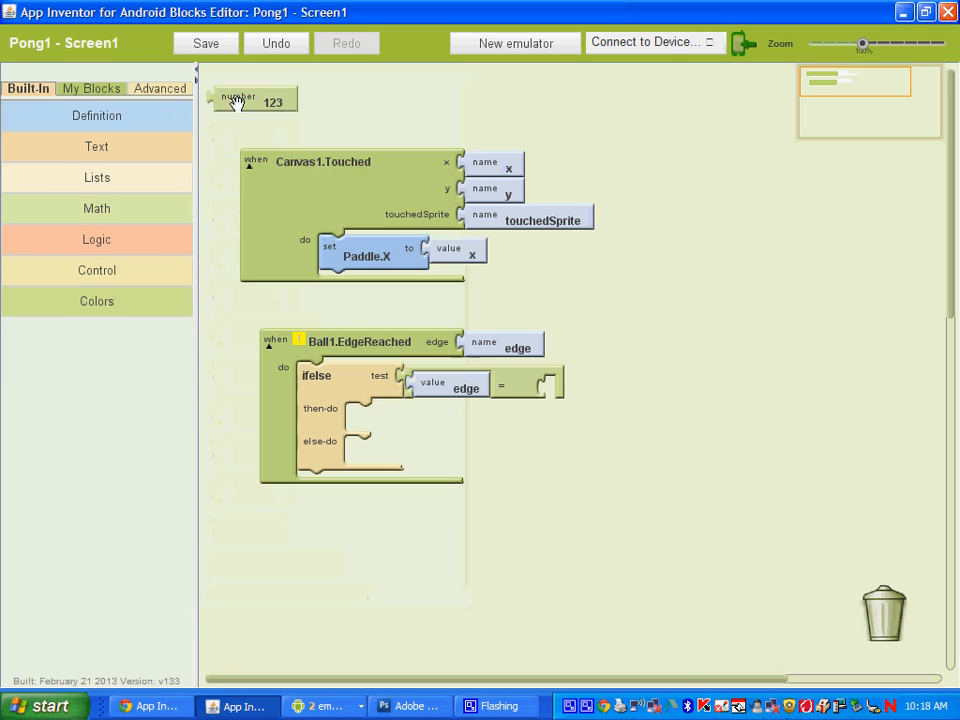
{"action": "left_click_drag", "start_coordinate": [240, 100], "coordinate": [590, 388]}
{"action": "type", "text": "-1"}
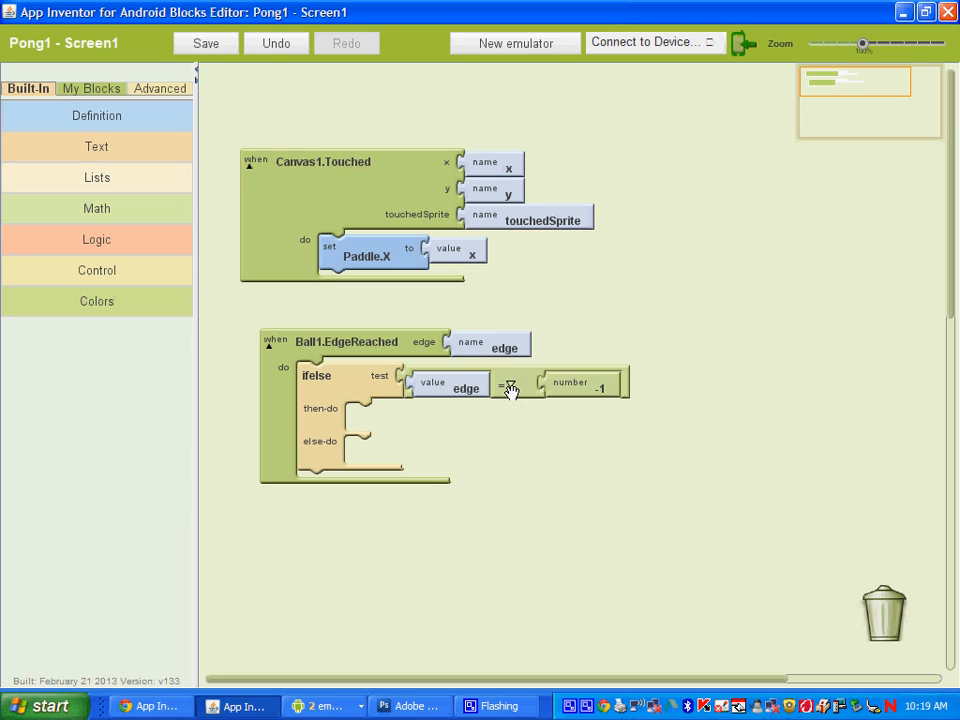
{"action": "mouse_move", "coordinate": [464, 396]}
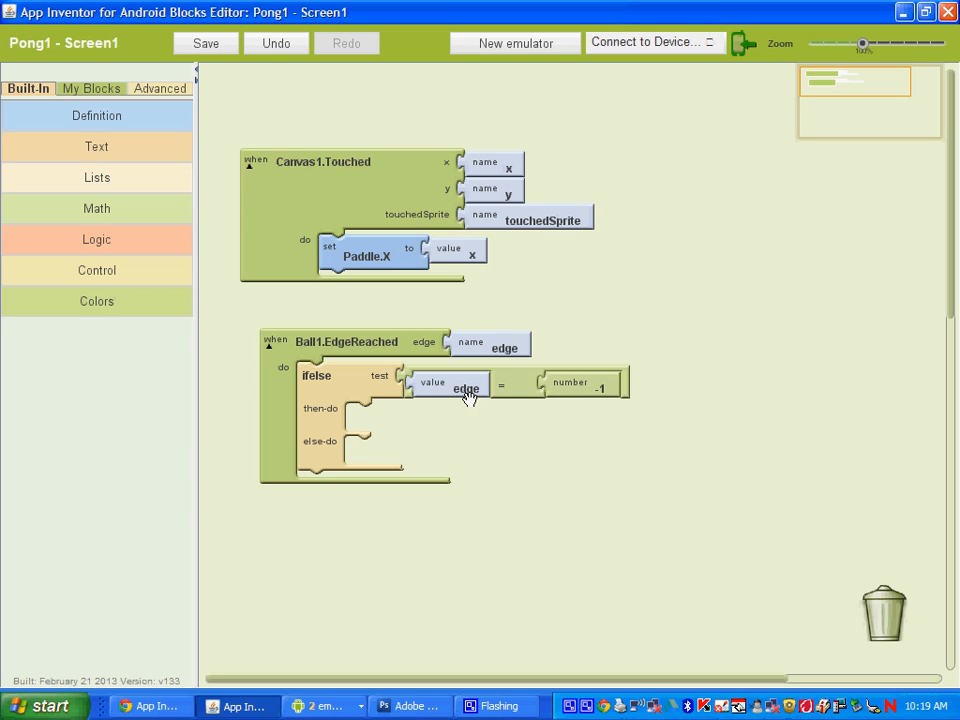
{"action": "mouse_move", "coordinate": [600, 388]}
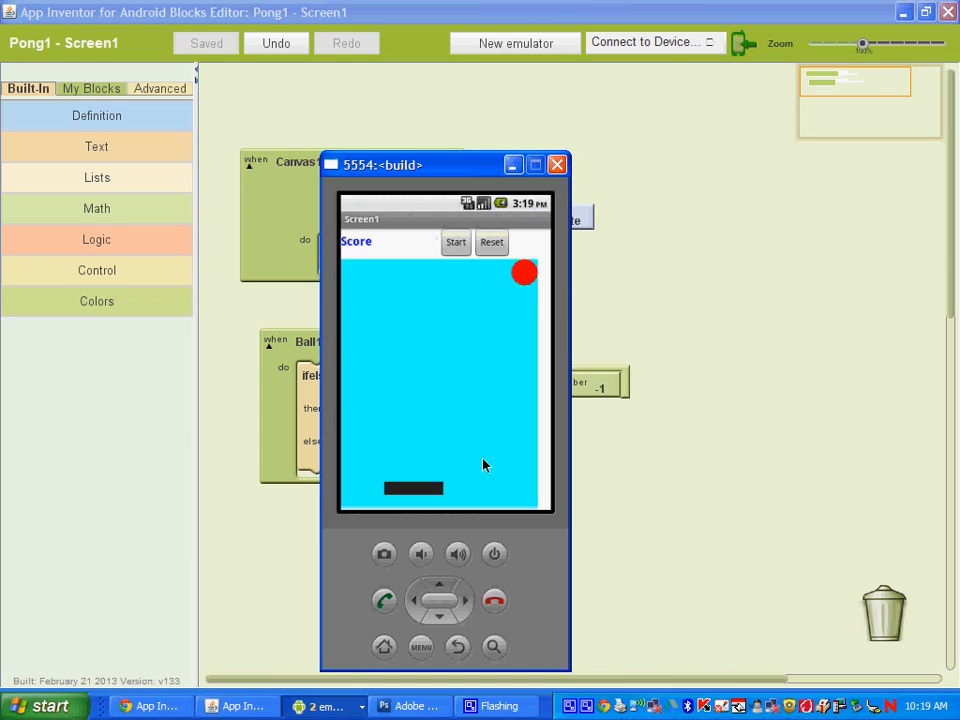
{"action": "mouse_move", "coordinate": [400, 504]}
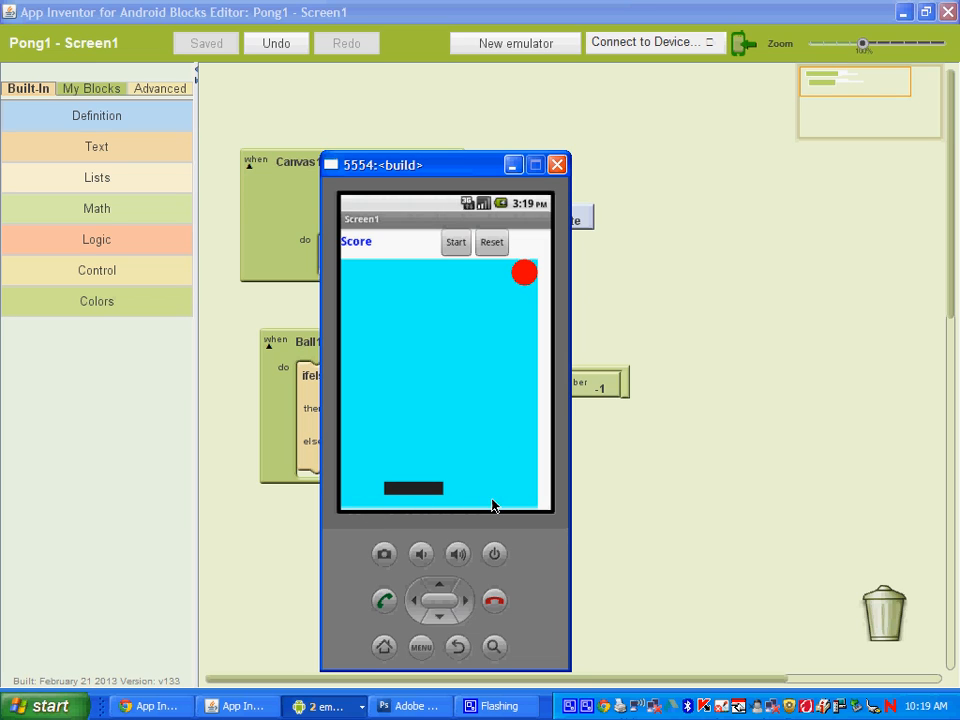
{"action": "left_click", "coordinate": [556, 164]}
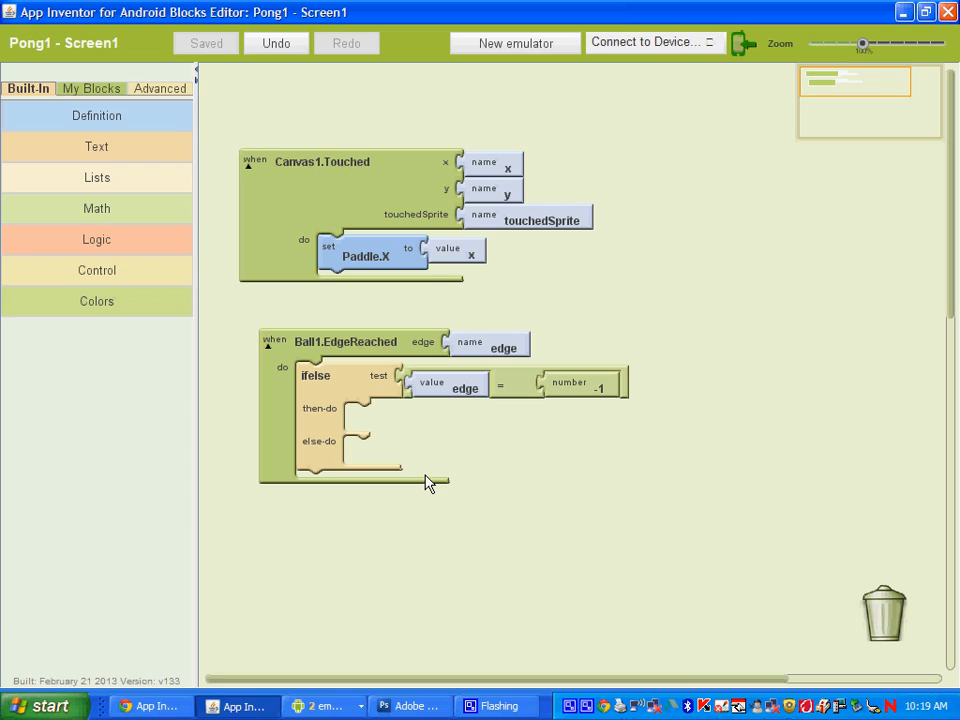
{"action": "mouse_move", "coordinate": [436, 474]}
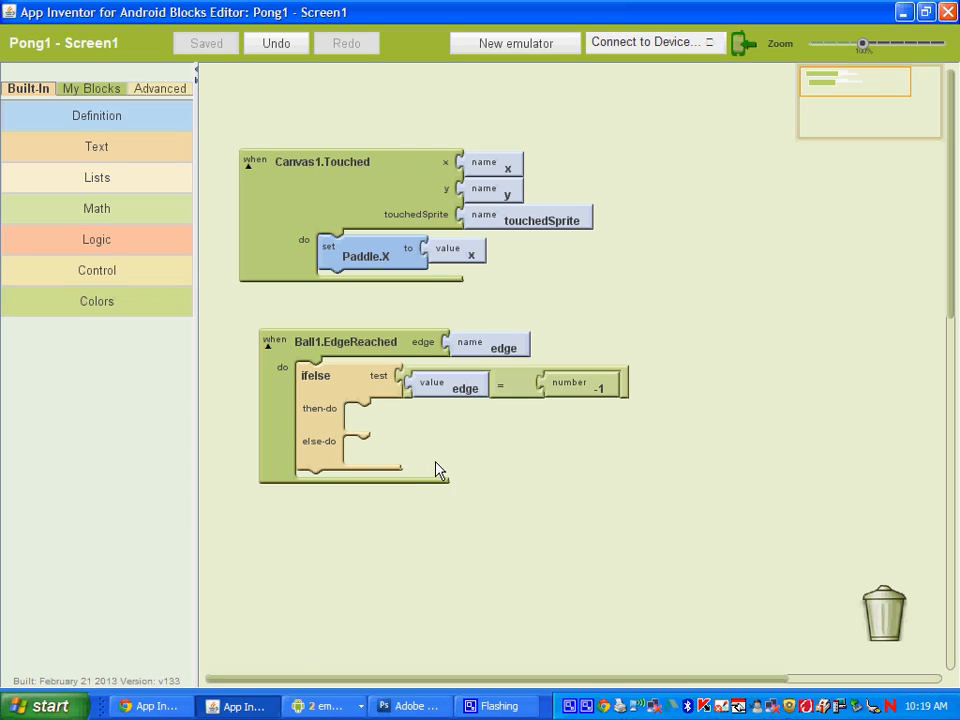
{"action": "mouse_move", "coordinate": [276, 142]}
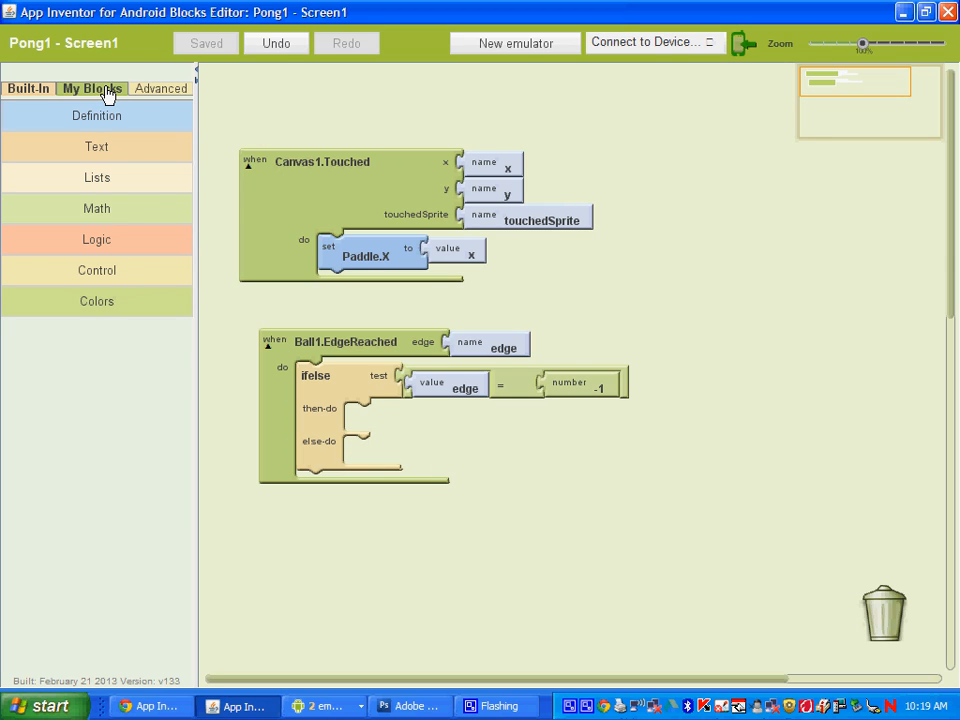
Step: In the then branch, set Ball1.Enabled to false and ScoreLabel.Text to 'Game over!'
{"action": "left_click", "coordinate": [88, 88]}
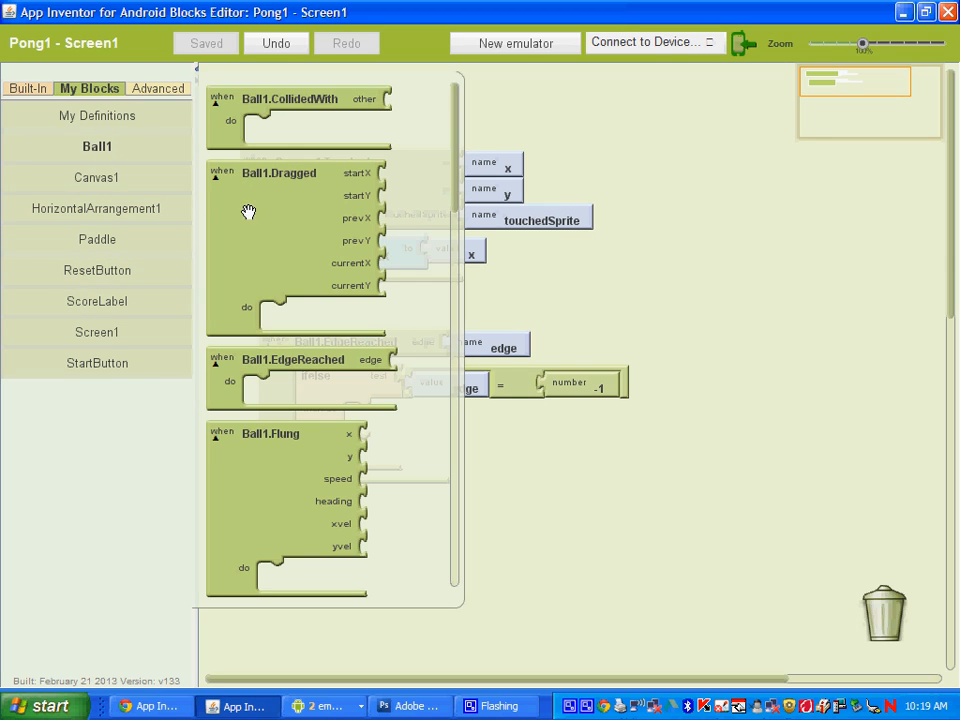
{"action": "scroll", "scroll_direction": "down", "scroll_amount": 3}
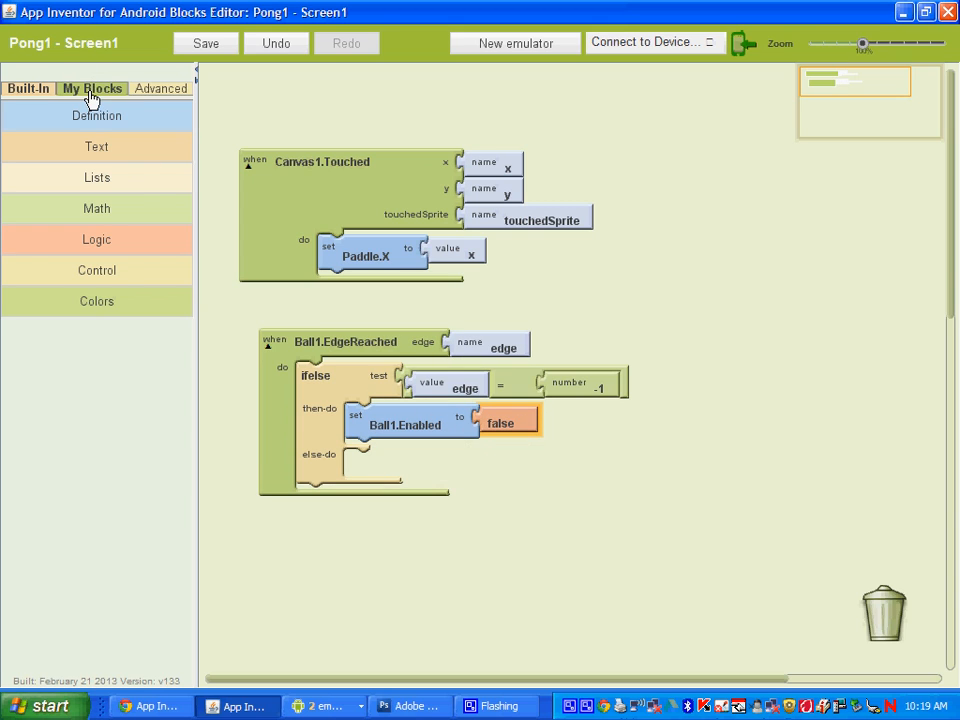
{"action": "left_click", "coordinate": [88, 88]}
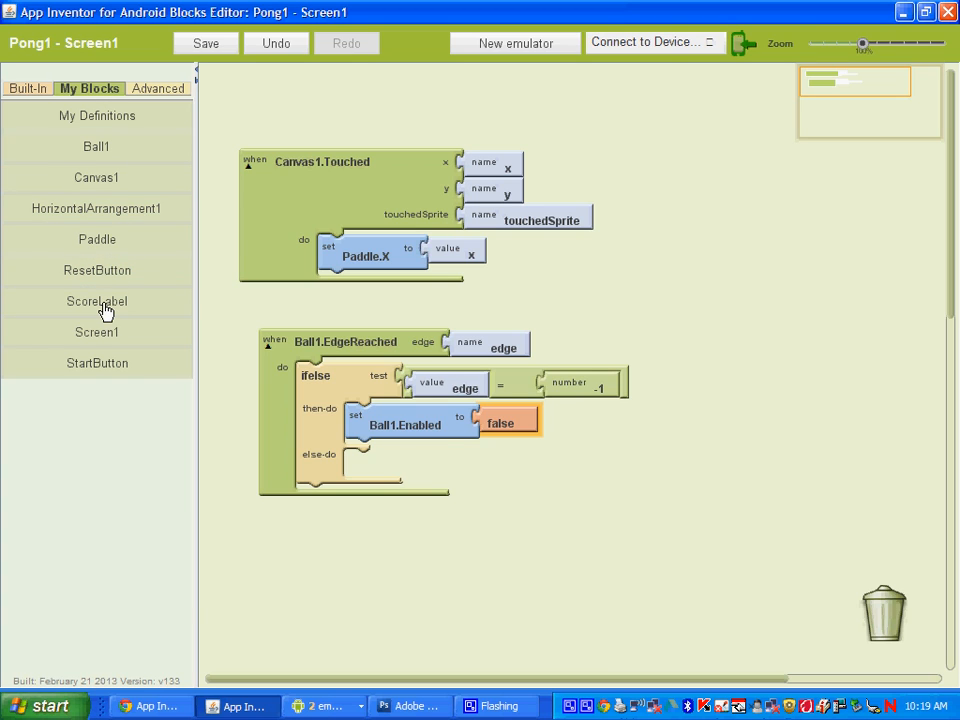
{"action": "left_click", "coordinate": [96, 300]}
{"action": "type", "text": "Game over!"}
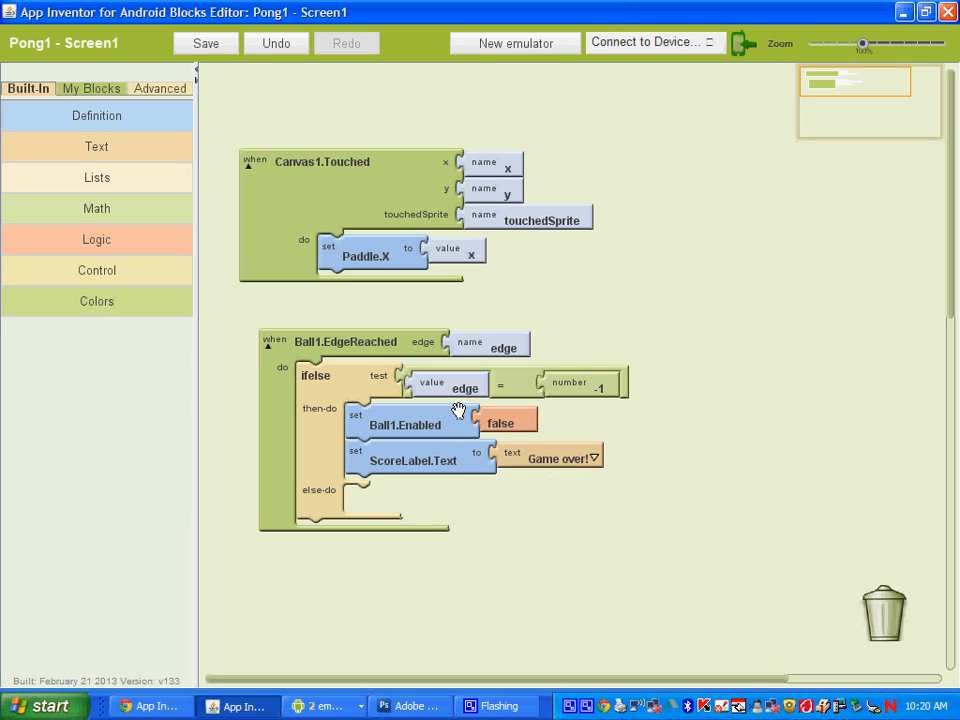
{"action": "mouse_move", "coordinate": [456, 436]}
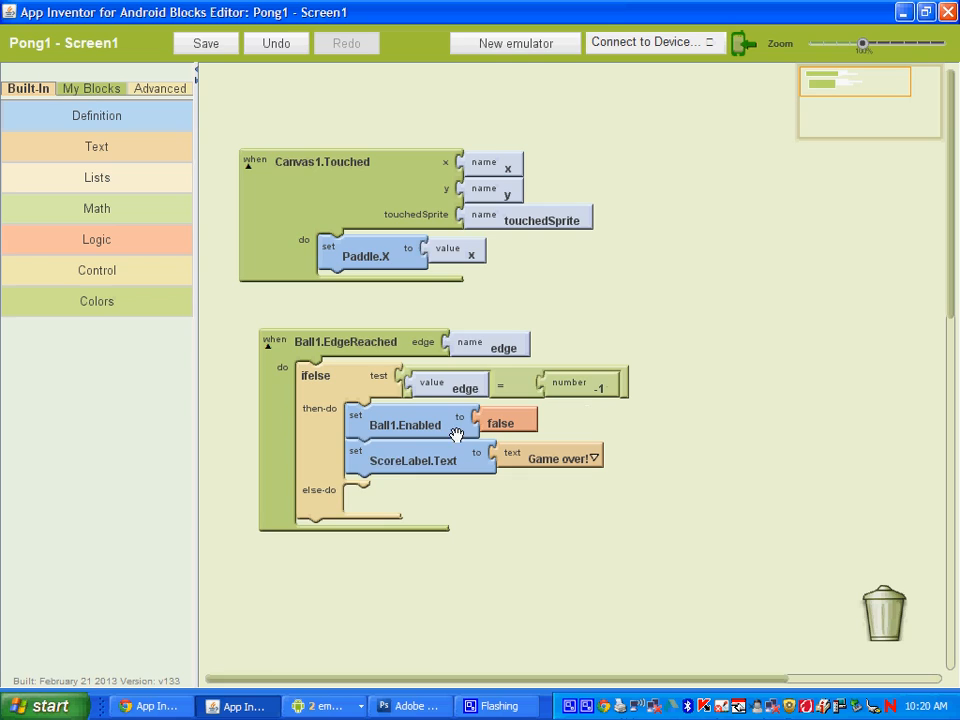
{"action": "mouse_move", "coordinate": [390, 516]}
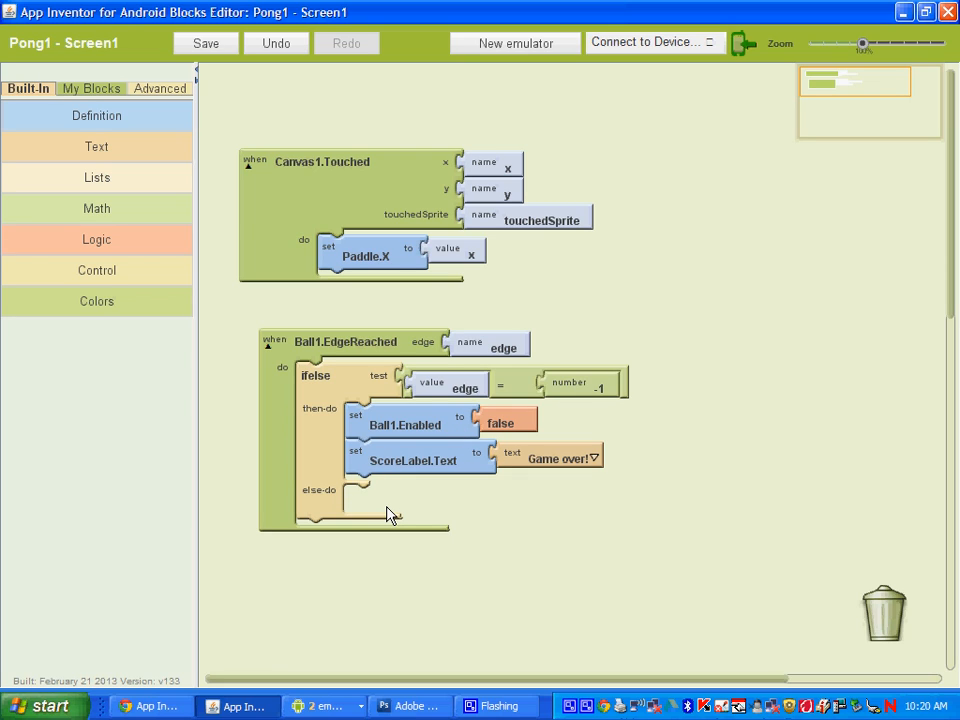
{"action": "left_click", "coordinate": [204, 44]}
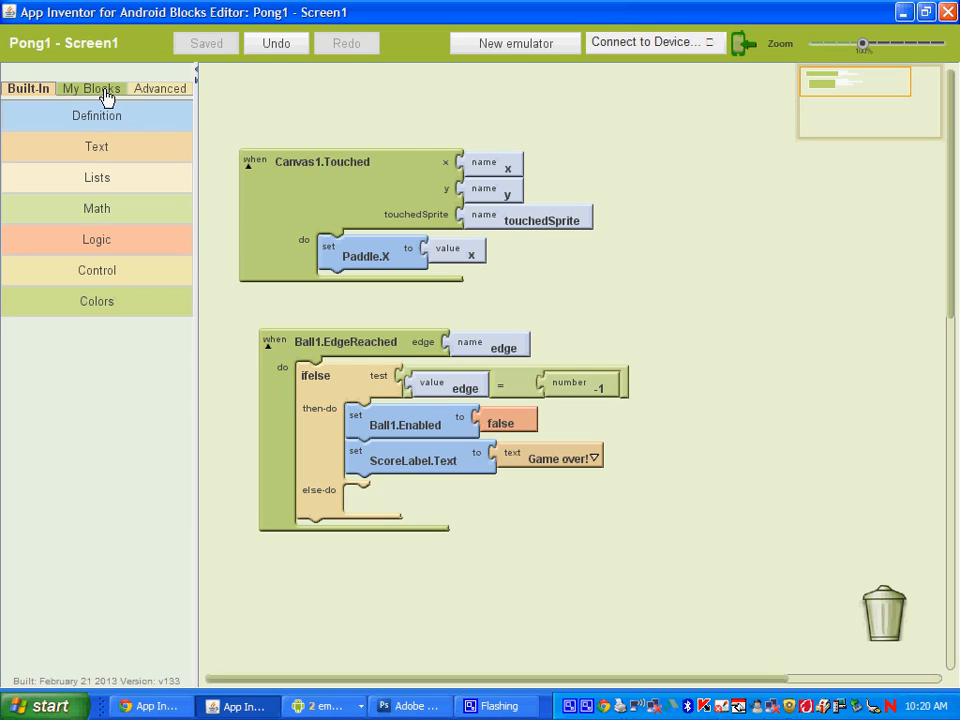
Step: Place a call Ball1.Bounce block into the ifelse's else-do socket
{"action": "left_click", "coordinate": [90, 88]}
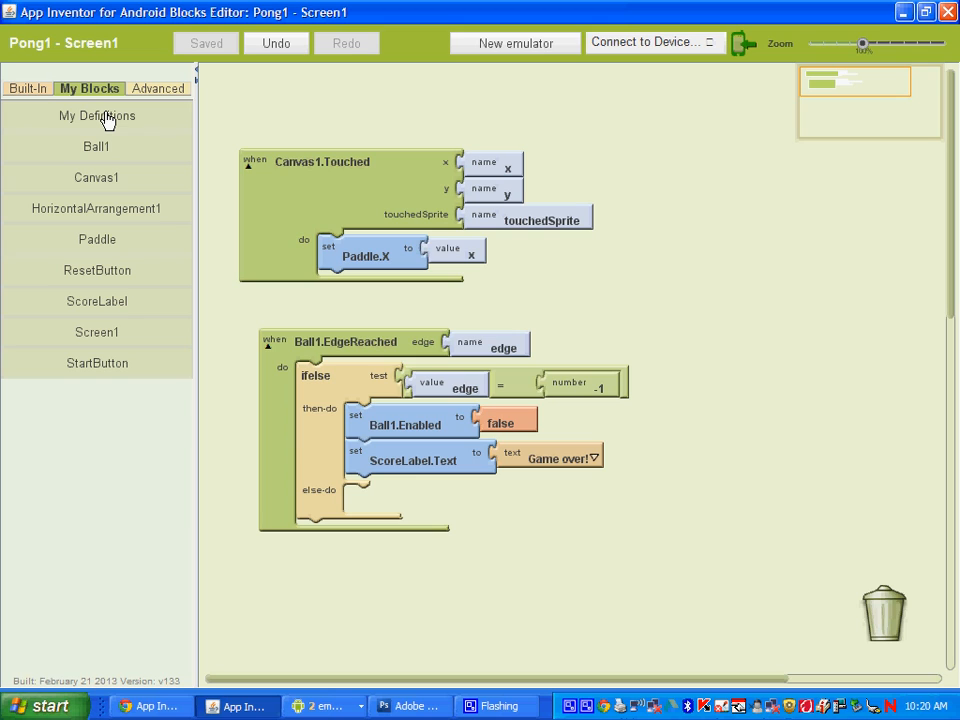
{"action": "left_click", "coordinate": [96, 148]}
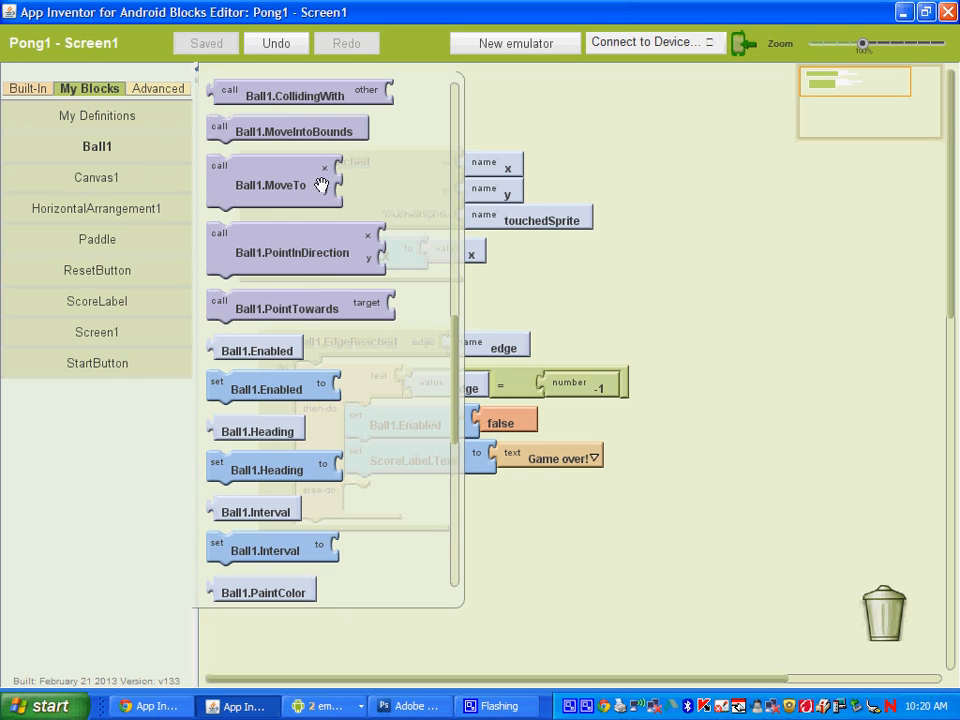
{"action": "mouse_move", "coordinate": [322, 236]}
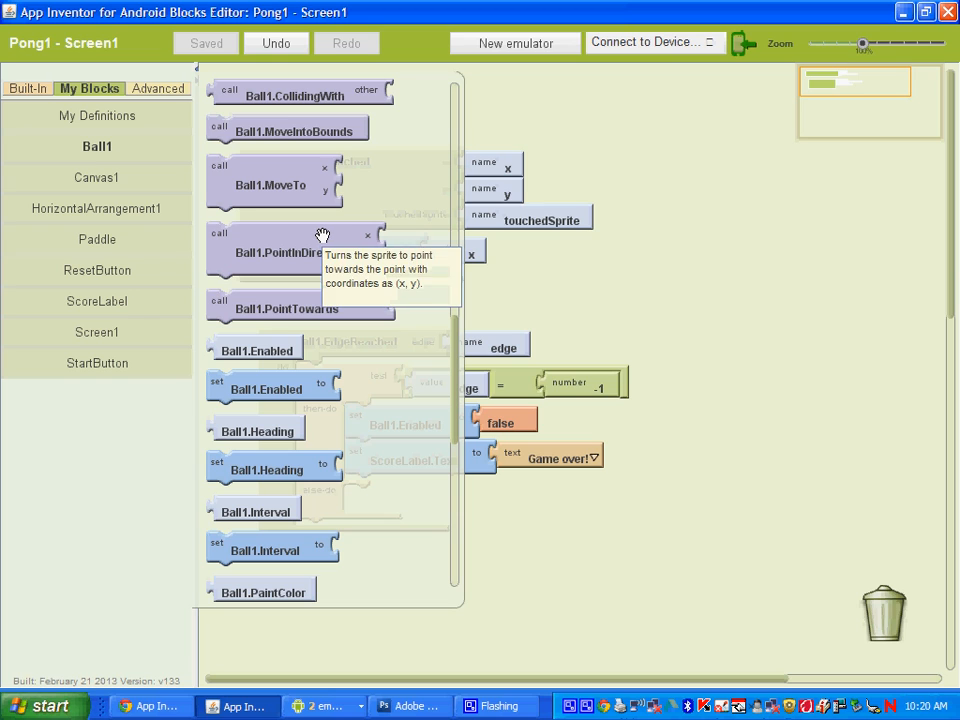
{"action": "scroll", "scroll_direction": "down", "scroll_amount": 3}
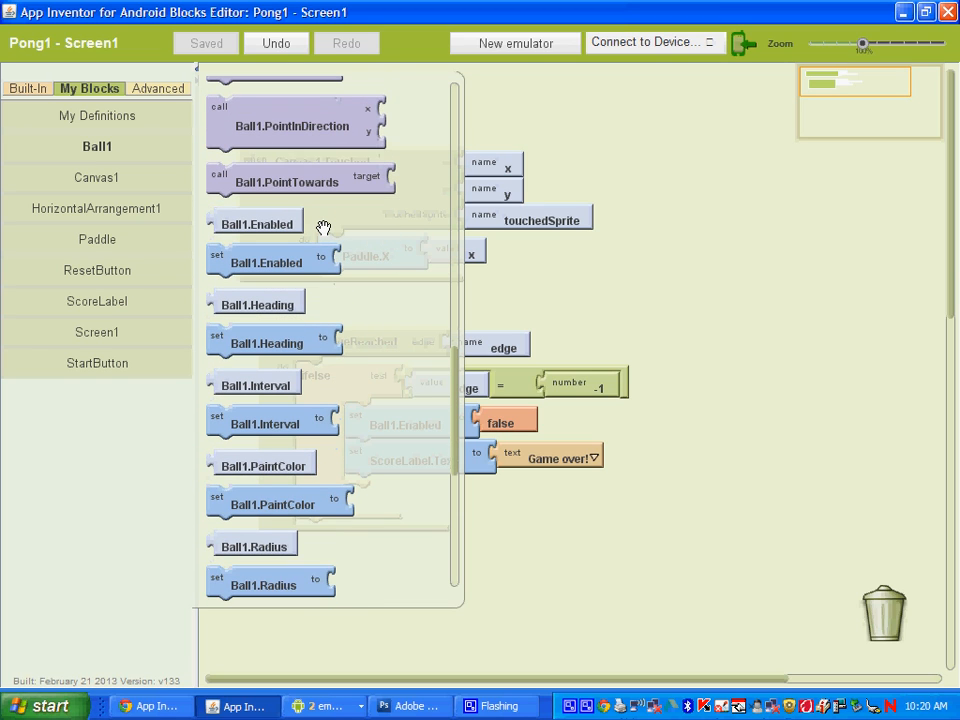
{"action": "scroll", "scroll_direction": "up", "scroll_amount": 3}
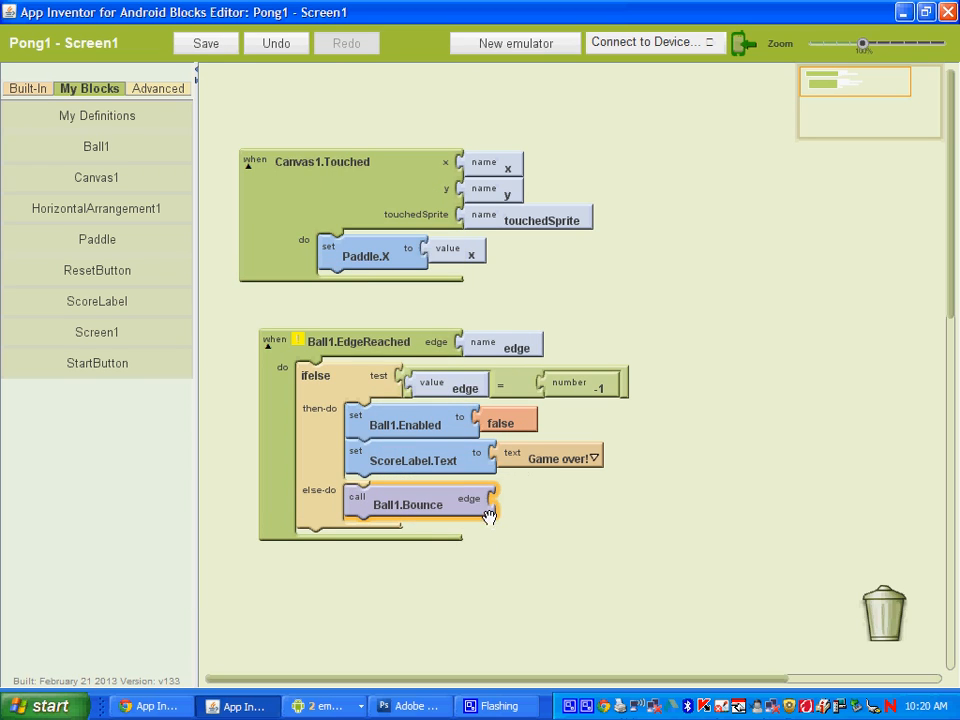
{"action": "mouse_move", "coordinate": [100, 144]}
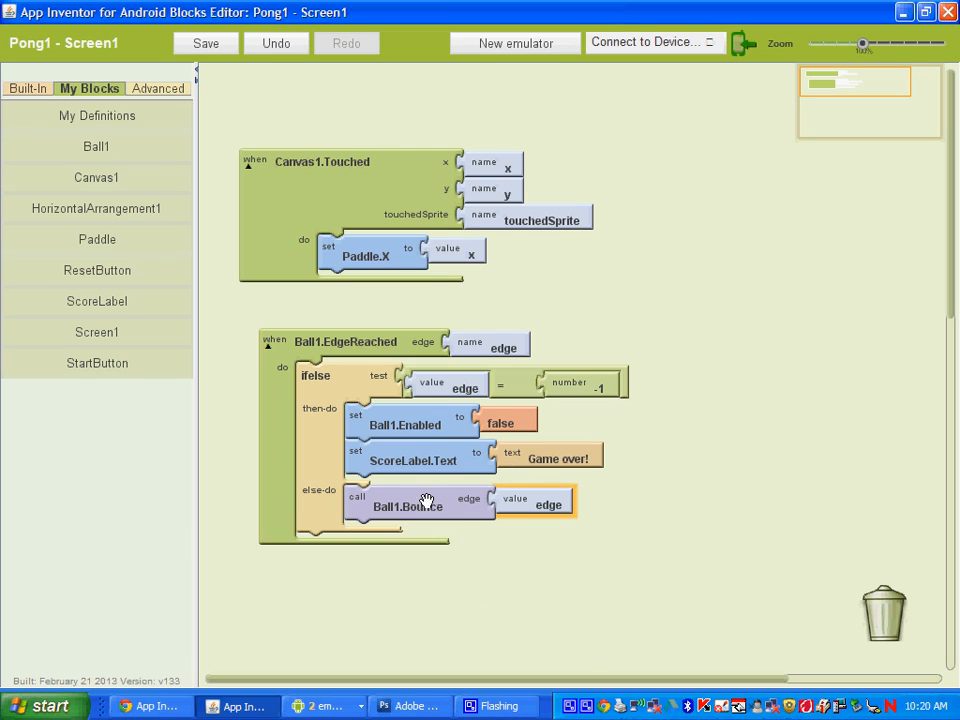
{"action": "mouse_move", "coordinate": [496, 524]}
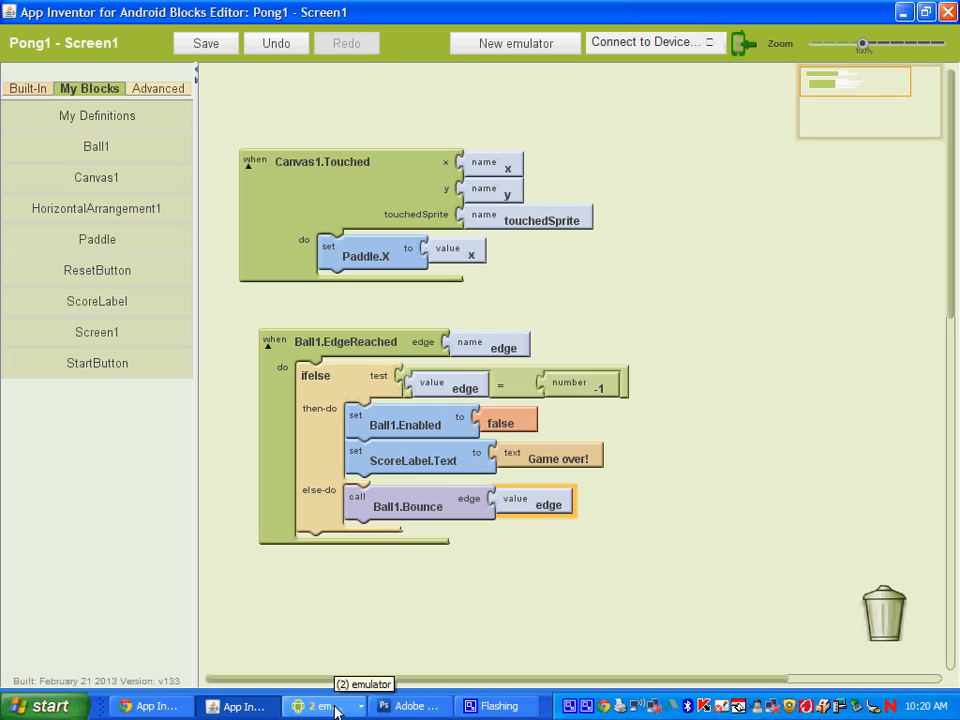
{"action": "left_click", "coordinate": [206, 44]}
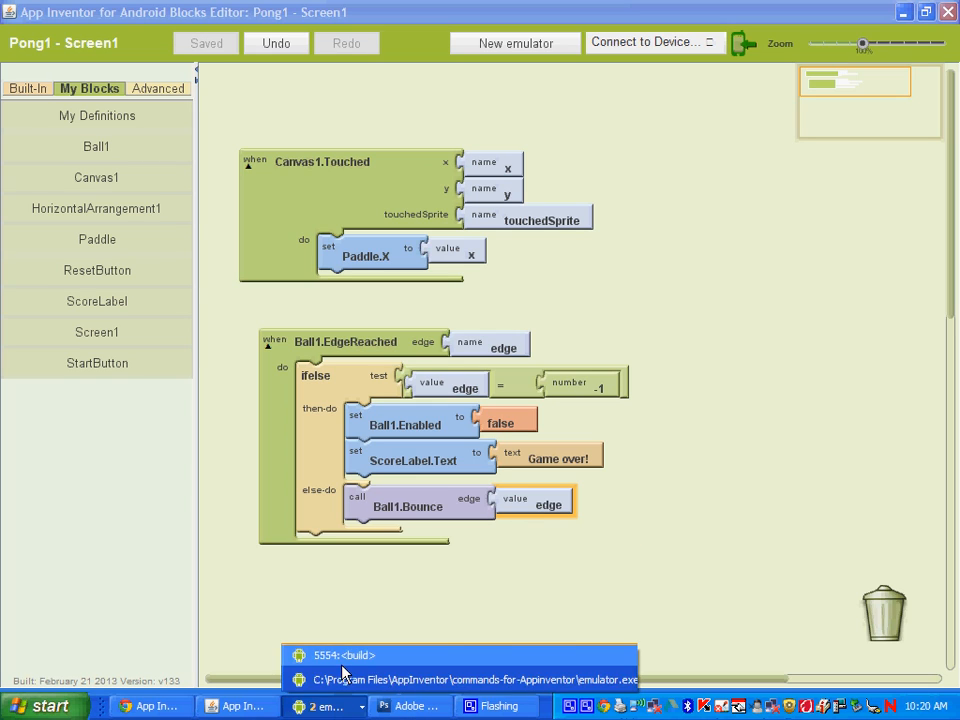
{"action": "left_click", "coordinate": [344, 656]}
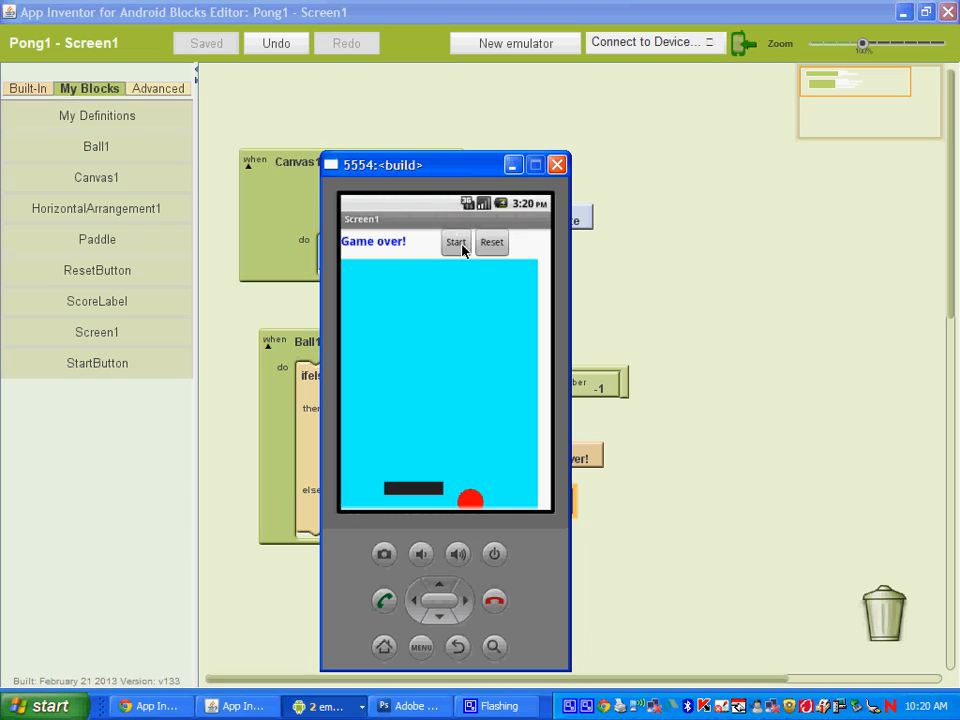
{"action": "mouse_move", "coordinate": [512, 424]}
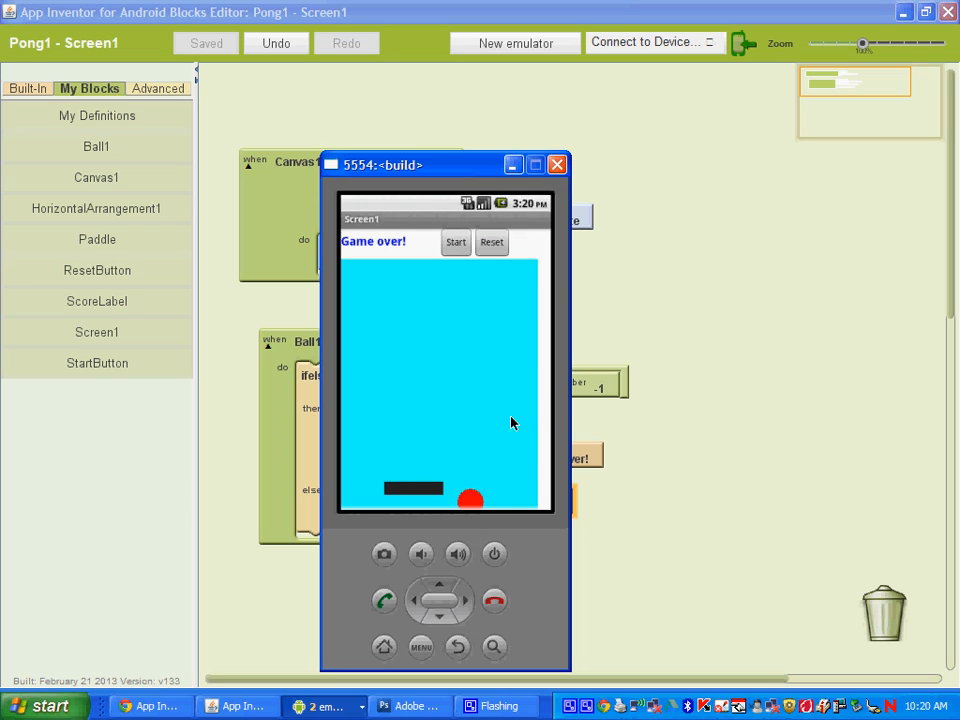
{"action": "mouse_move", "coordinate": [418, 290]}
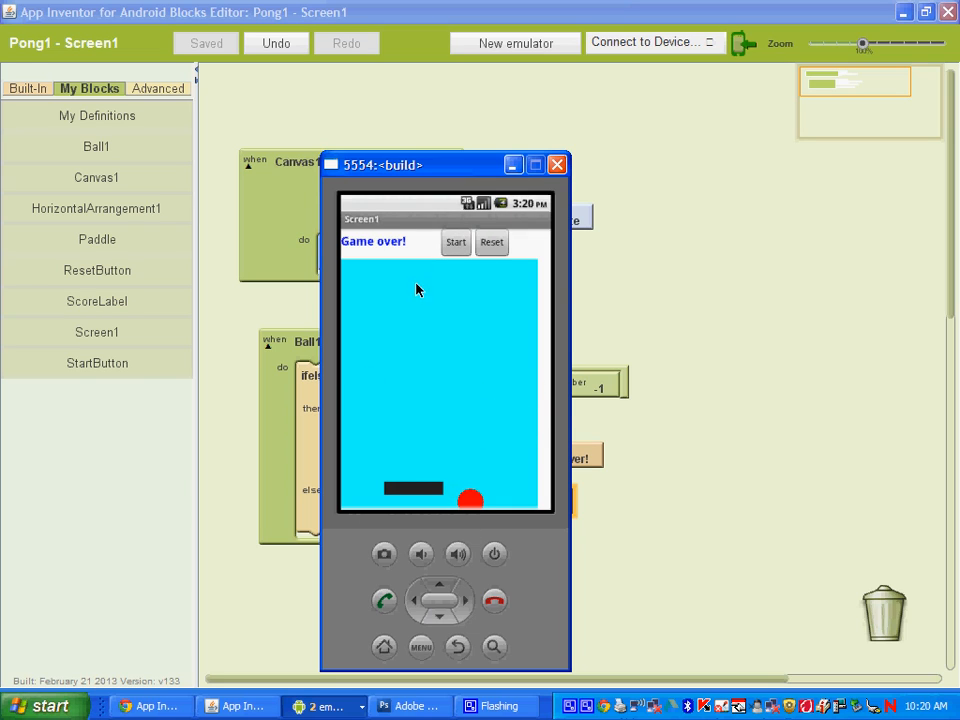
{"action": "left_click", "coordinate": [556, 164]}
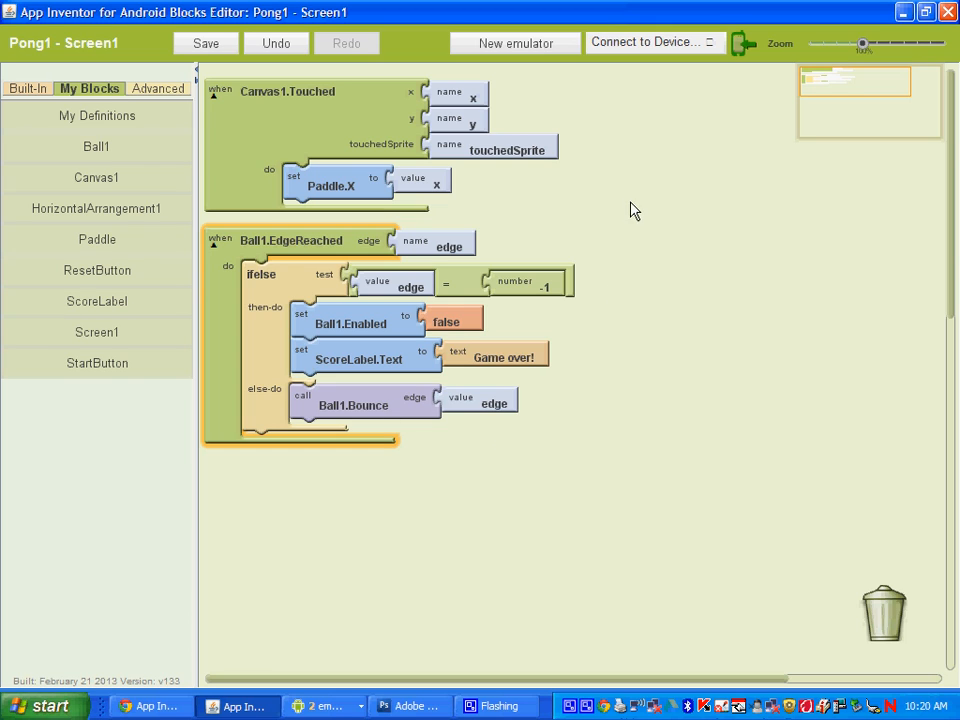
Step: Define a global variable Score from Built-In Definition, initialised to the number 0
{"action": "left_click", "coordinate": [28, 88]}
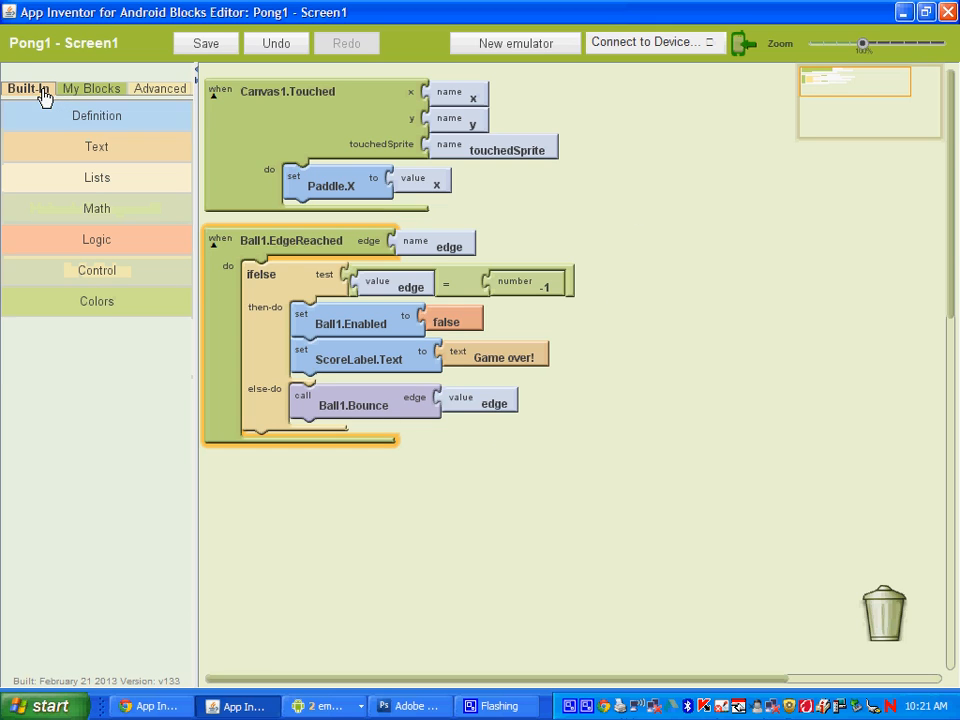
{"action": "left_click", "coordinate": [96, 114]}
{"action": "type", "text": "Score"}
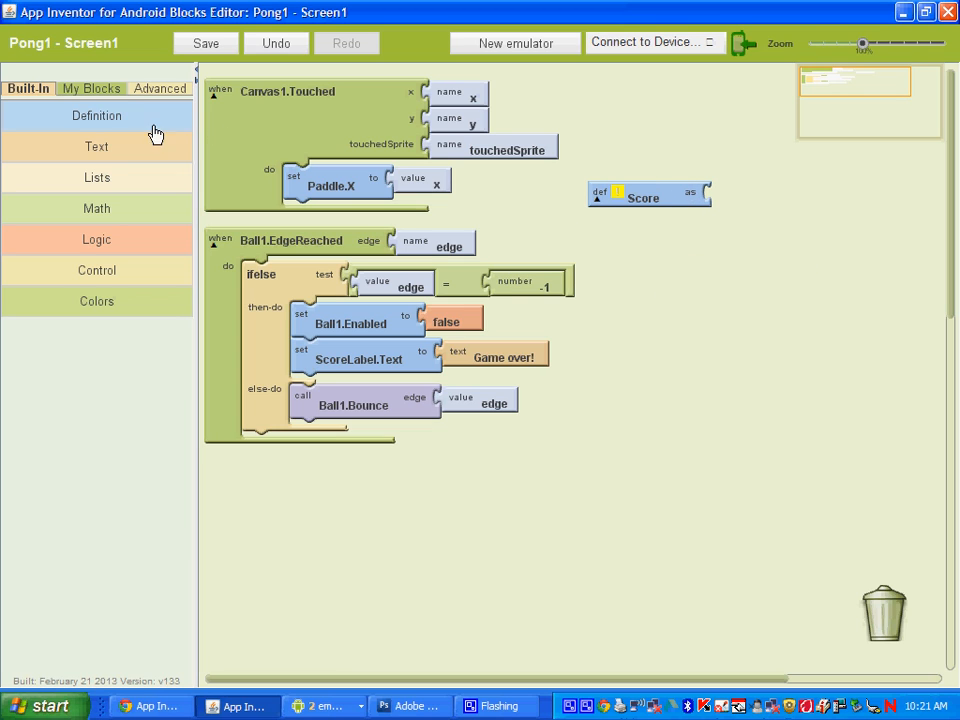
{"action": "left_click", "coordinate": [96, 114]}
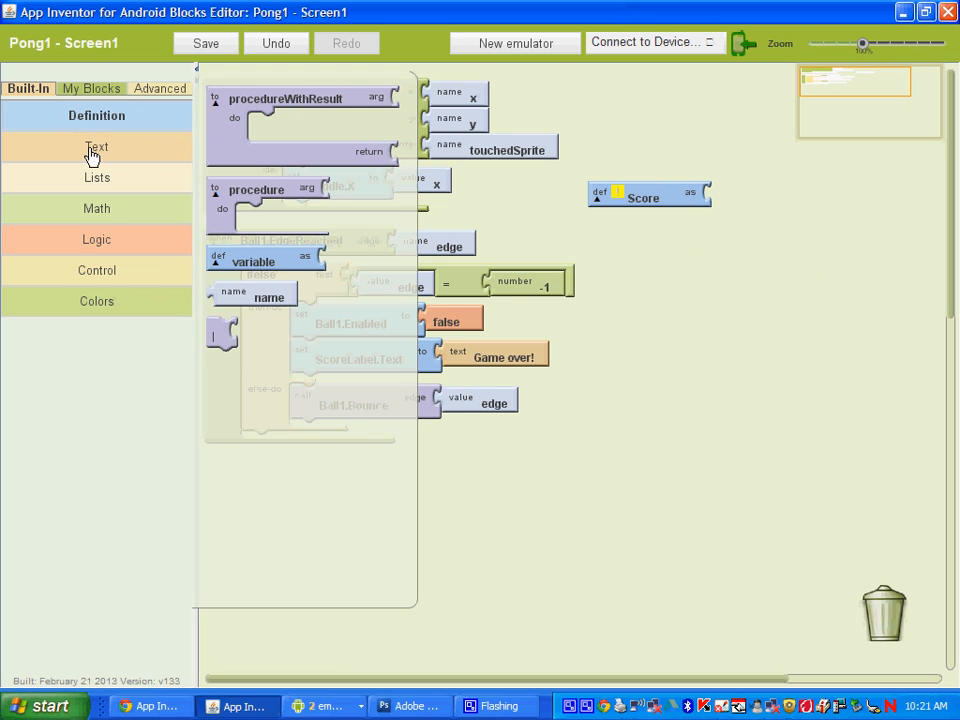
{"action": "left_click", "coordinate": [96, 208]}
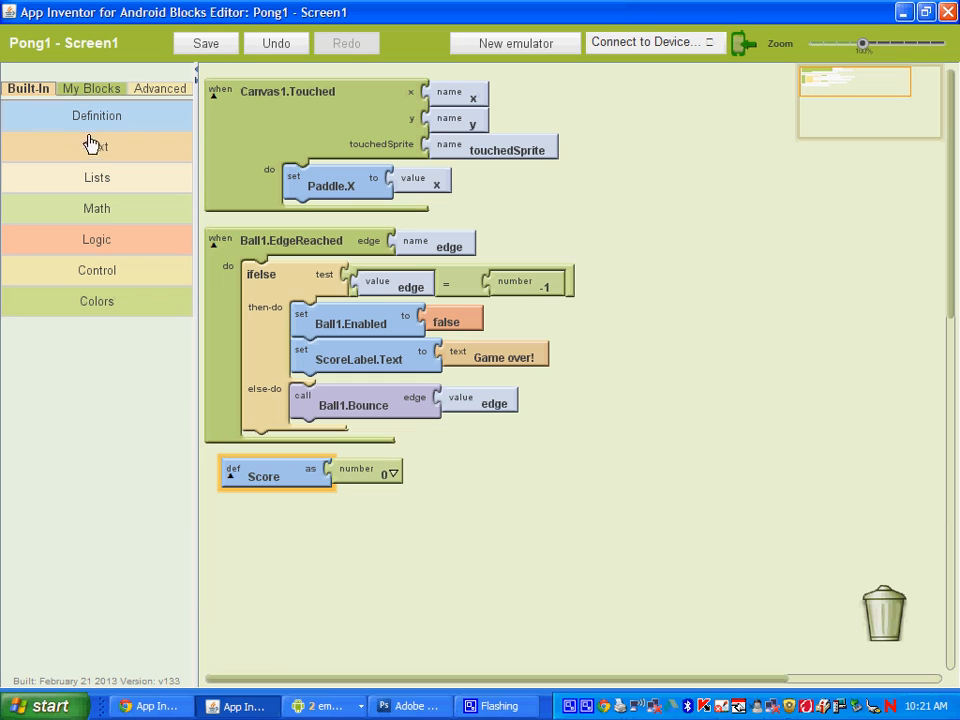
Step: Drag out a procedure block and rename it Updatescore
{"action": "left_click", "coordinate": [96, 114]}
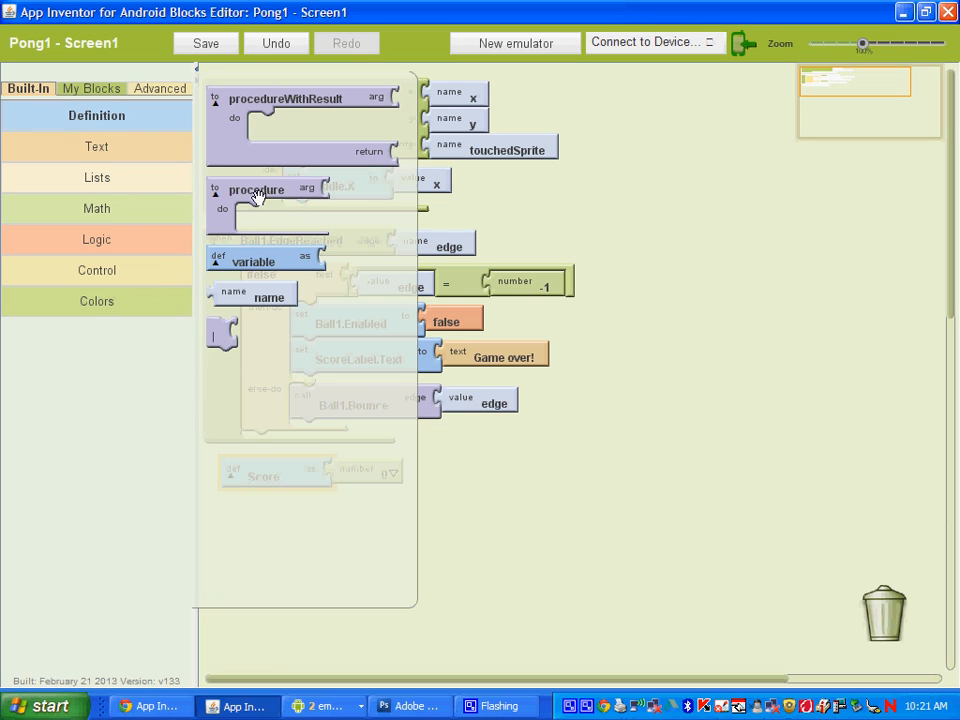
{"action": "mouse_move", "coordinate": [236, 192]}
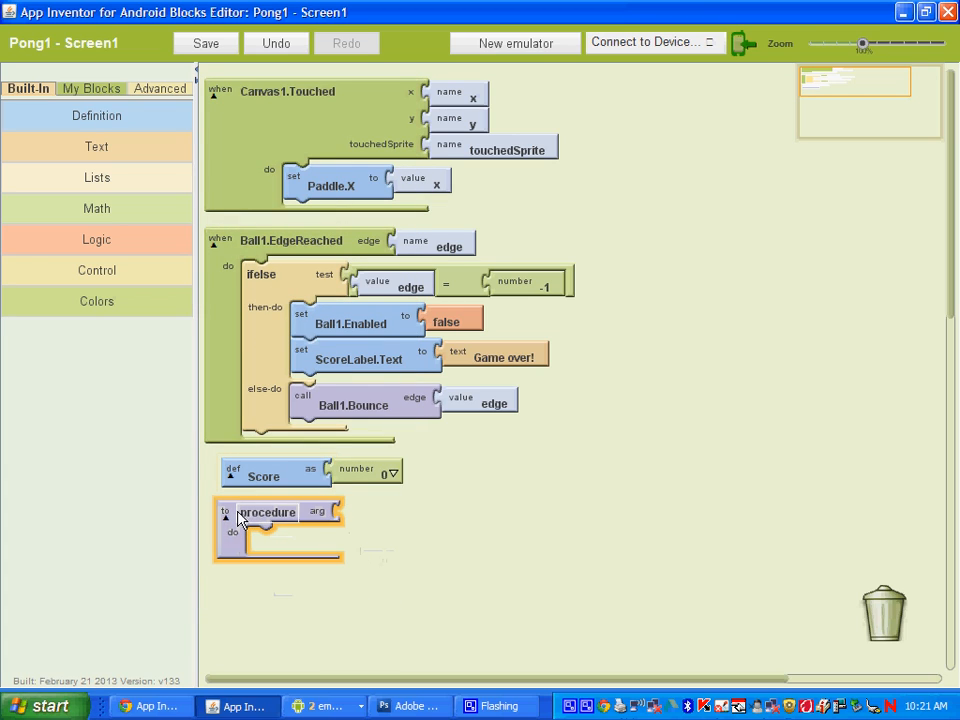
{"action": "double_click", "coordinate": [268, 512]}
{"action": "type", "text": "Updatescore"}
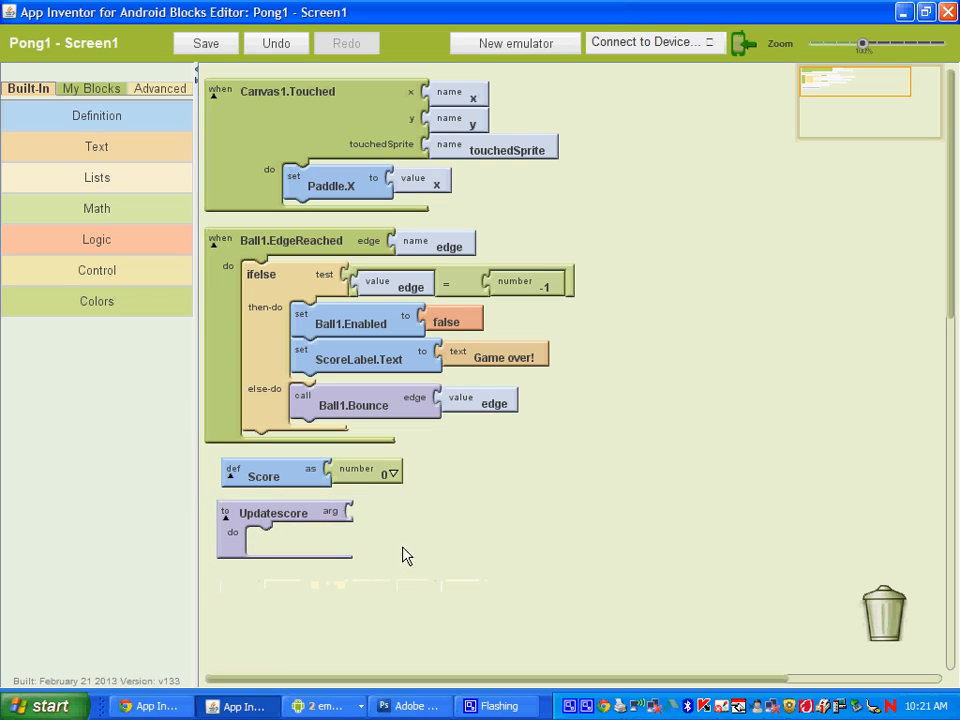
{"action": "mouse_move", "coordinate": [220, 304]}
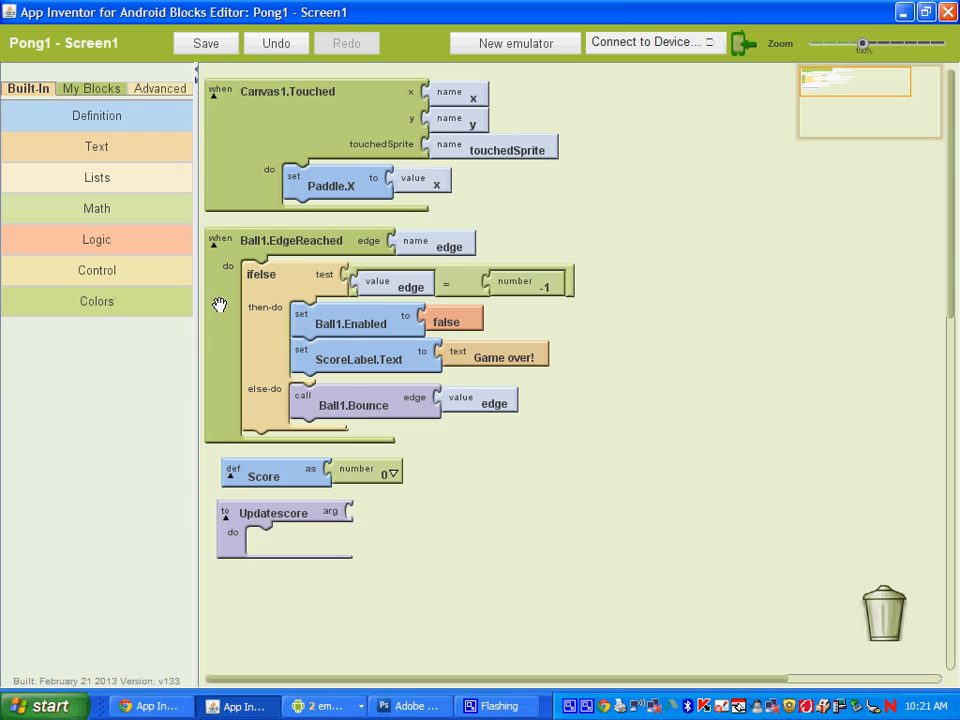
Step: Add a name block to Updatescore's arg socket and rename it Scorevalue
{"action": "left_click", "coordinate": [96, 114]}
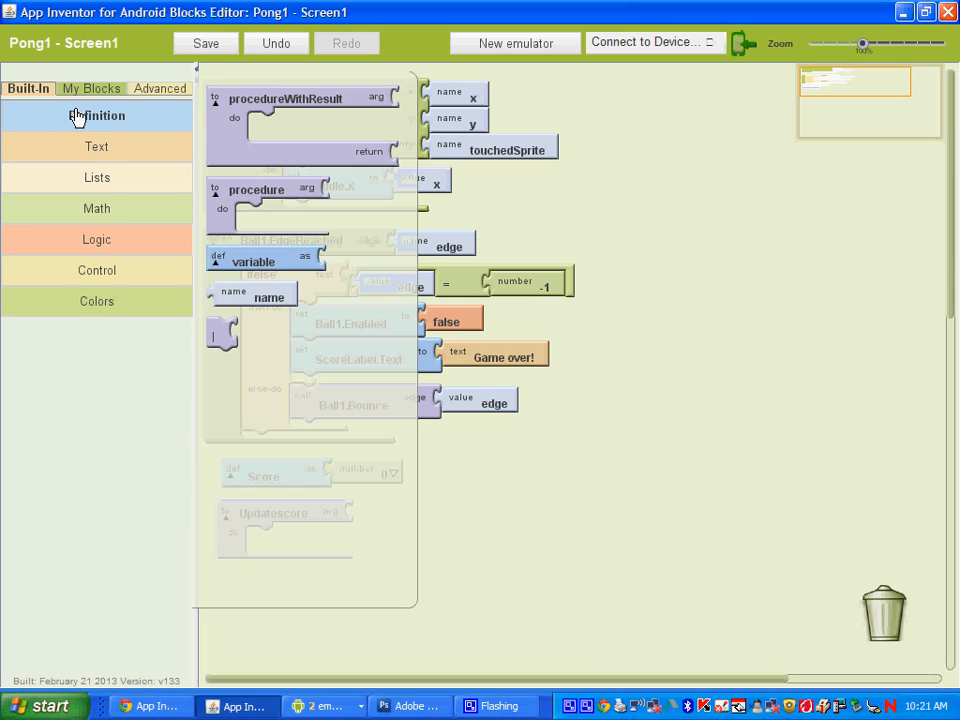
{"action": "mouse_move", "coordinate": [244, 296]}
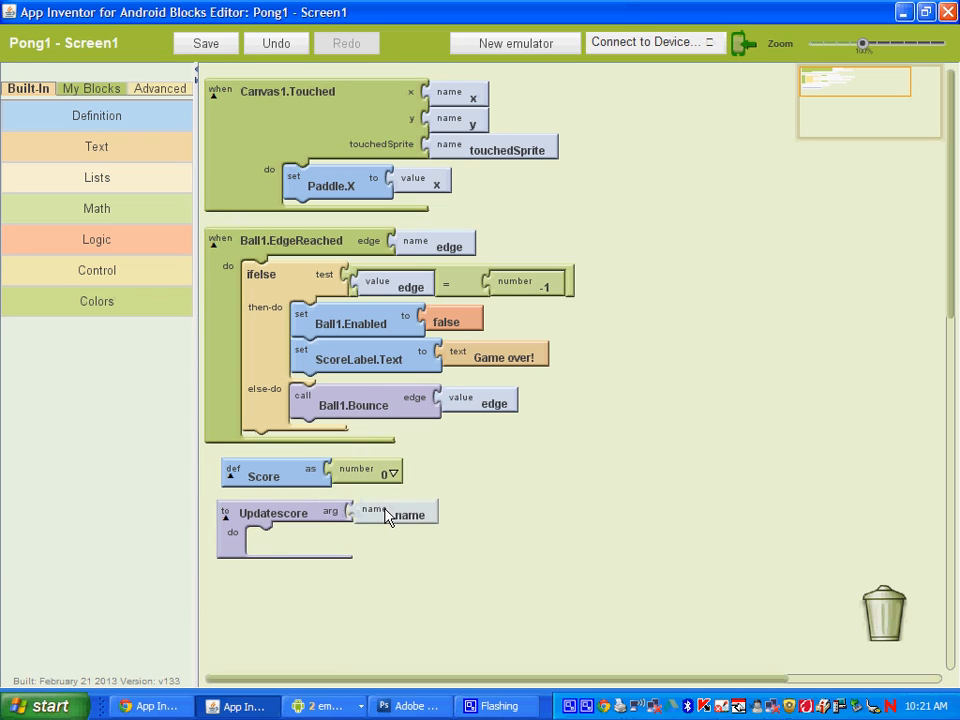
{"action": "double_click", "coordinate": [408, 514]}
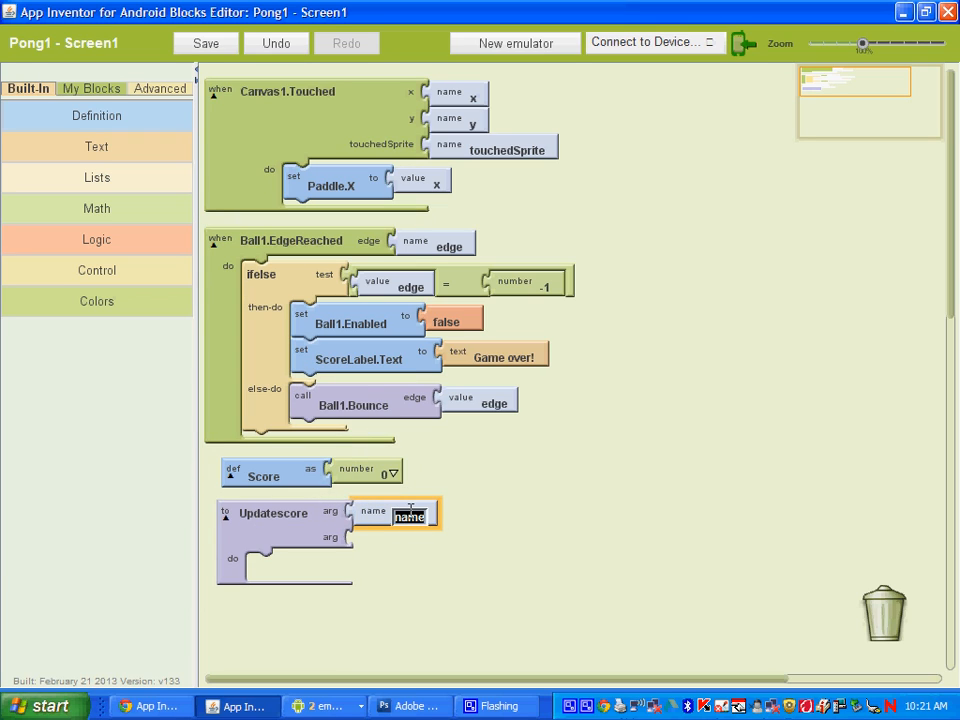
{"action": "type", "text": "Scorevalu"}
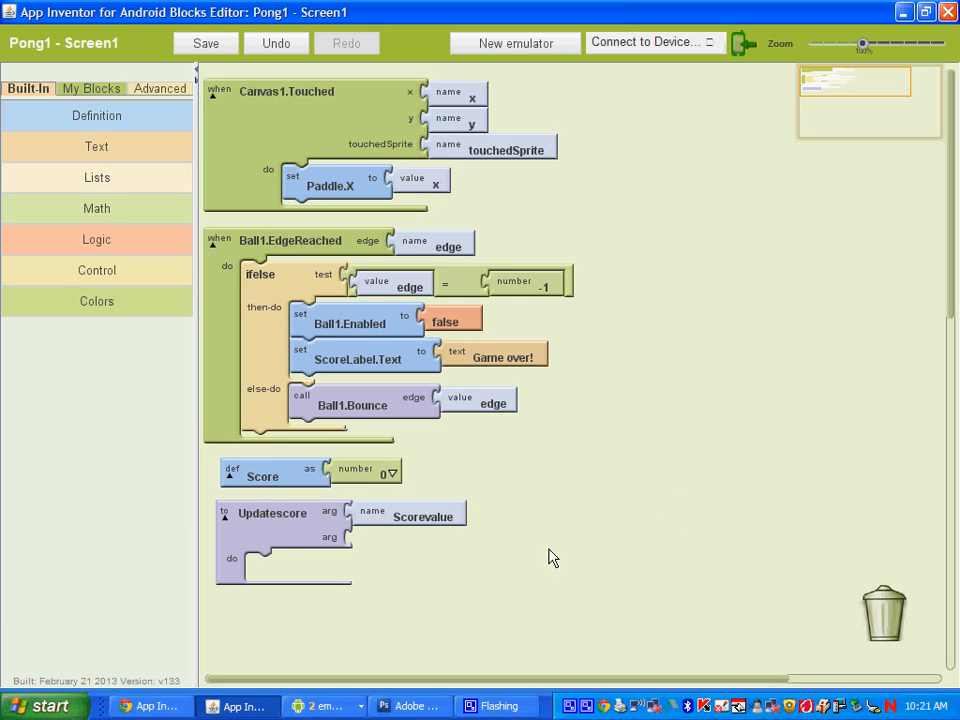
{"action": "mouse_move", "coordinate": [372, 544]}
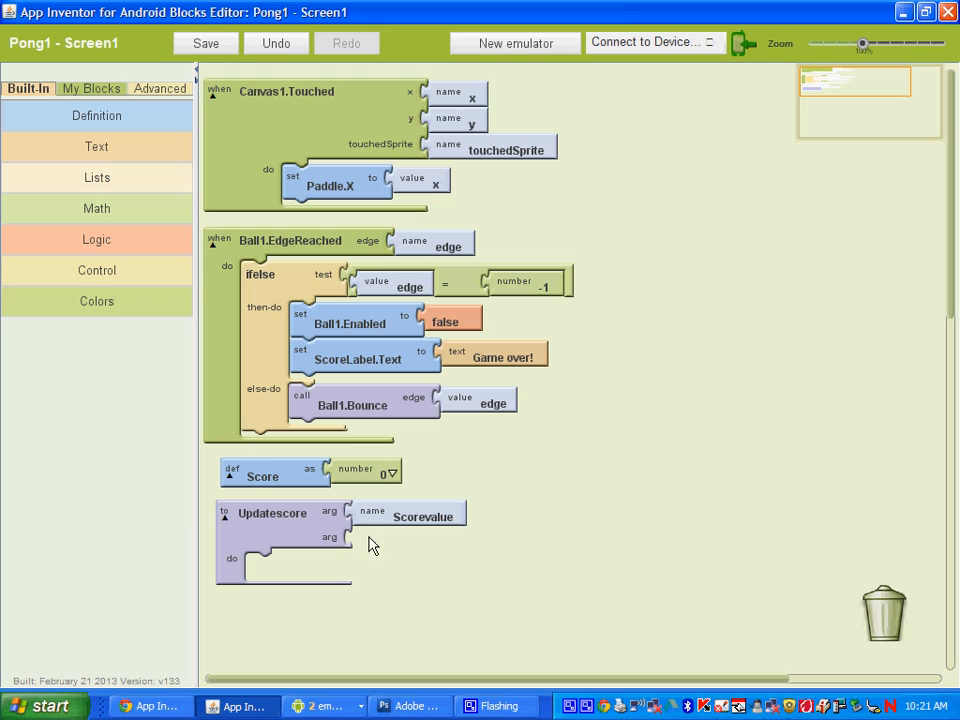
{"action": "mouse_move", "coordinate": [358, 548]}
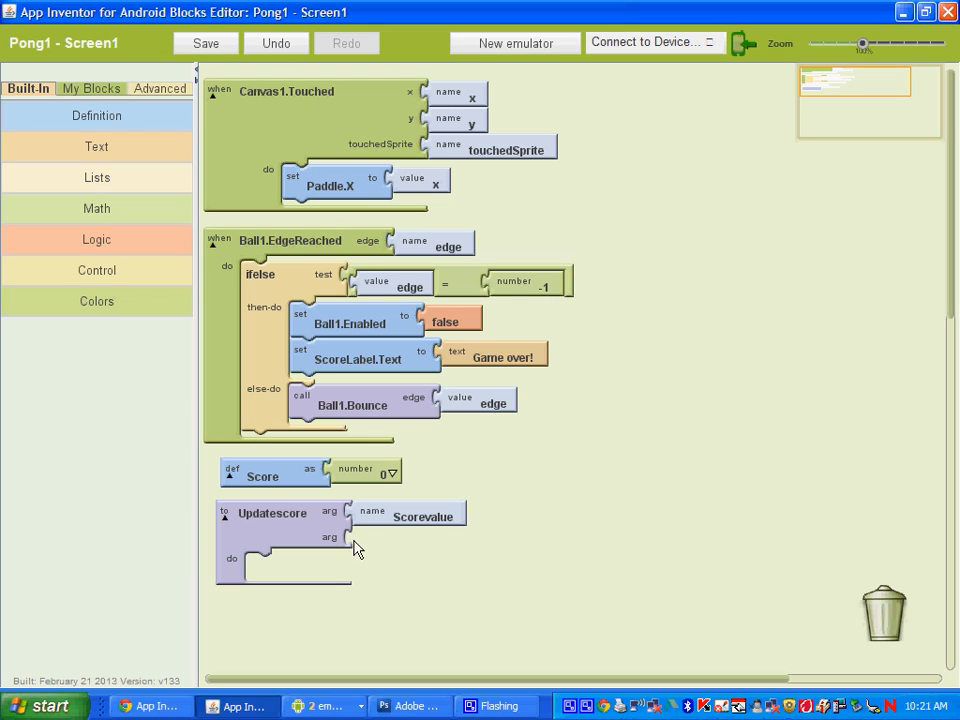
{"action": "mouse_move", "coordinate": [252, 556]}
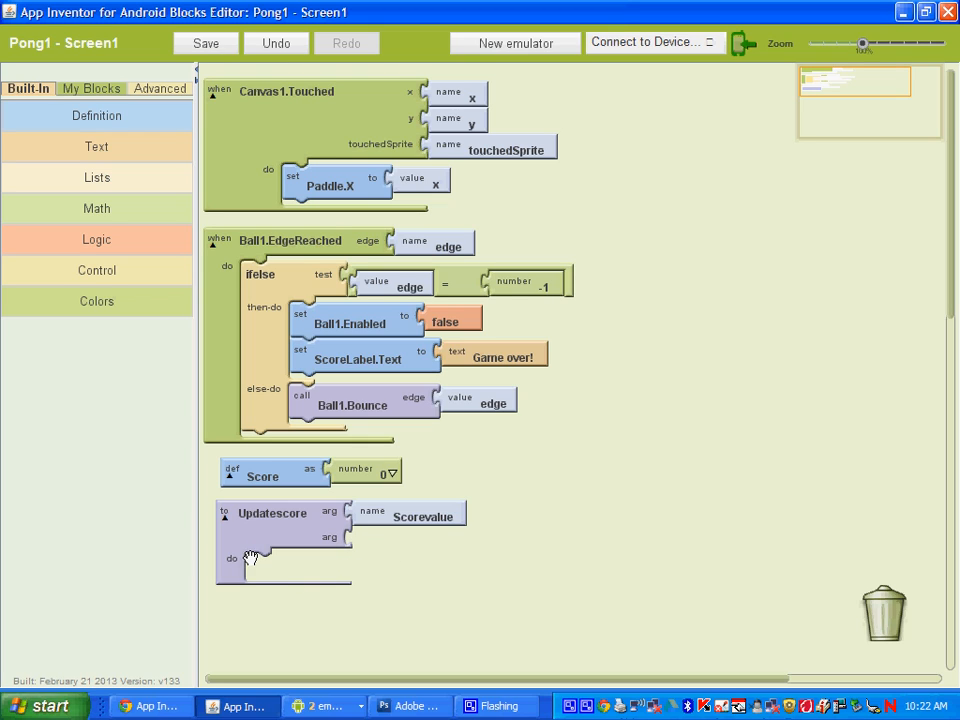
{"action": "mouse_move", "coordinate": [272, 576]}
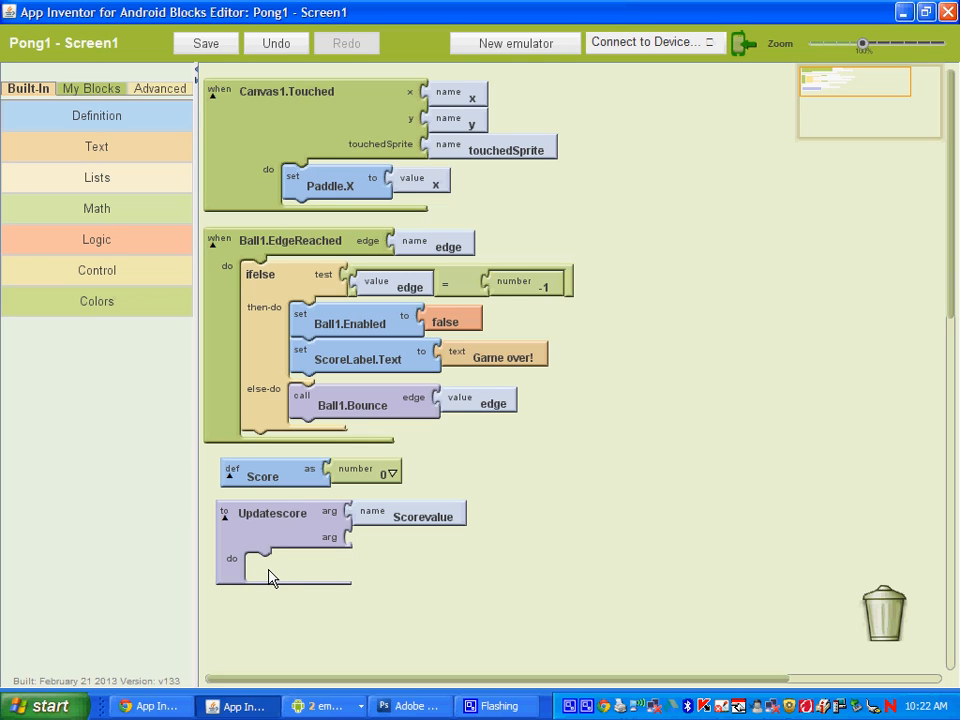
Step: Insert set global Score from My Definitions into Updatescore's do slot, ready for value Scorevalue
{"action": "left_click", "coordinate": [90, 88]}
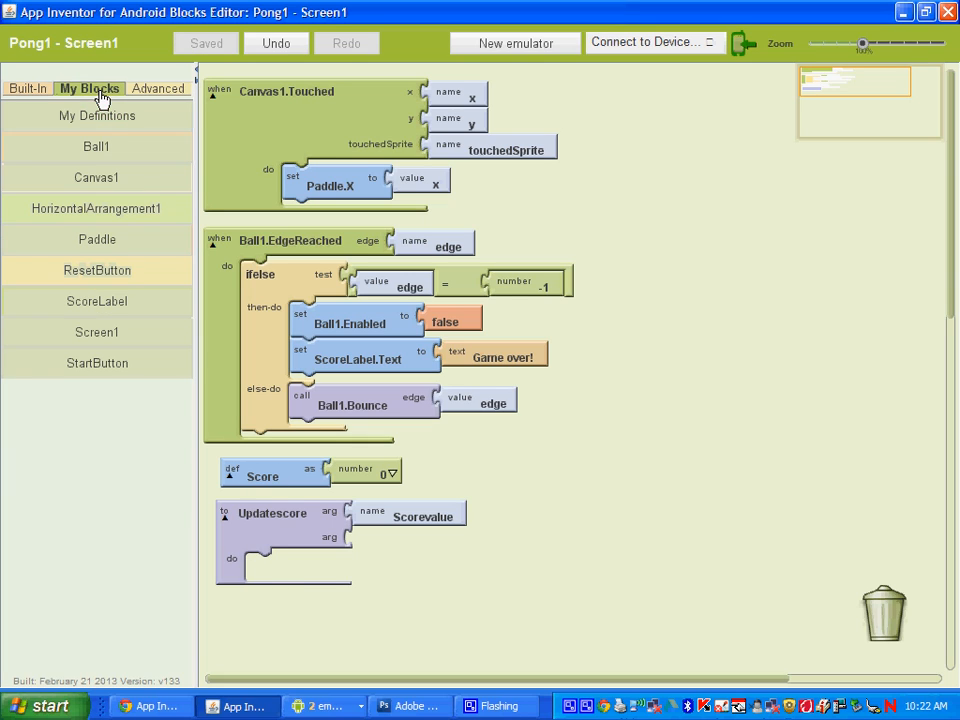
{"action": "mouse_move", "coordinate": [136, 318]}
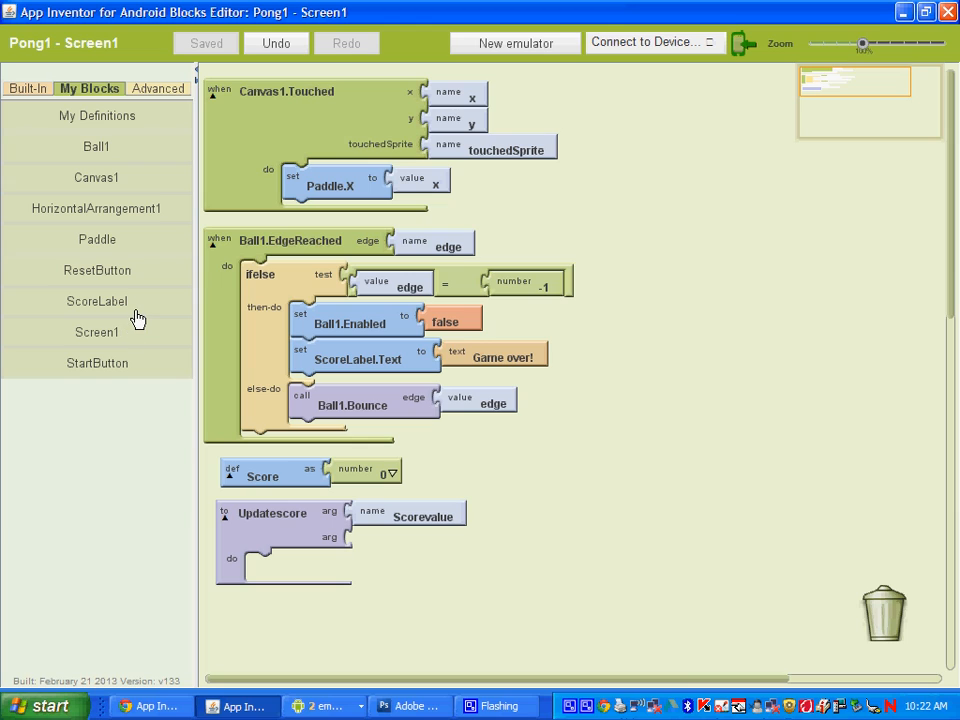
{"action": "mouse_move", "coordinate": [96, 120]}
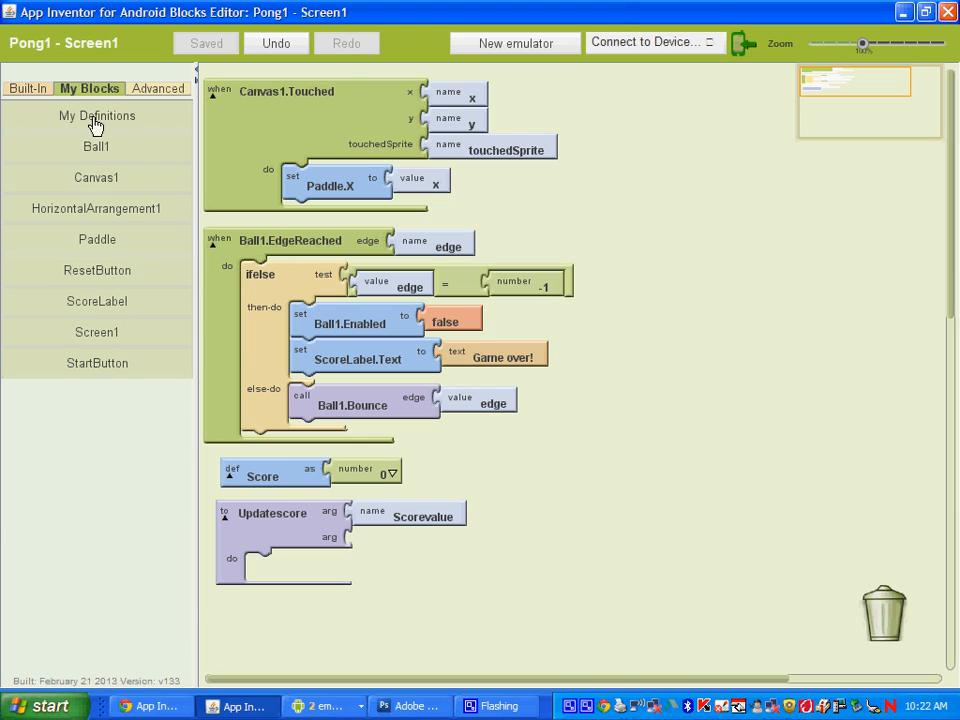
{"action": "left_click", "coordinate": [96, 114]}
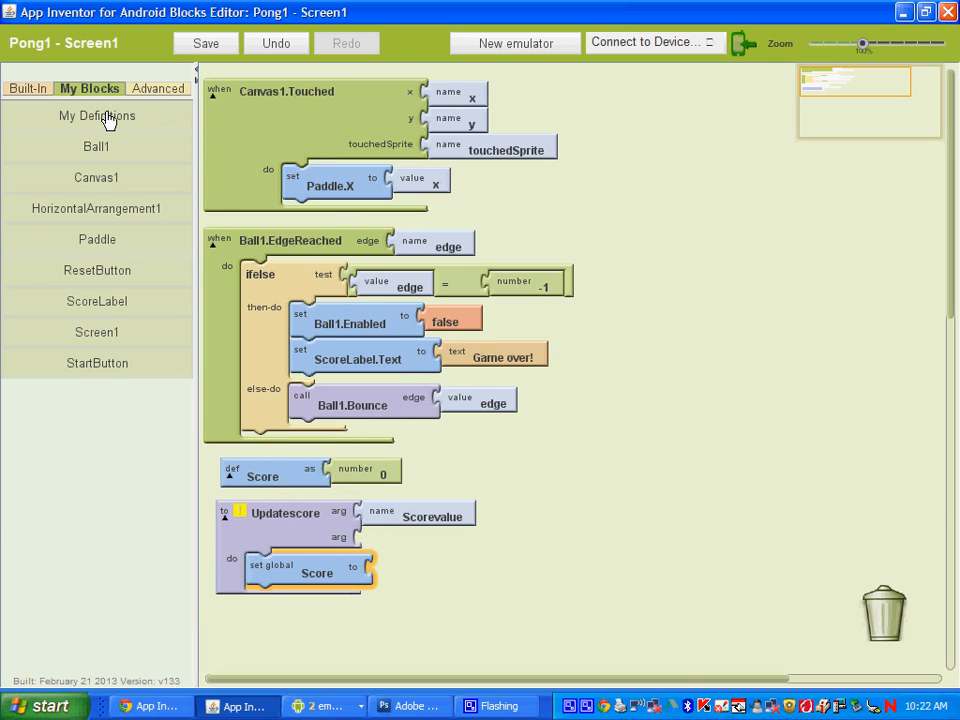
{"action": "left_click", "coordinate": [96, 114]}
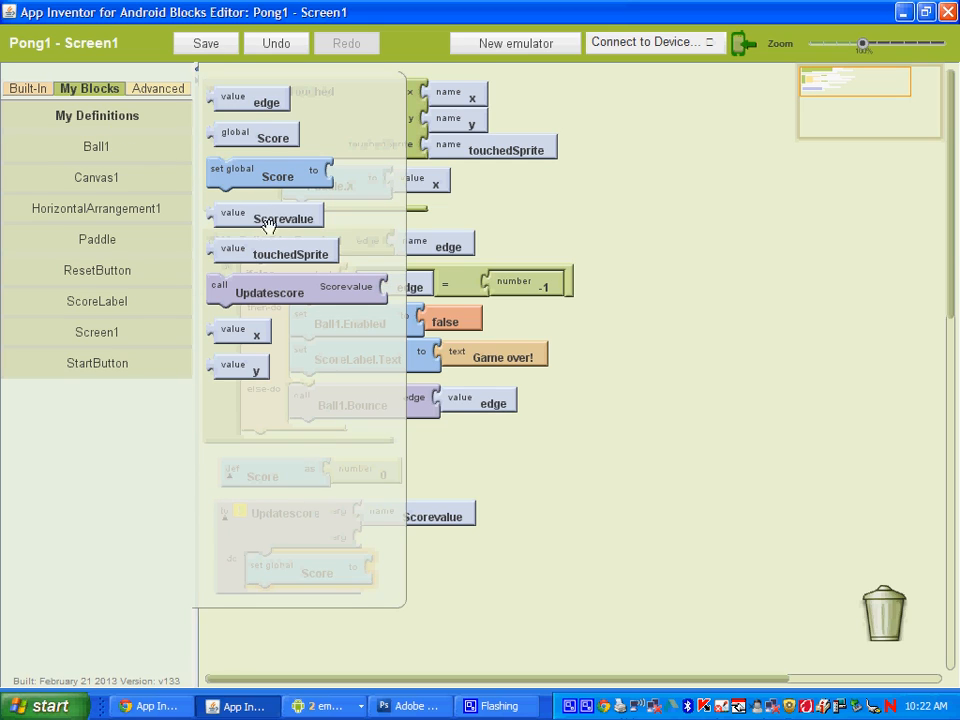
{"action": "mouse_move", "coordinate": [276, 158]}
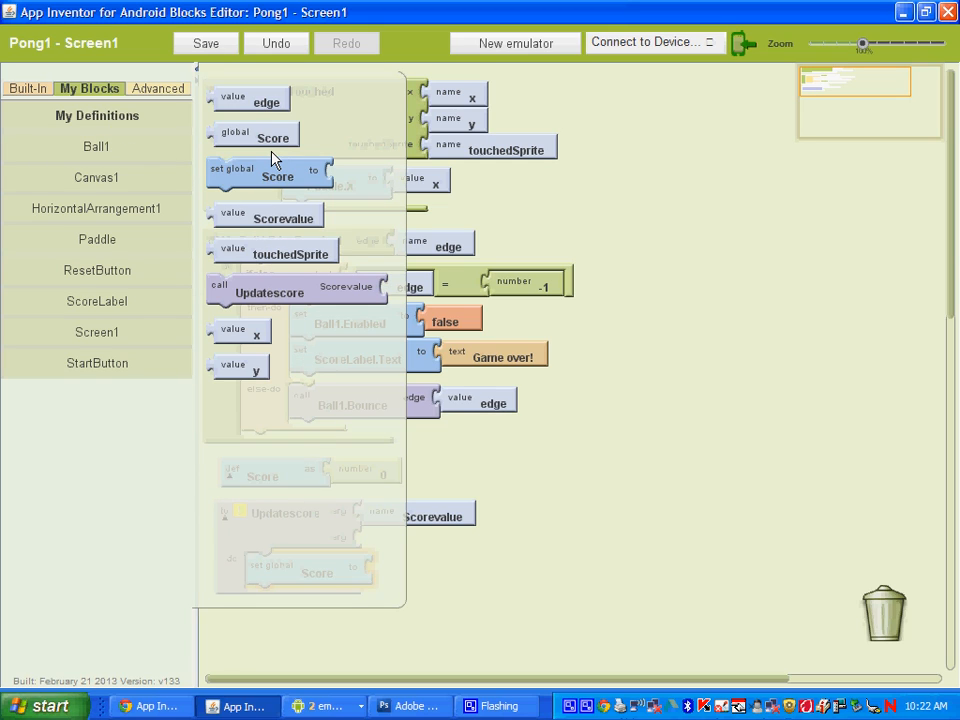
{"action": "mouse_move", "coordinate": [256, 218]}
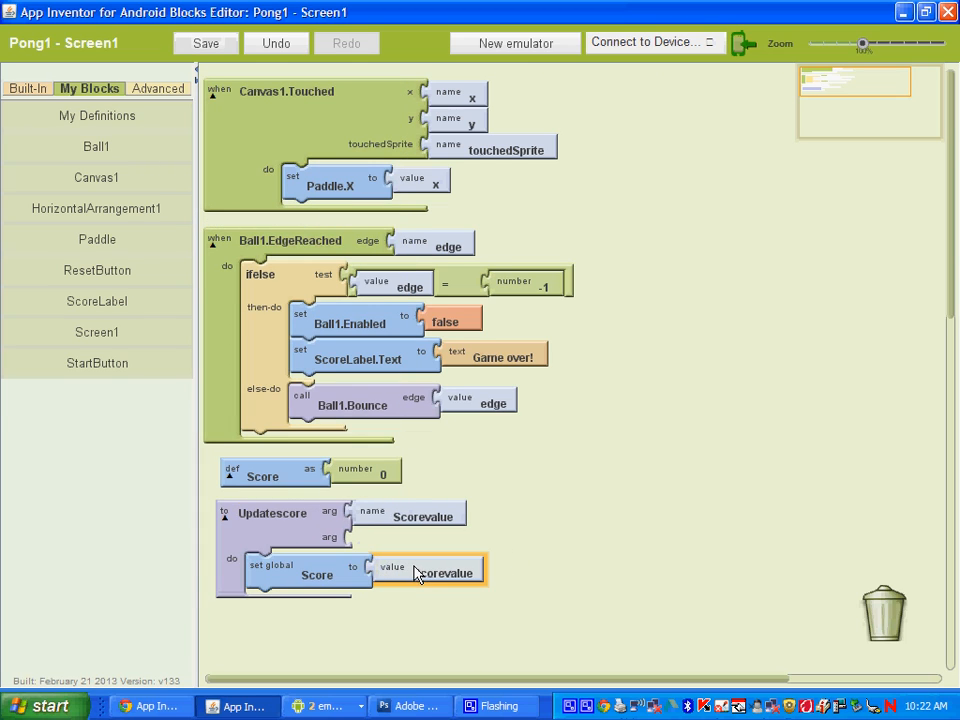
{"action": "mouse_move", "coordinate": [444, 572]}
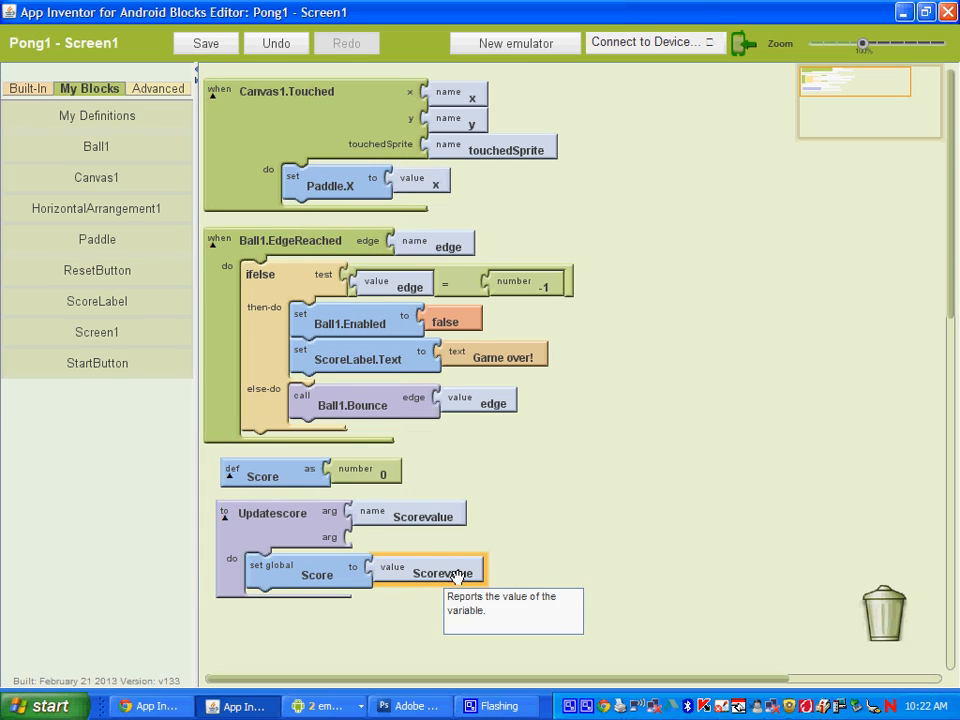
{"action": "mouse_move", "coordinate": [332, 620]}
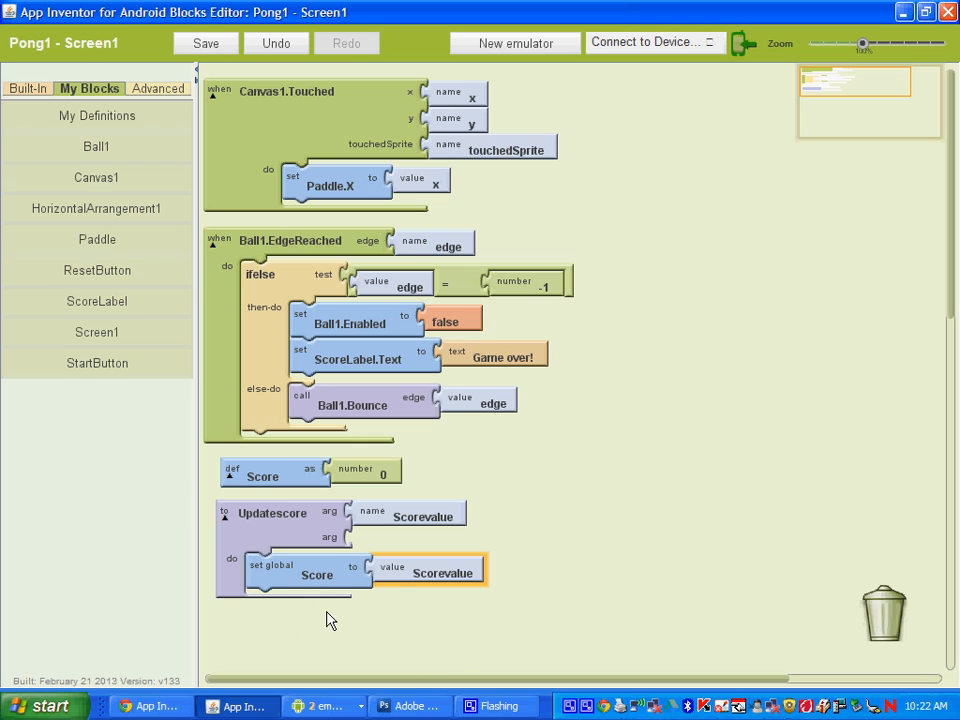
{"action": "mouse_move", "coordinate": [322, 576]}
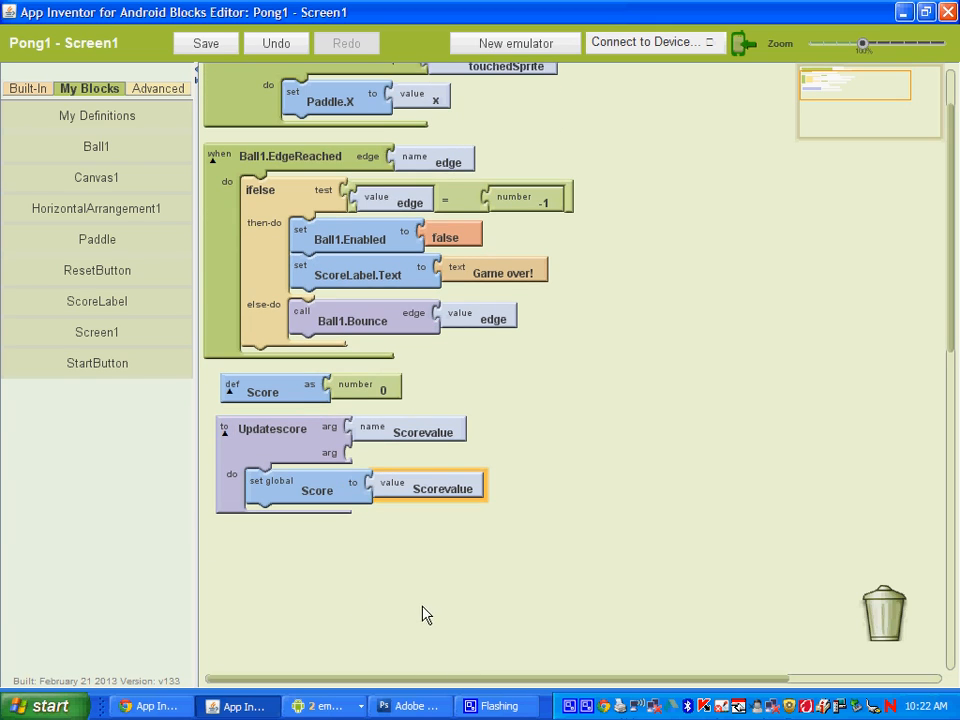
{"action": "mouse_move", "coordinate": [488, 608]}
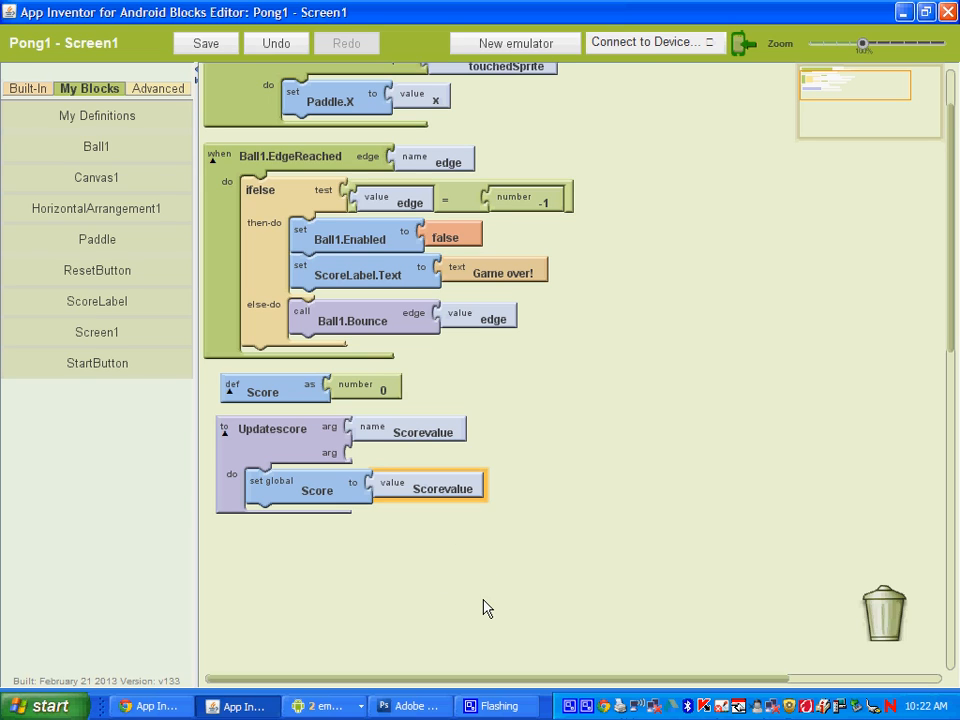
Step: Place a 'set ScoreLabel.Text to' block from My Blocks under the global Score assignment
{"action": "left_click", "coordinate": [204, 44]}
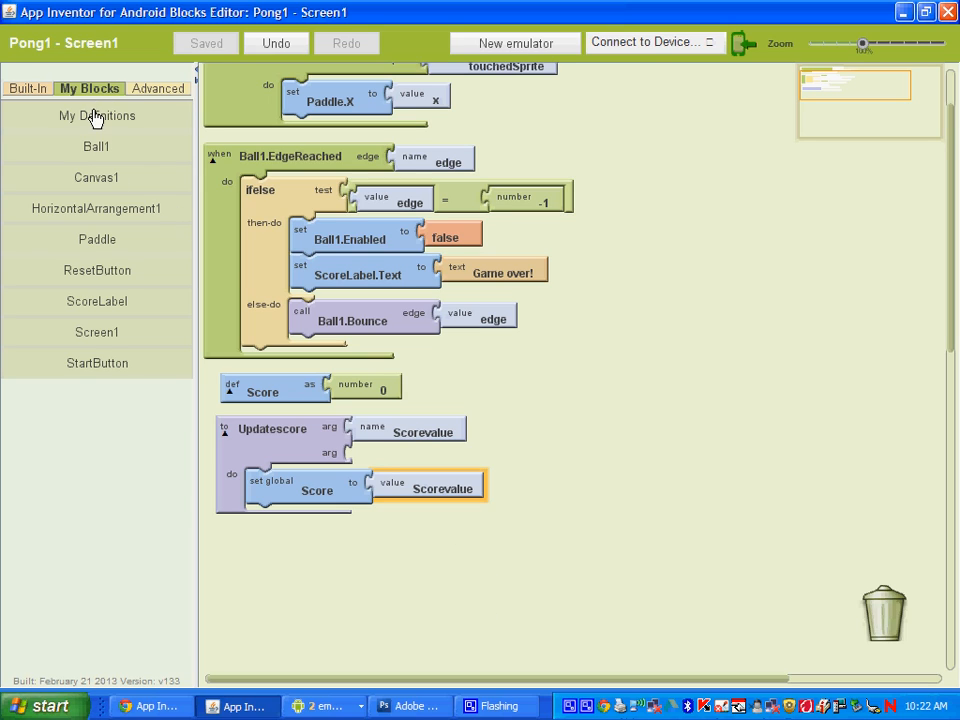
{"action": "mouse_move", "coordinate": [96, 300]}
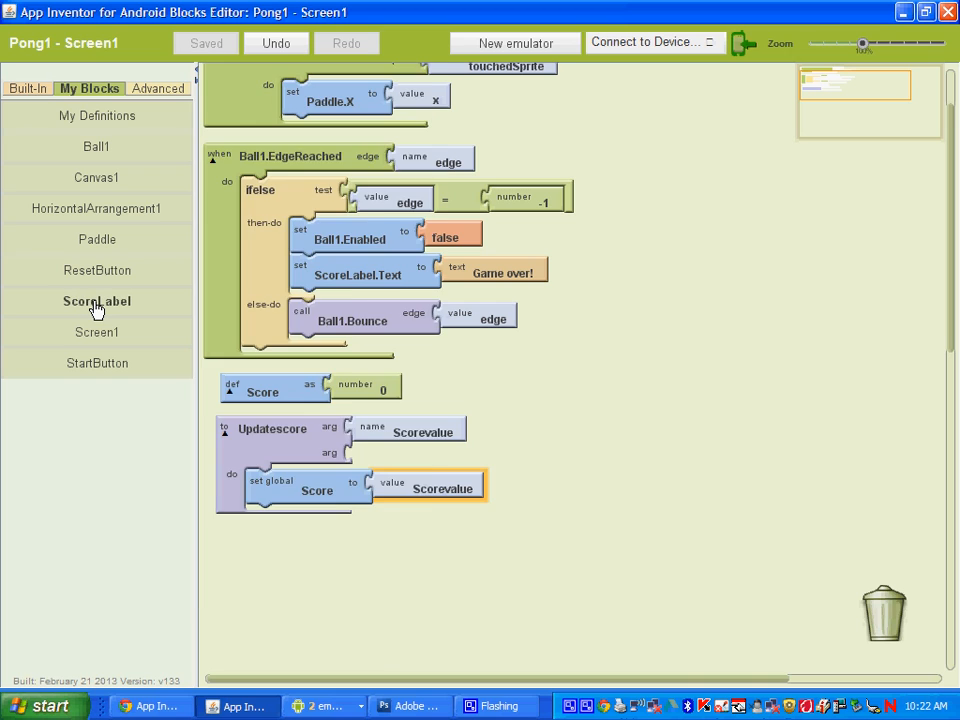
{"action": "left_click", "coordinate": [96, 300]}
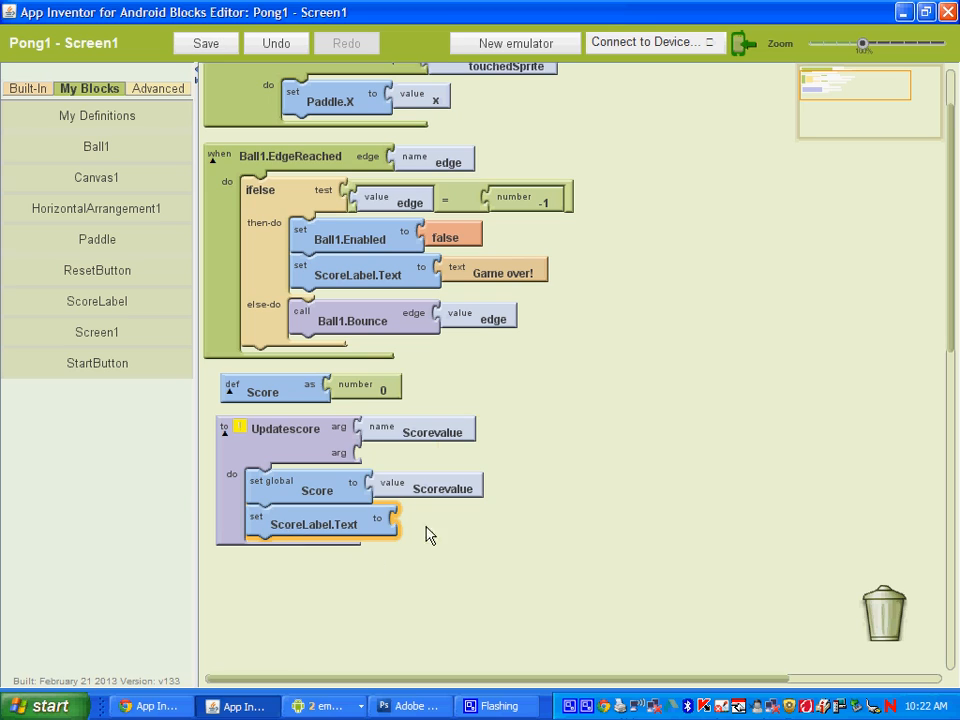
{"action": "left_click", "coordinate": [28, 88]}
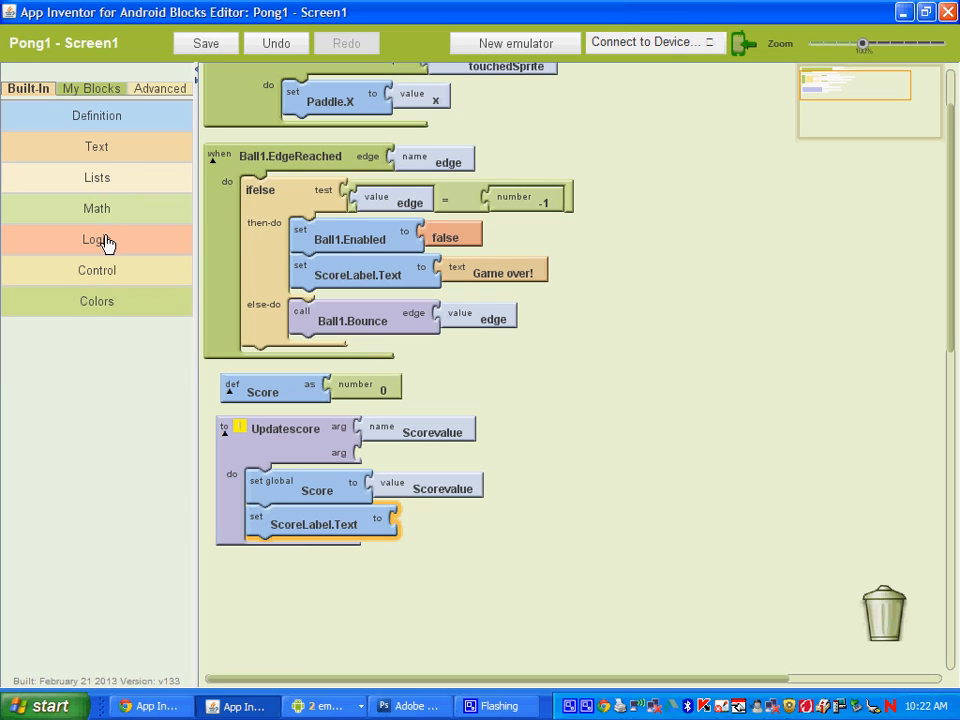
Step: Plug a join of the text 'Score:' and global Score into ScoreLabel.Text
{"action": "left_click", "coordinate": [96, 146]}
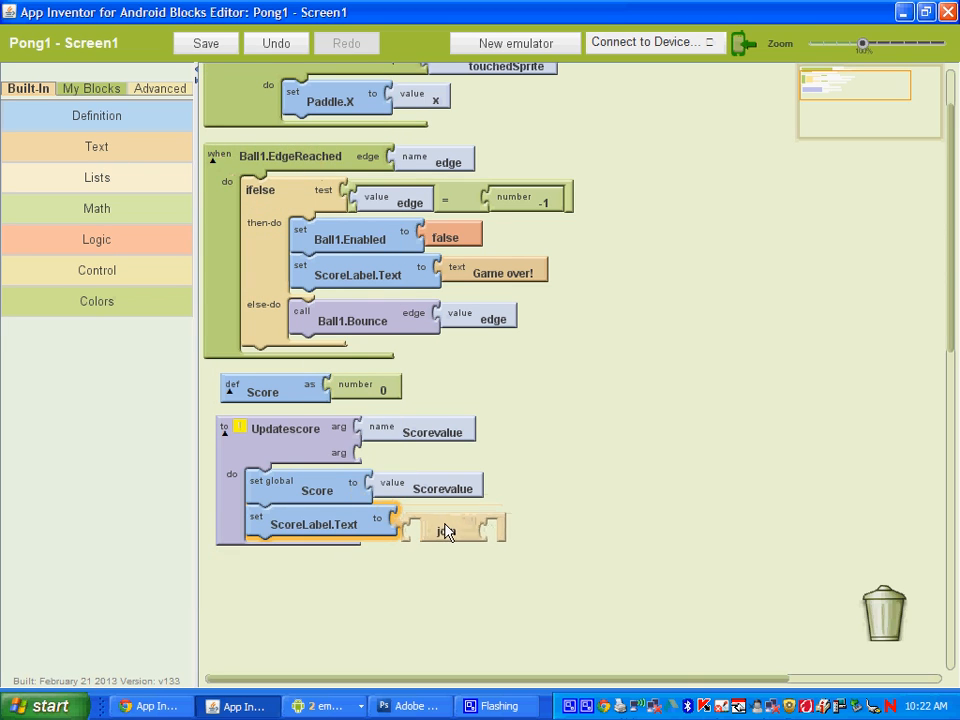
{"action": "left_click", "coordinate": [456, 524]}
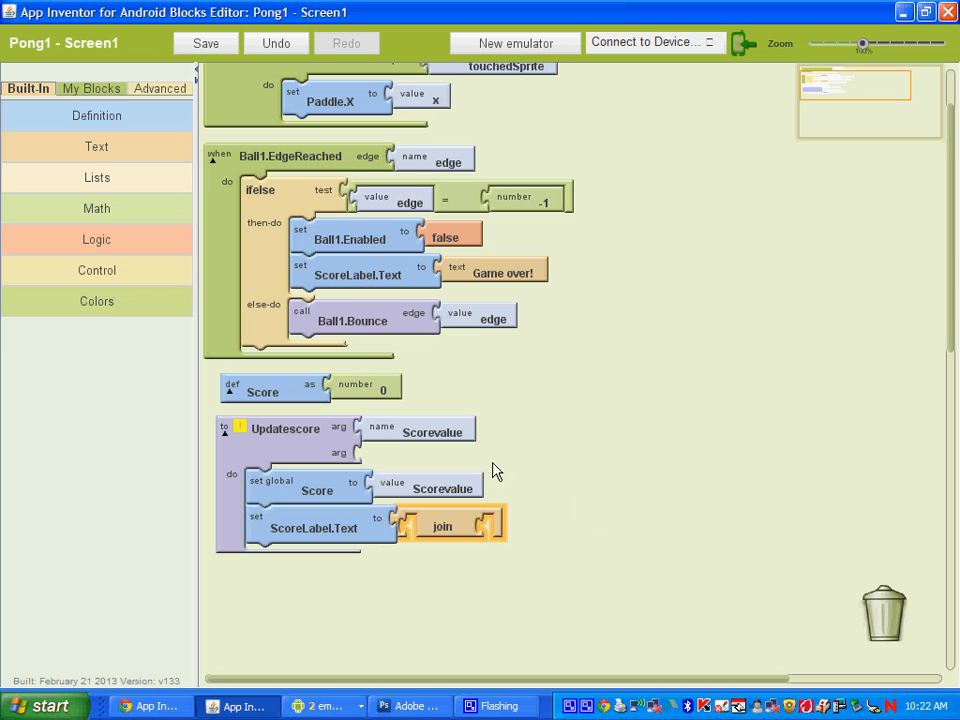
{"action": "left_click", "coordinate": [96, 146]}
{"action": "type", "text": "Score:"}
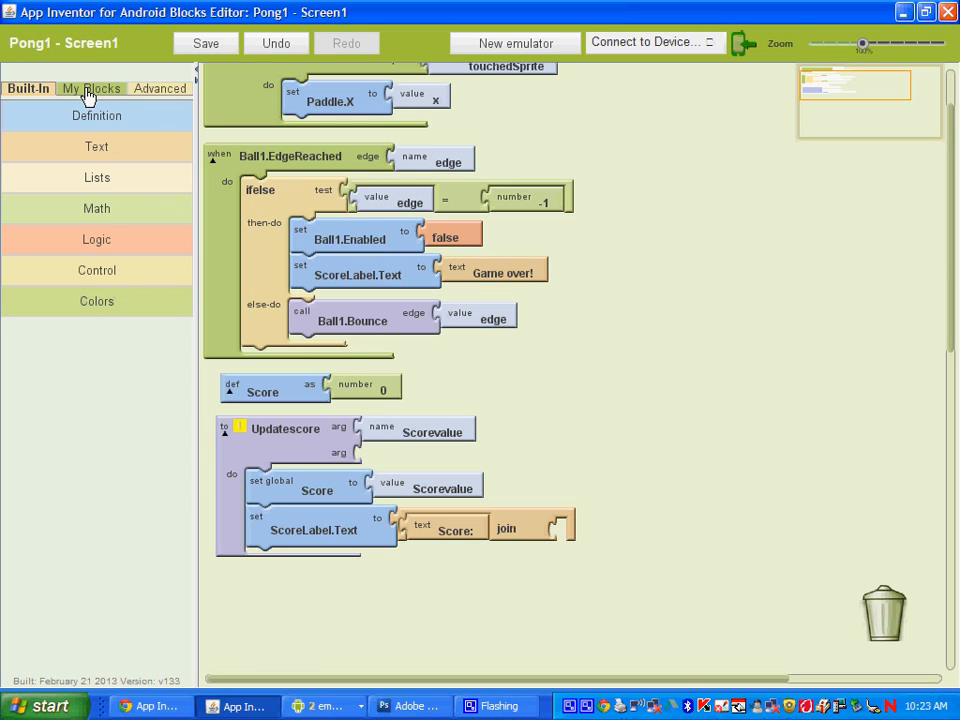
{"action": "left_click", "coordinate": [88, 88]}
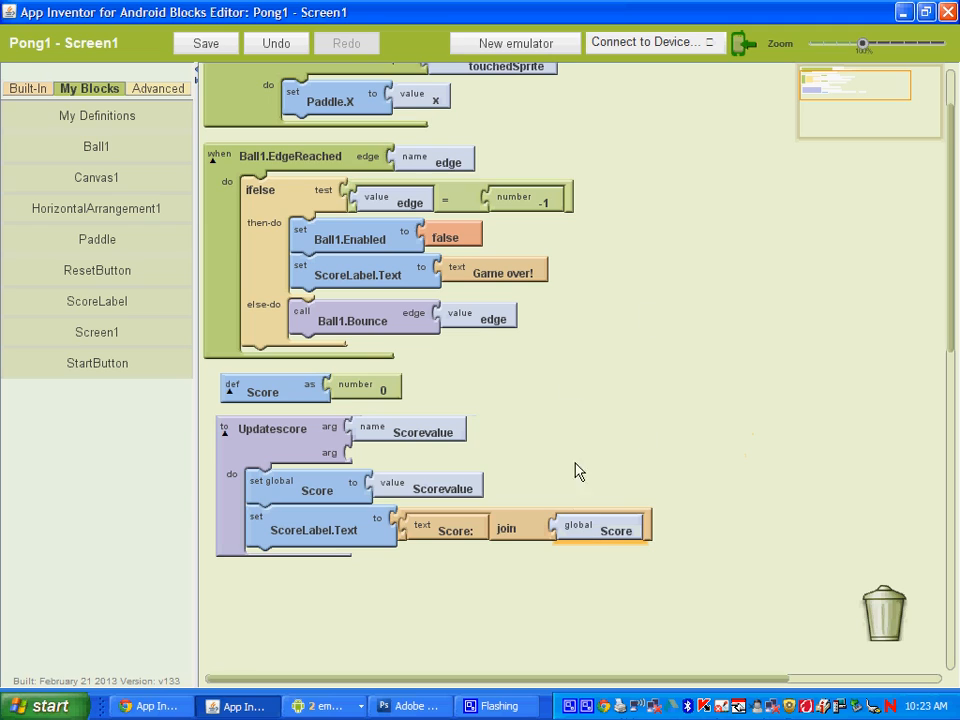
{"action": "mouse_move", "coordinate": [664, 356]}
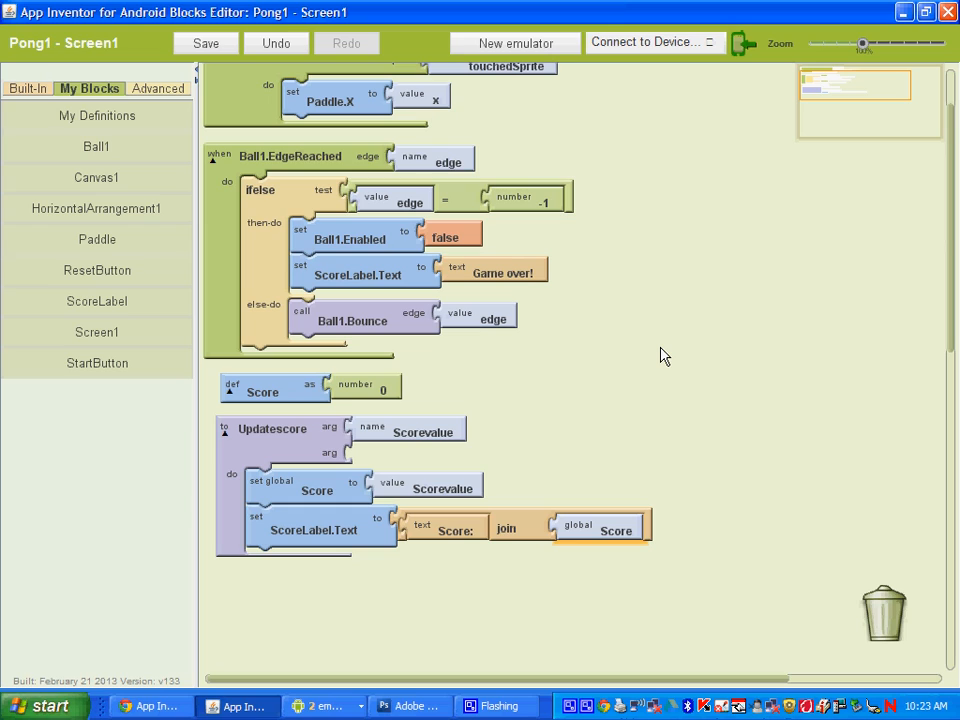
{"action": "mouse_move", "coordinate": [690, 336]}
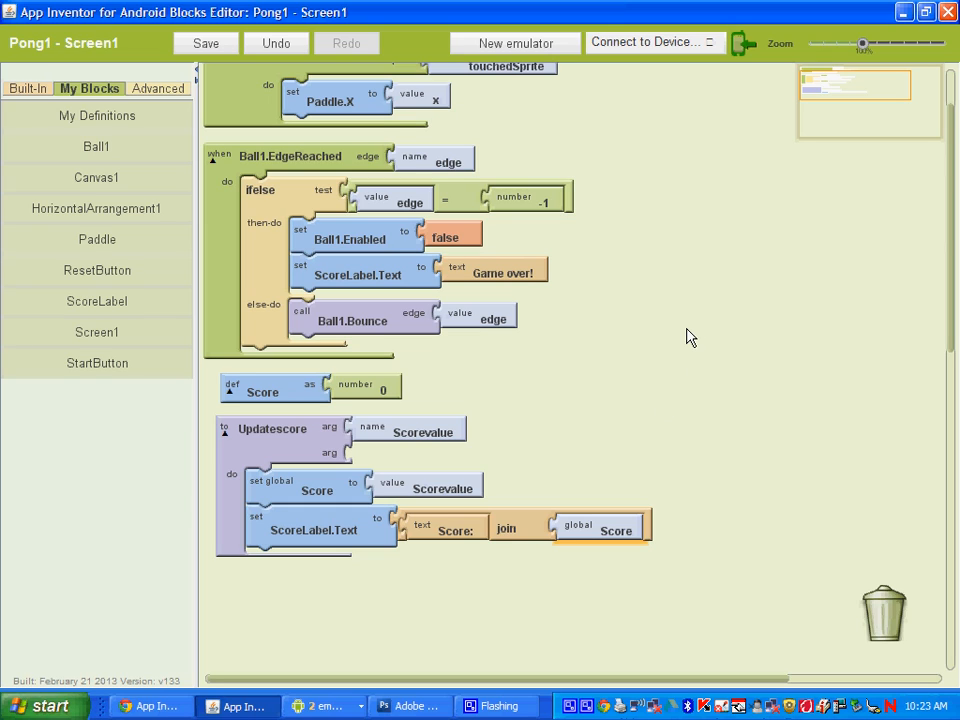
{"action": "mouse_move", "coordinate": [706, 372]}
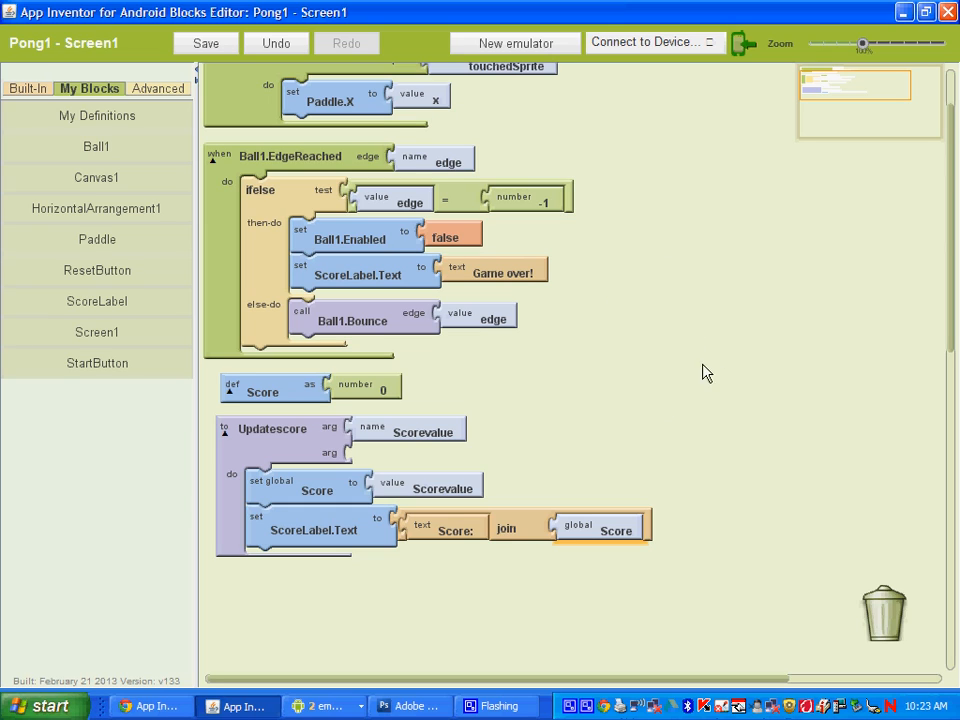
{"action": "left_click", "coordinate": [204, 44]}
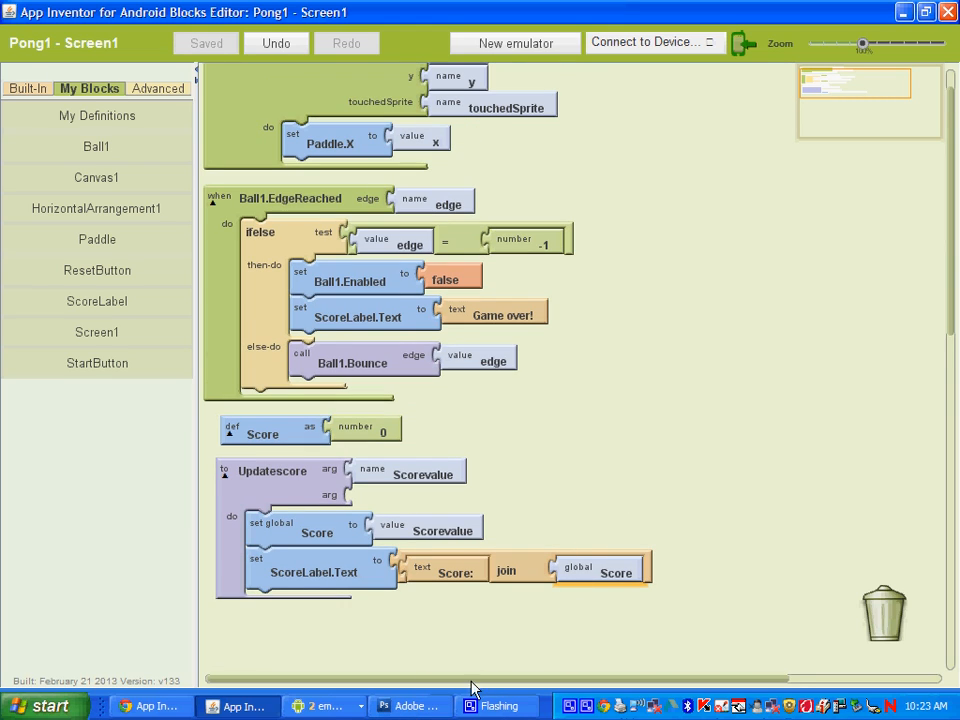
{"action": "mouse_move", "coordinate": [616, 464]}
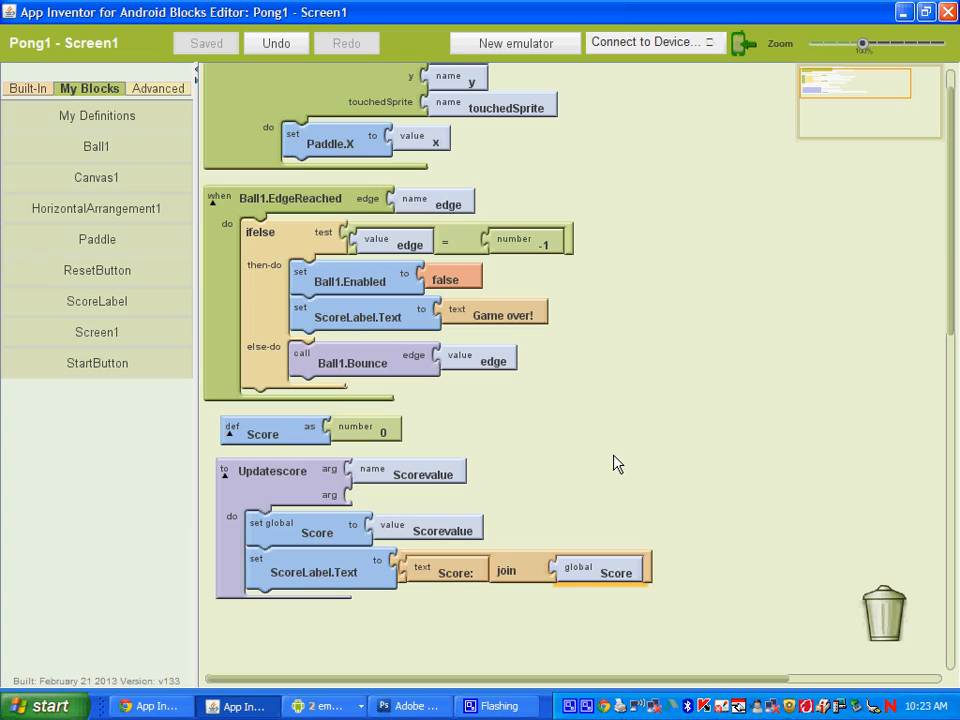
{"action": "mouse_move", "coordinate": [640, 378]}
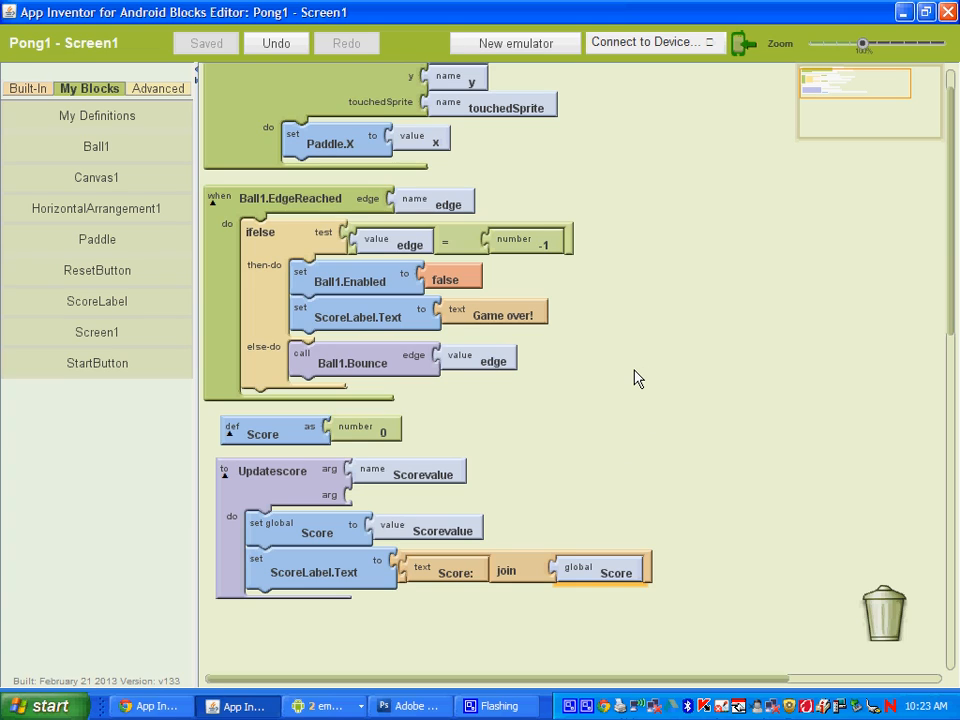
{"action": "mouse_move", "coordinate": [644, 500]}
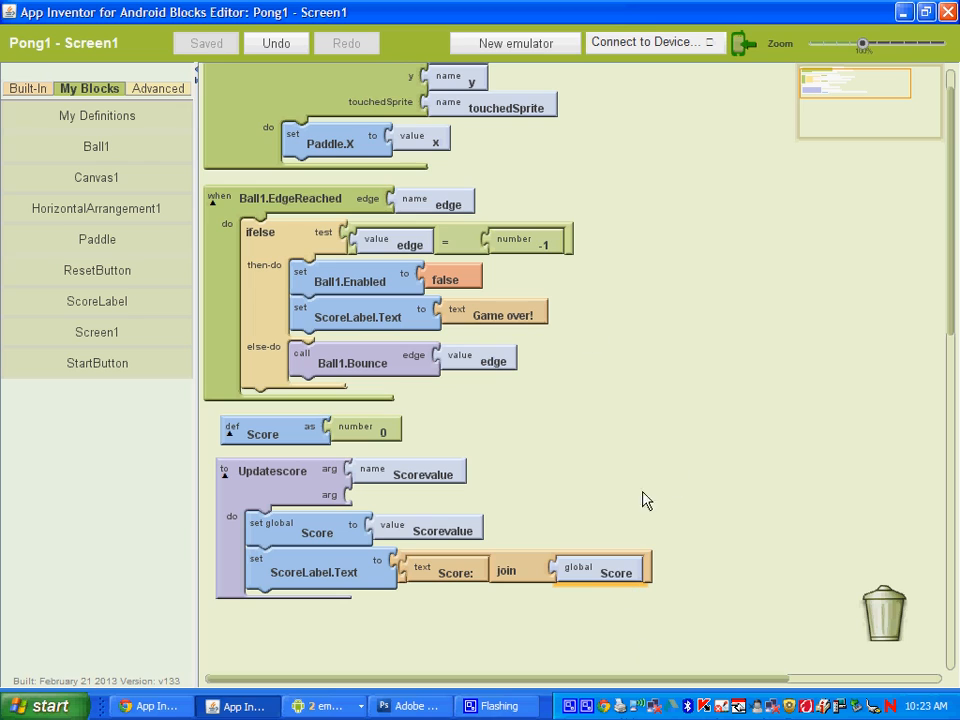
{"action": "mouse_move", "coordinate": [568, 712]}
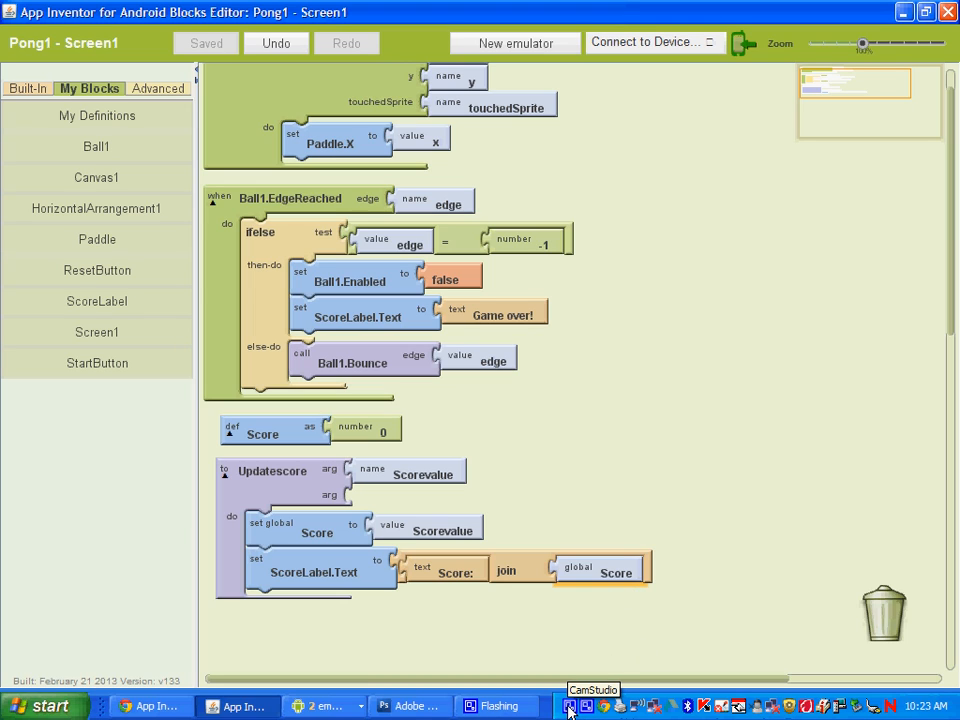